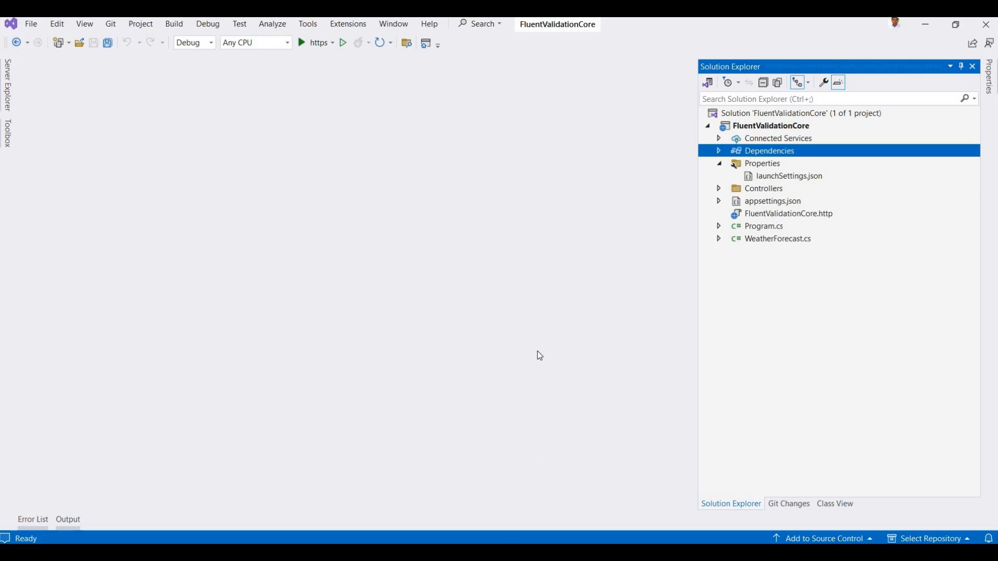
Collapse Properties, open the FluentValidationCore project file, and bring up its context menu
{"action": "left_click", "coordinate": [720, 164]}
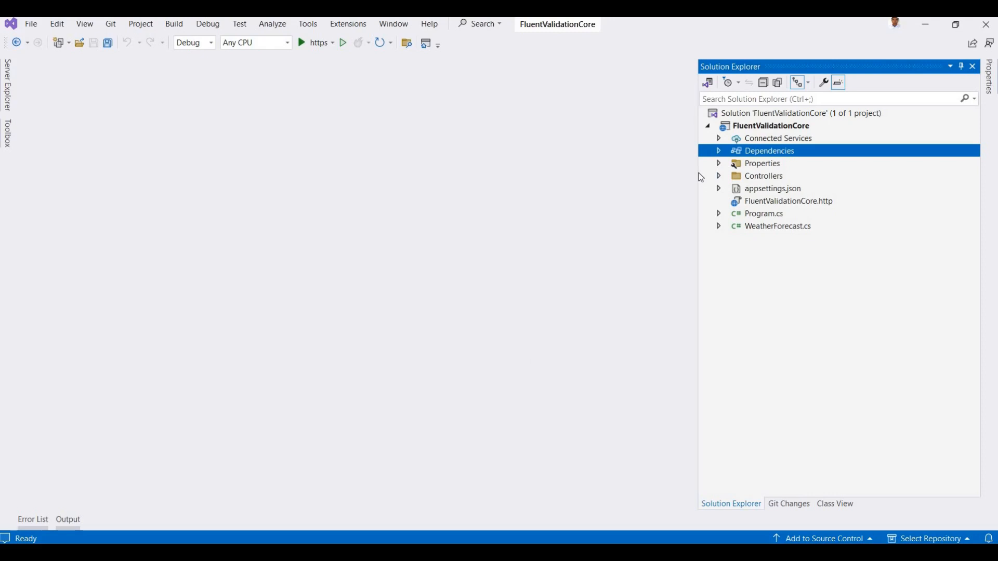
{"action": "mouse_move", "coordinate": [763, 180]}
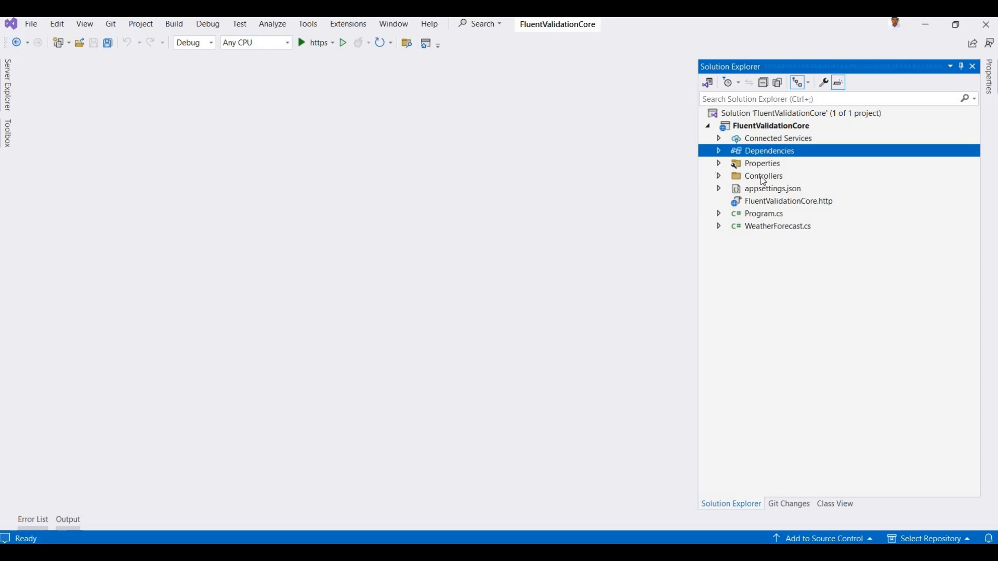
{"action": "left_click", "coordinate": [771, 125]}
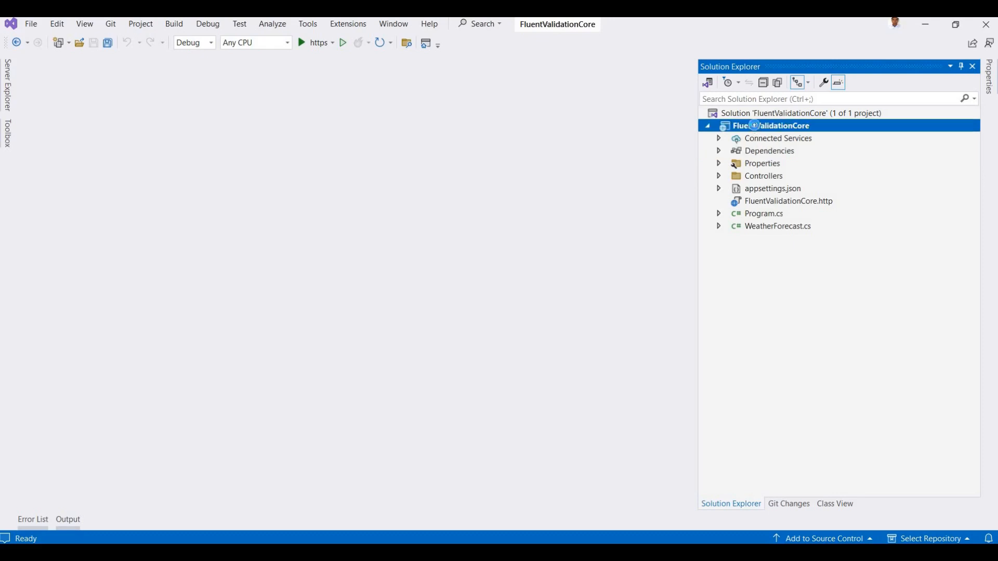
{"action": "right_click", "coordinate": [774, 125]}
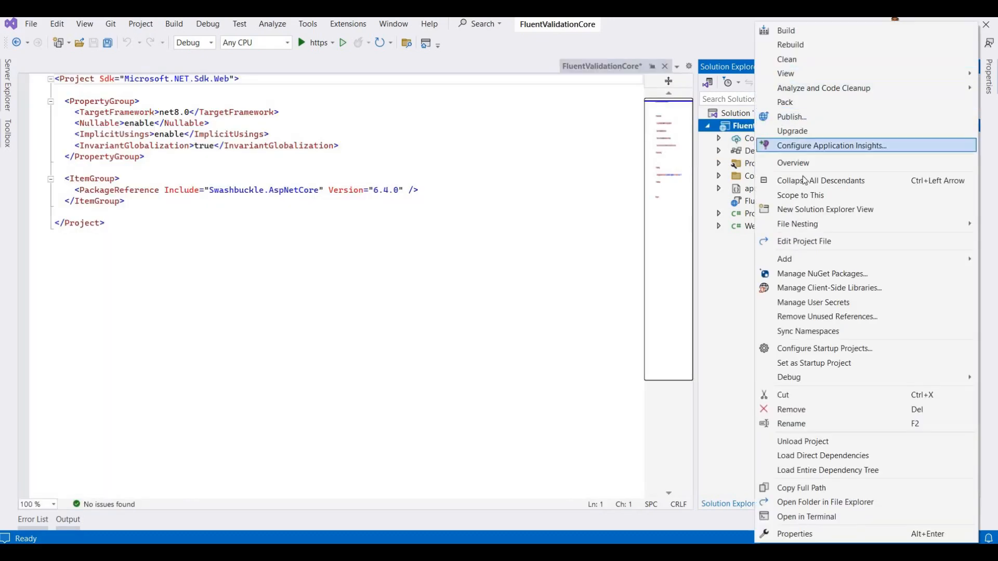
Install FluentValidation.AspNetCore 11.3.0 from NuGet, check Dependencies > Packages, and open Program.cs
{"action": "left_click", "coordinate": [482, 238]}
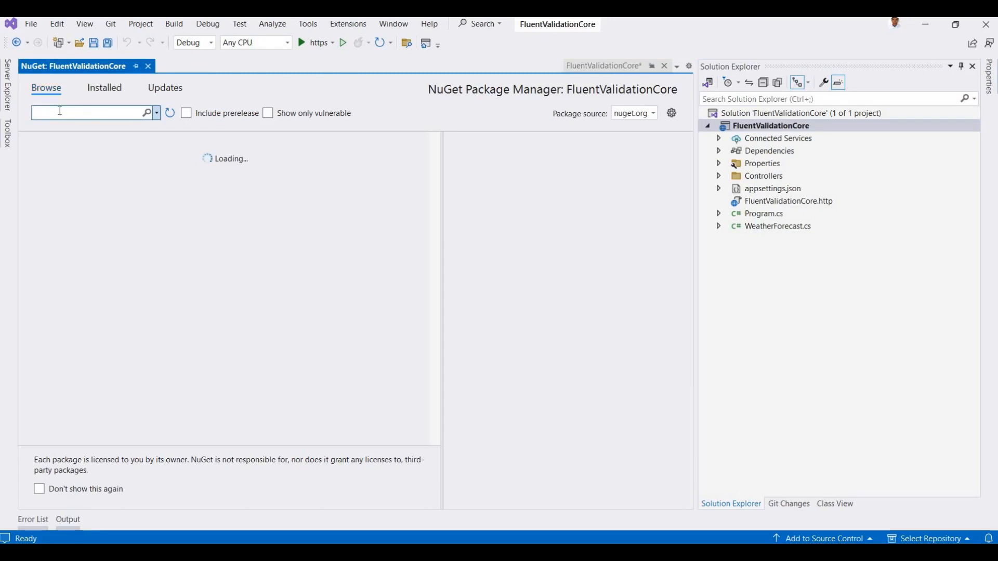
{"action": "type", "text": "flue"}
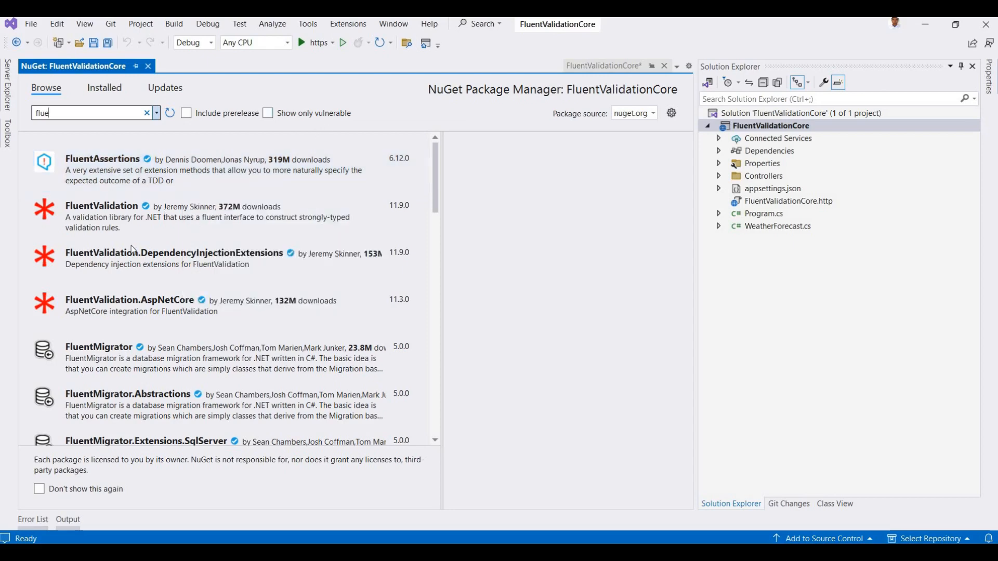
{"action": "left_click", "coordinate": [159, 306]}
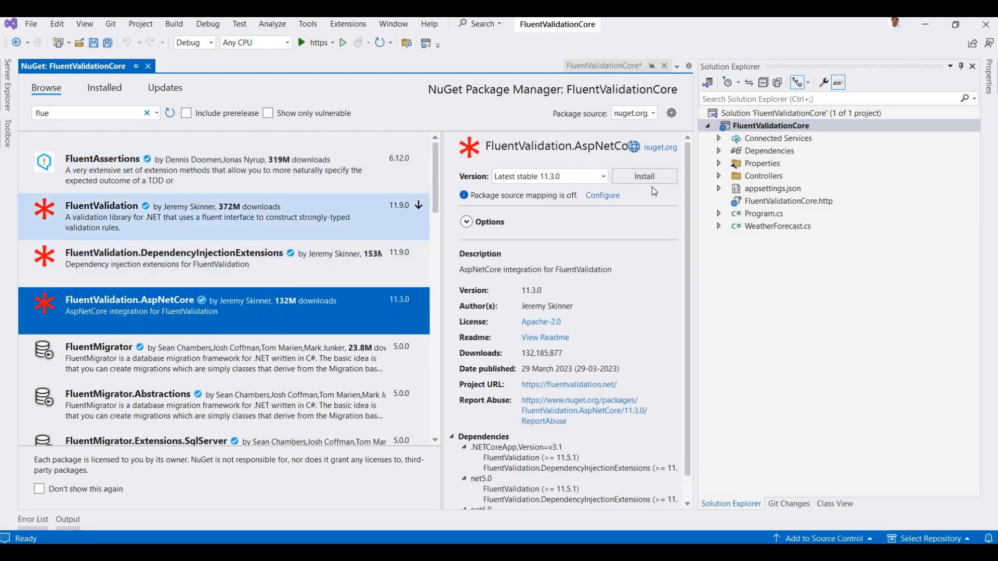
{"action": "left_click", "coordinate": [643, 176]}
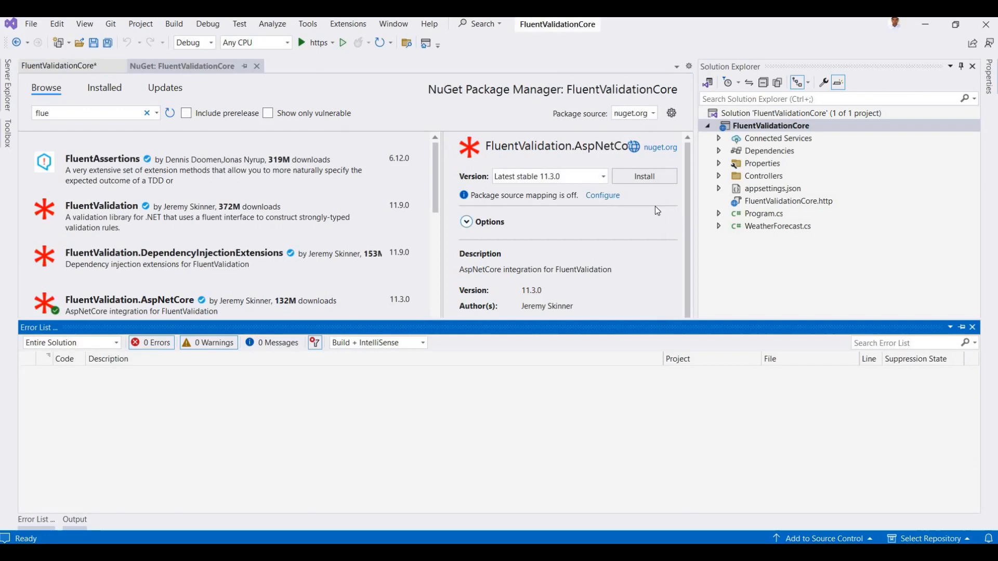
{"action": "mouse_move", "coordinate": [321, 210]}
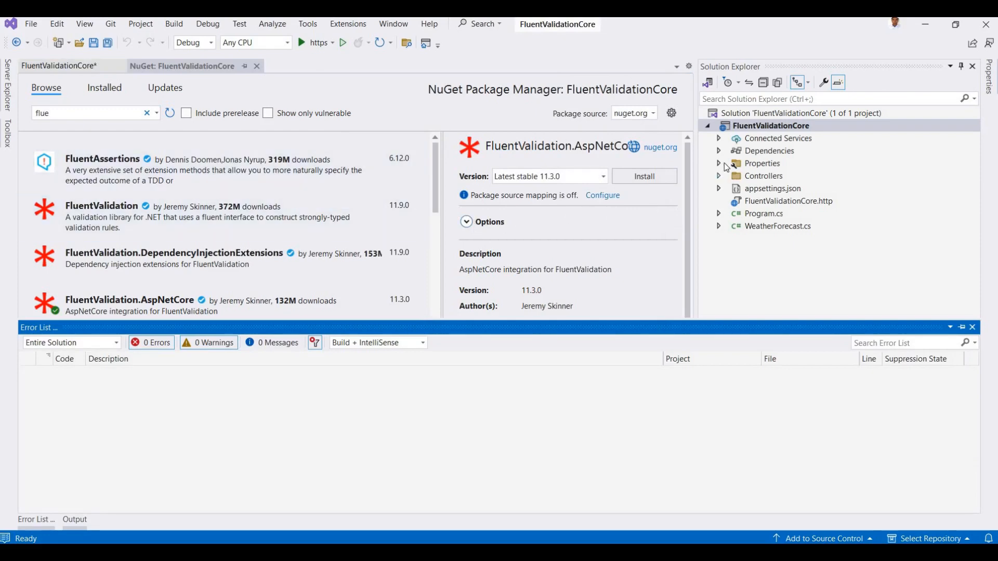
{"action": "left_click", "coordinate": [643, 176]}
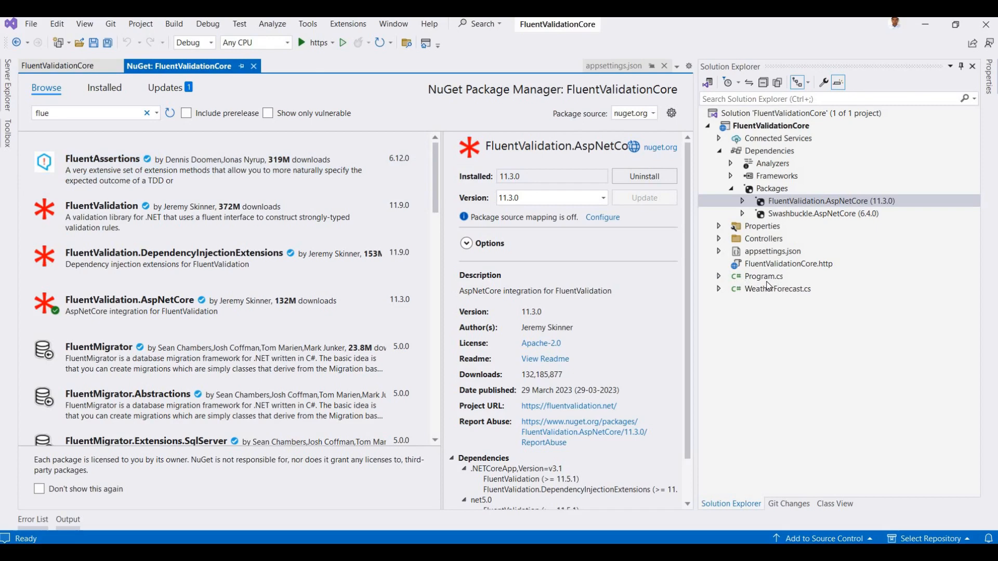
{"action": "double_click", "coordinate": [763, 276]}
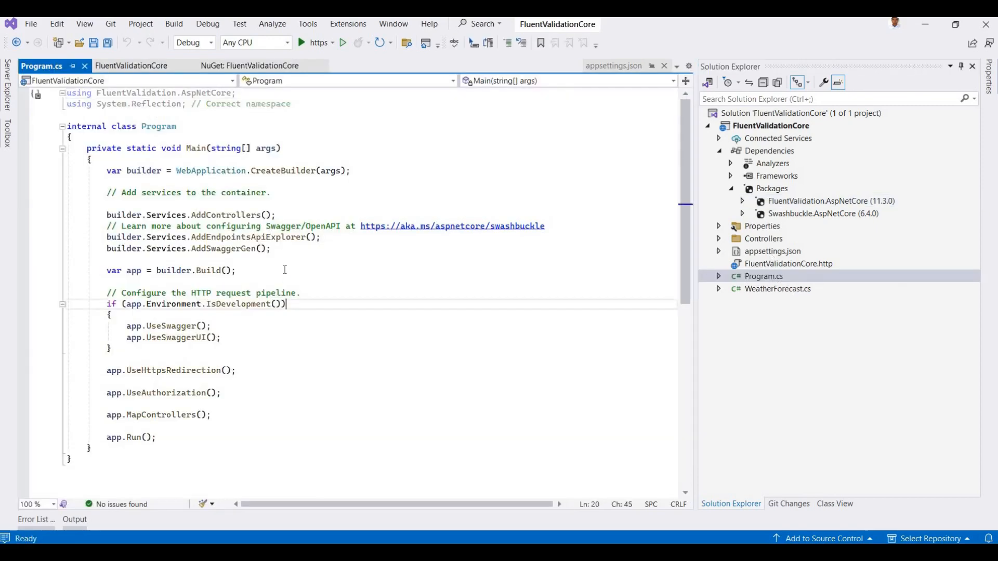
Chain AddFluentValidation(v => ...) onto builder.Services.AddControllers() on a new line
{"action": "key", "text": "enter"}
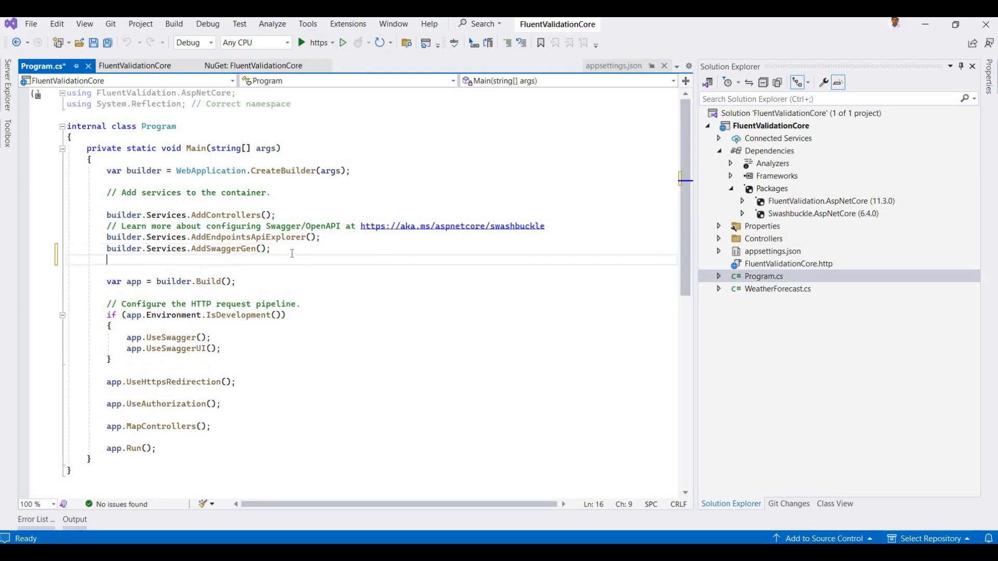
{"action": "type", "text": "builder."}
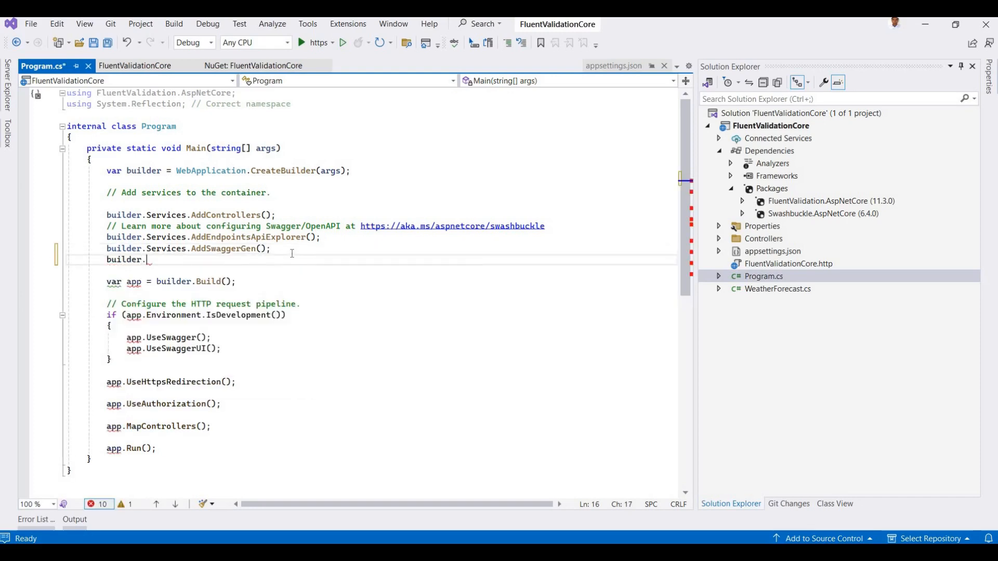
{"action": "type", "text": "Services."}
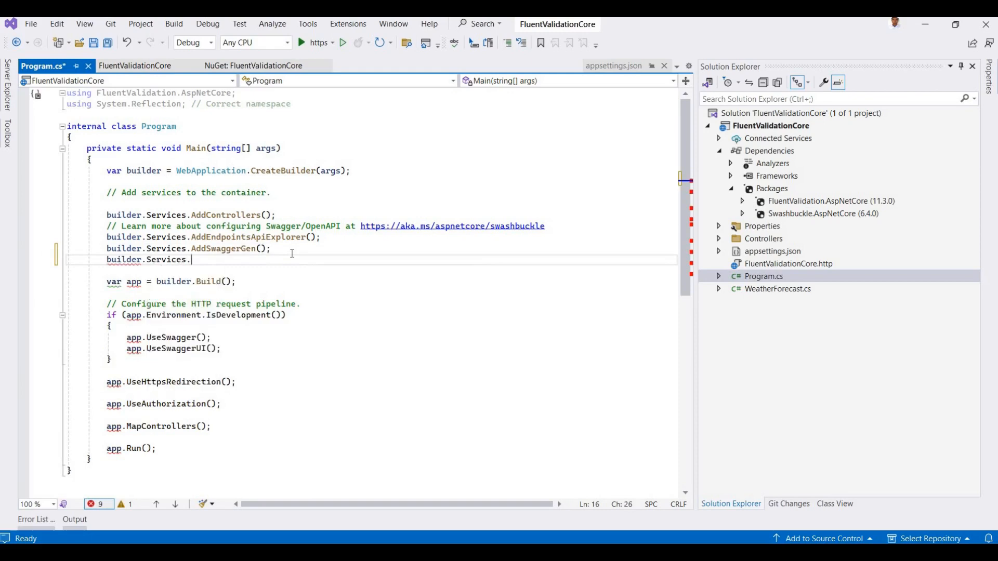
{"action": "type", "text": "Add"}
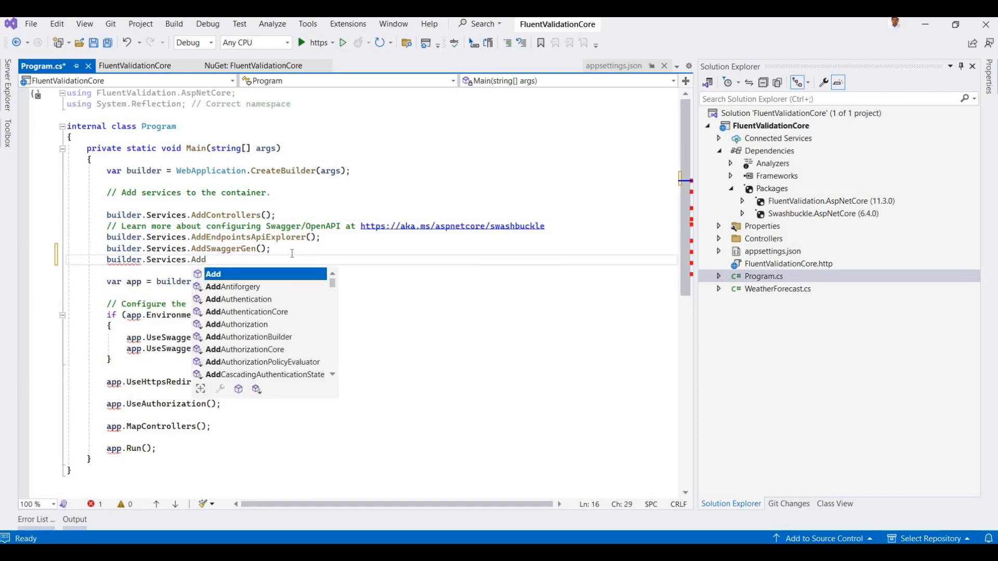
{"action": "type", "text": "Controllers("}
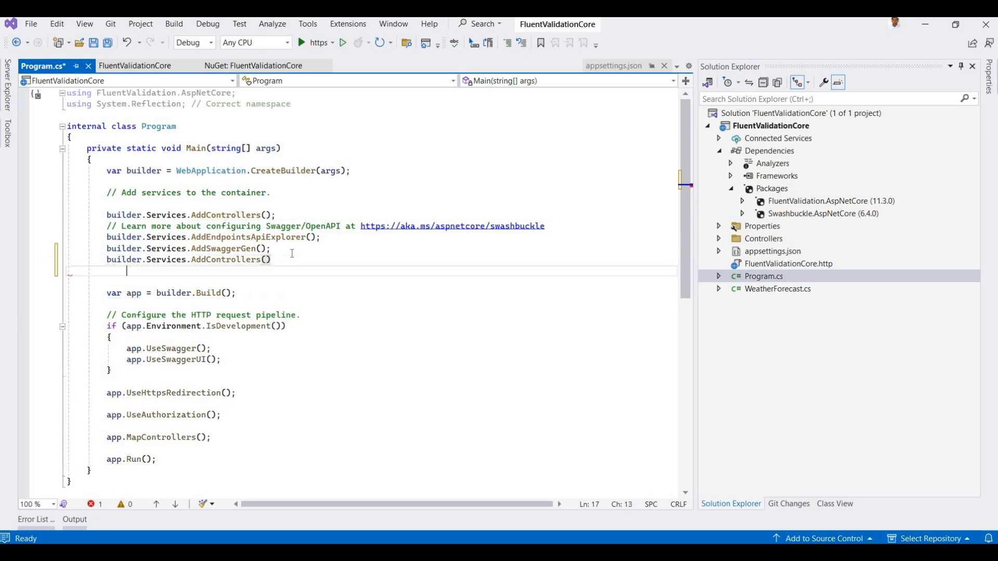
{"action": "type", "text": ".Add"}
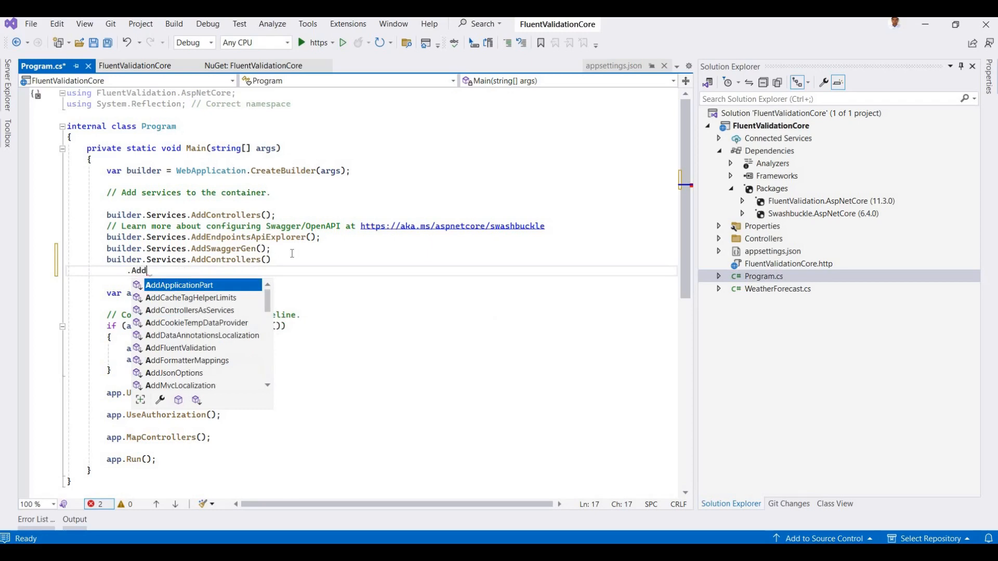
{"action": "type", "text": "FluentValidation"}
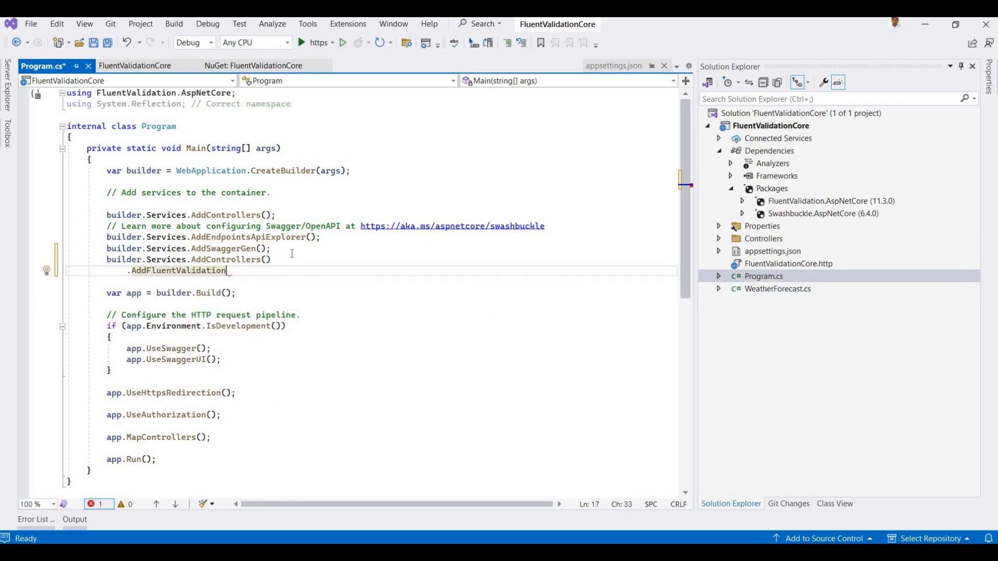
{"action": "type", "text": "(v="}
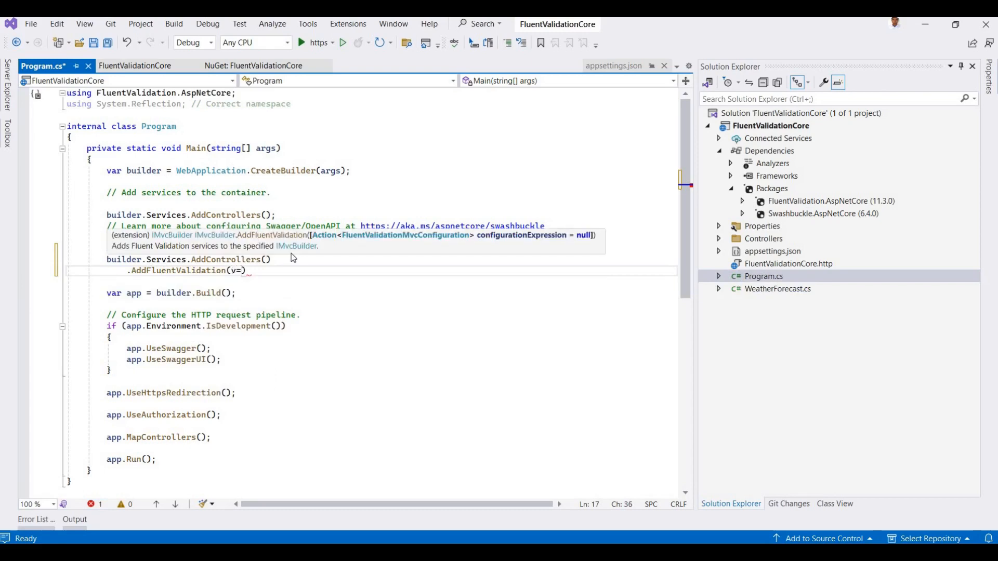
{"action": "type", "text": ">"}
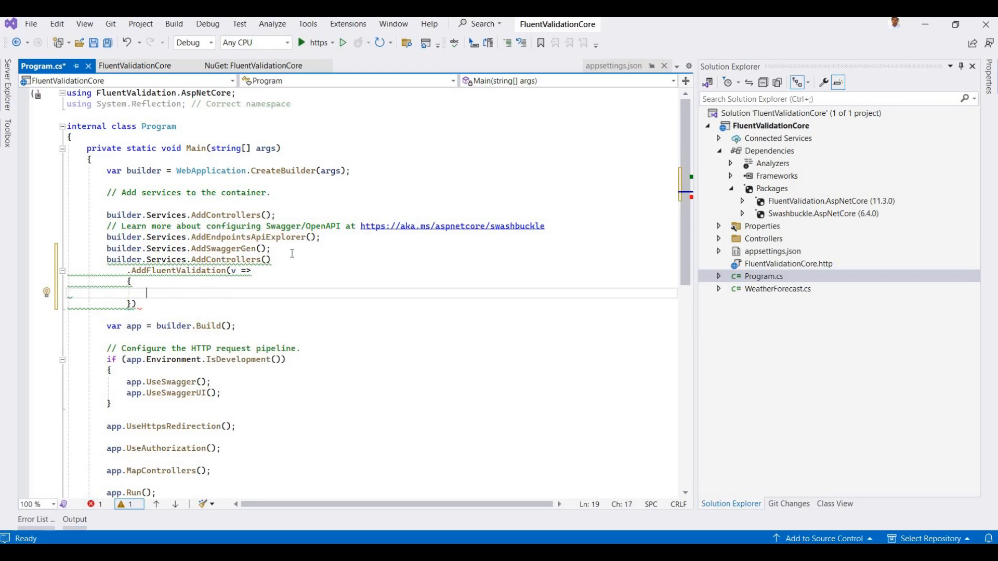
{"action": "type", "text": "v.AutomaticValidationEnabled = true;"}
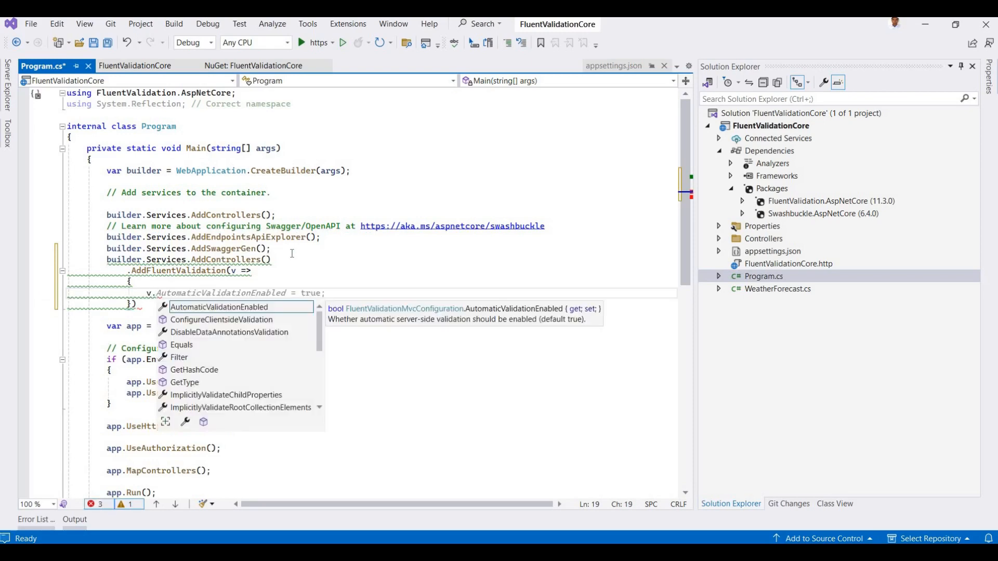
Load validators with v.RegisterValidatorsFromAssembly(Assembly.GetExecutingAssembly())
{"action": "type", "text": "registerValidatorsFromAssemblies"}
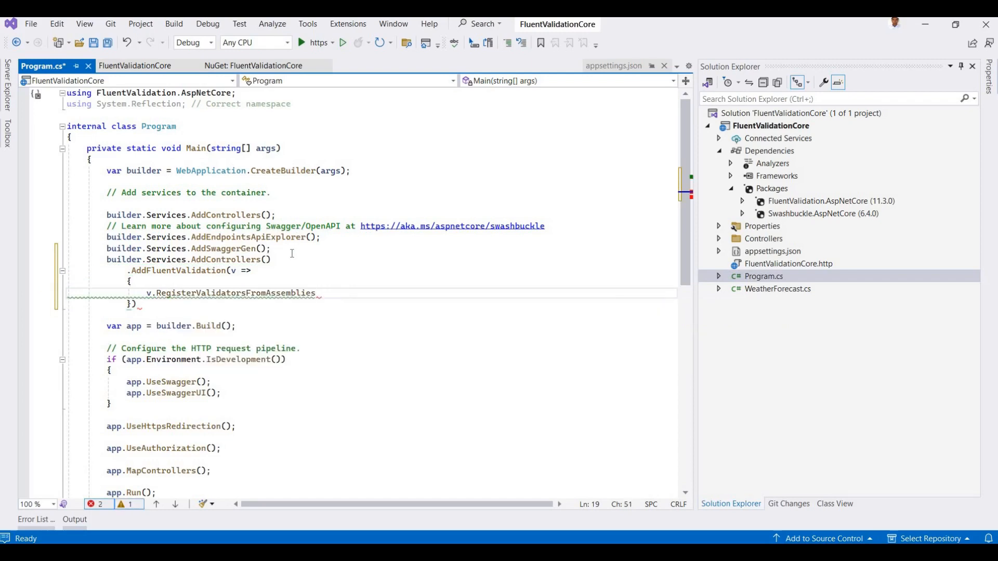
{"action": "key", "text": "BackSpace"}
{"action": "type", "text": "y"}
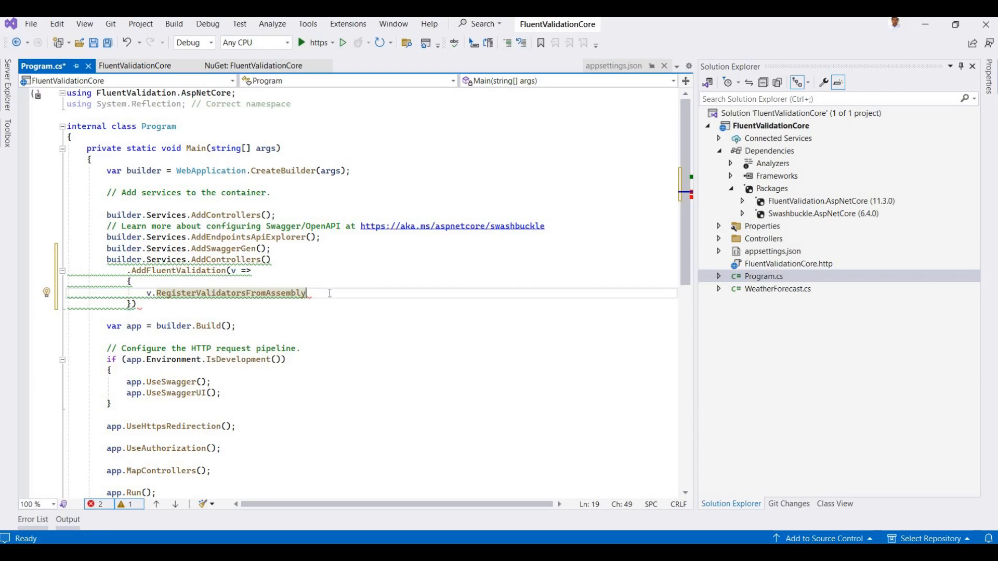
{"action": "type", "text": "(Assembly."}
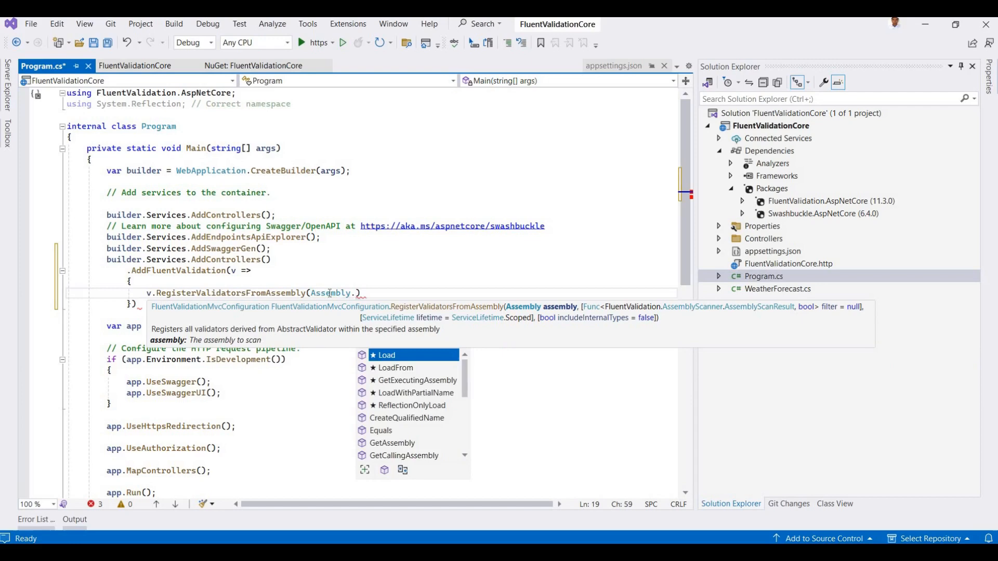
{"action": "type", "text": "Get"}
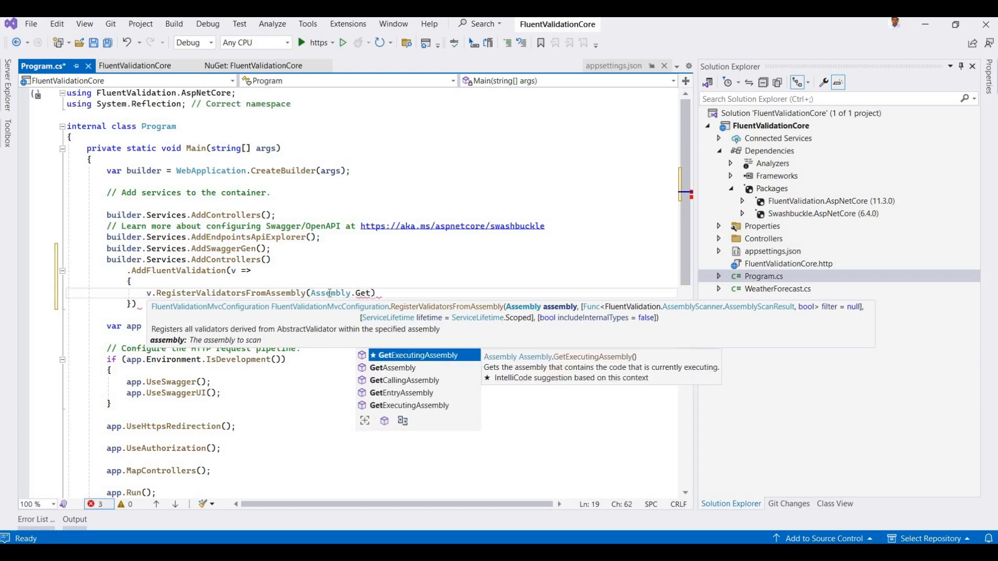
{"action": "key", "text": "Tab"}
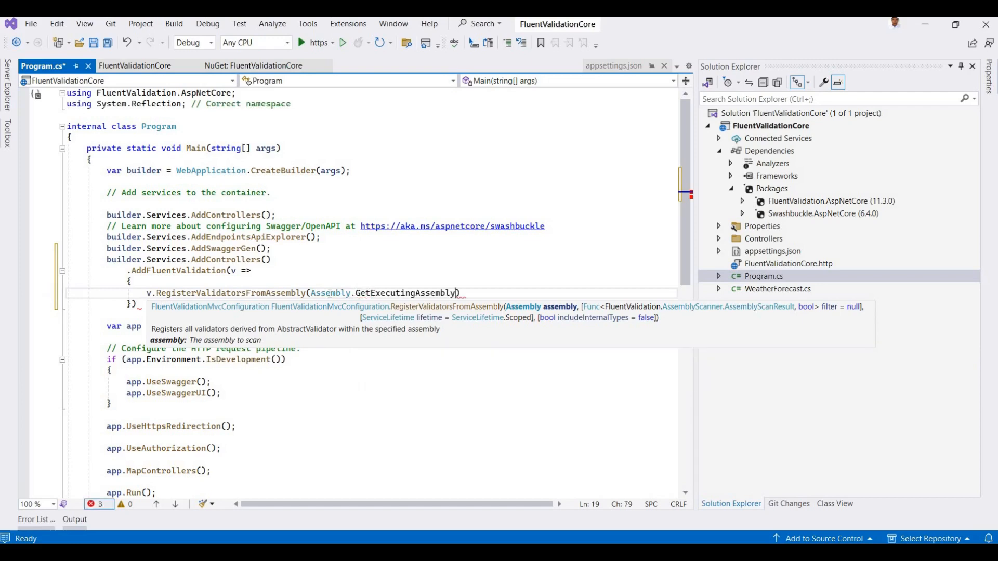
{"action": "type", "text": ")"}
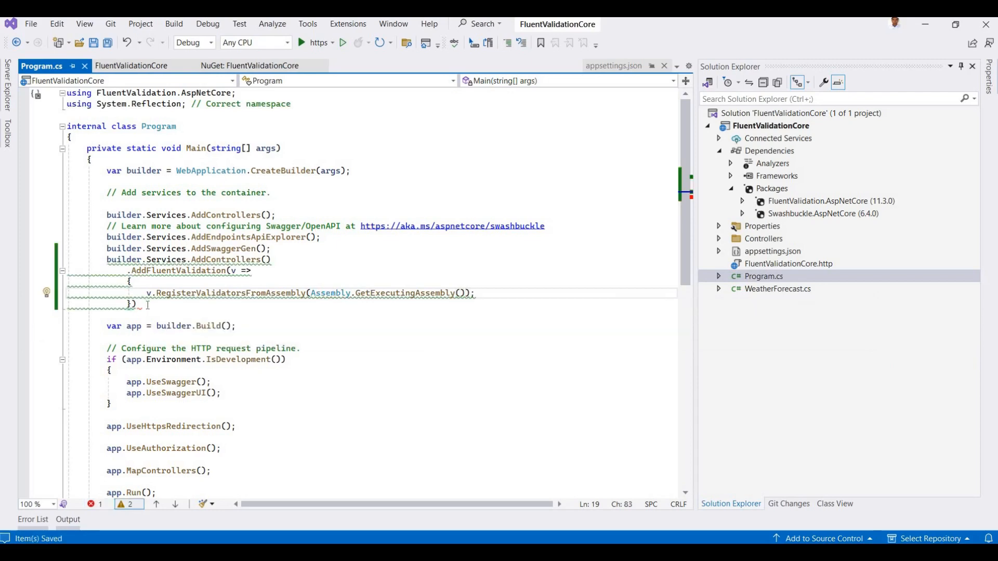
{"action": "type", "text": ";"}
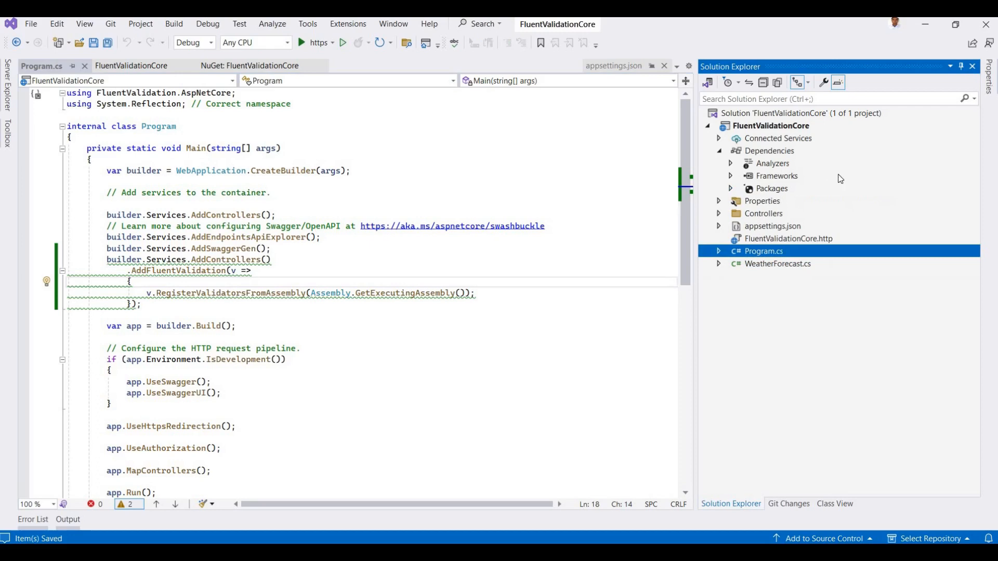
{"action": "mouse_move", "coordinate": [750, 135]}
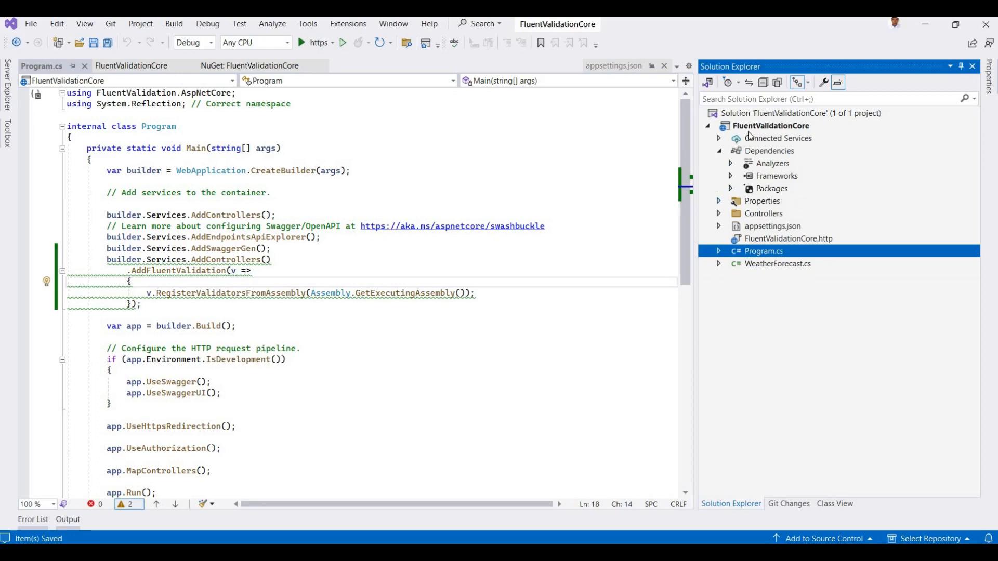
Add a new class item named User to the FluentValidationCore project
{"action": "right_click", "coordinate": [771, 125]}
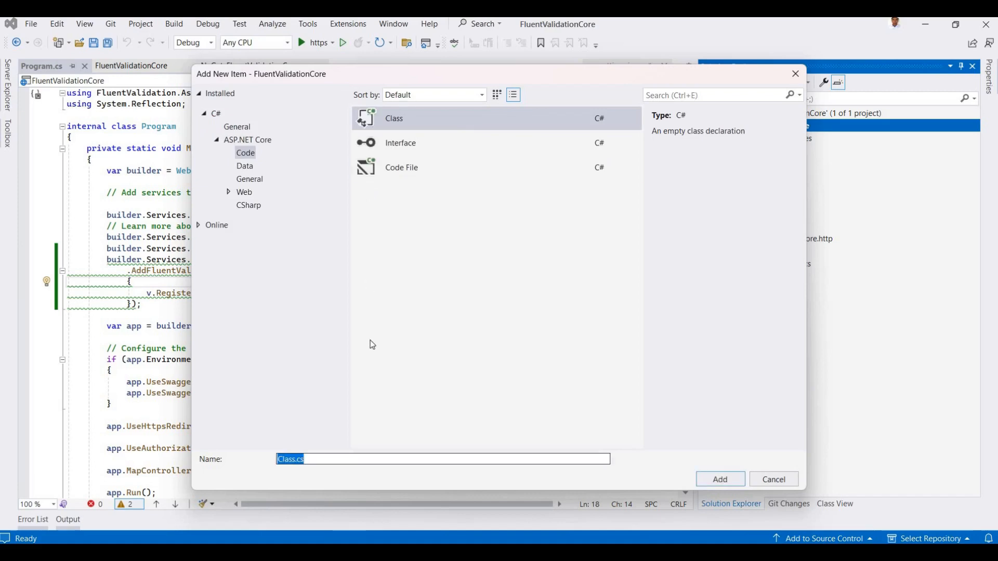
{"action": "type", "text": "User"}
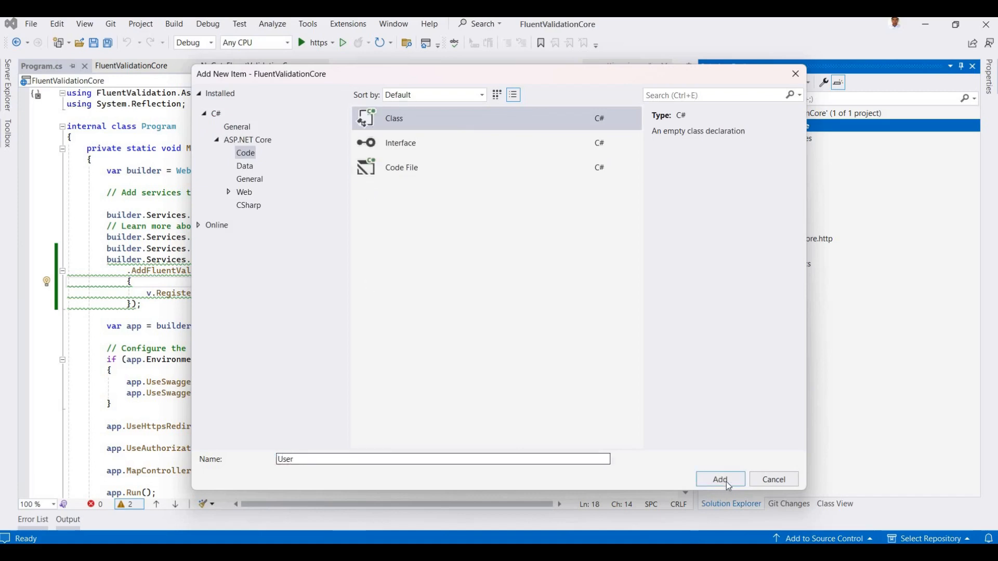
{"action": "left_click", "coordinate": [720, 479]}
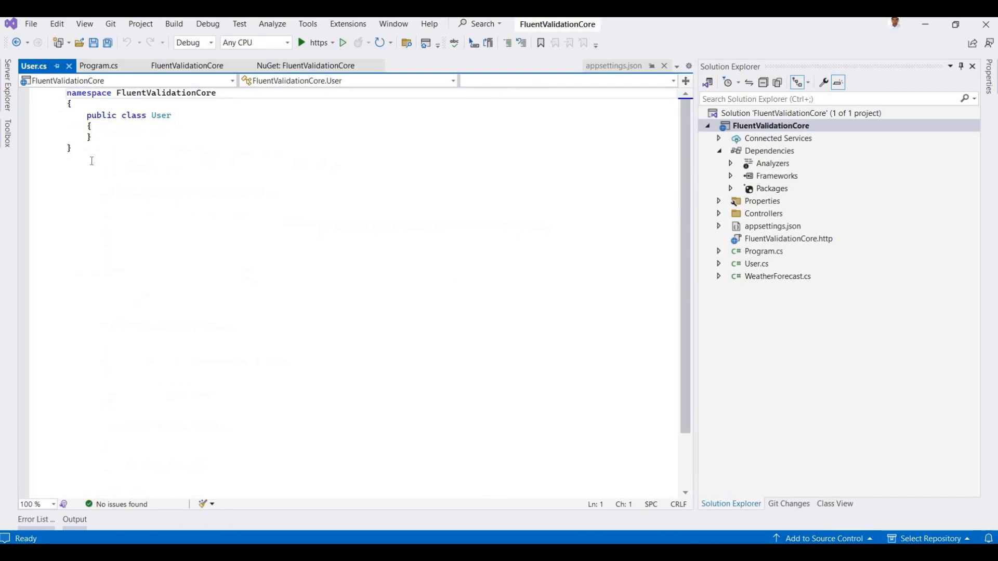
Add string FirstName and LastName properties to the User class
{"action": "type", "text": "public int Id { get; set; }"}
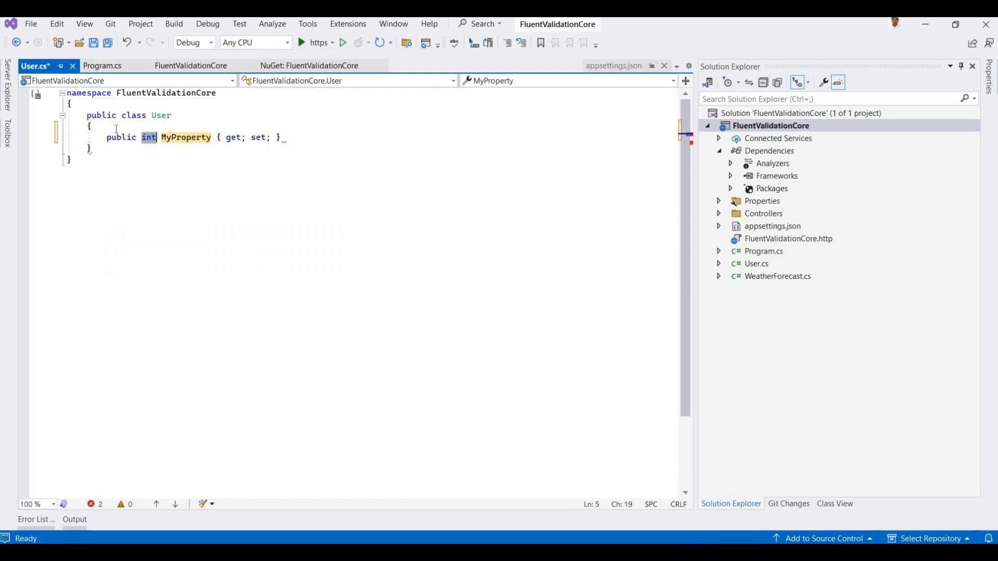
{"action": "type", "text": "string Firs"}
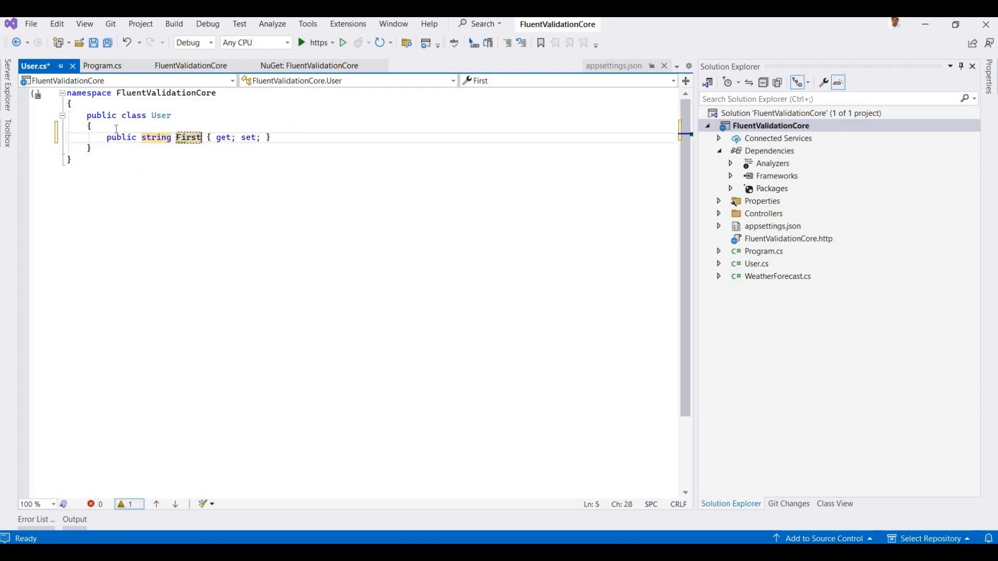
{"action": "type", "text": "Name"}
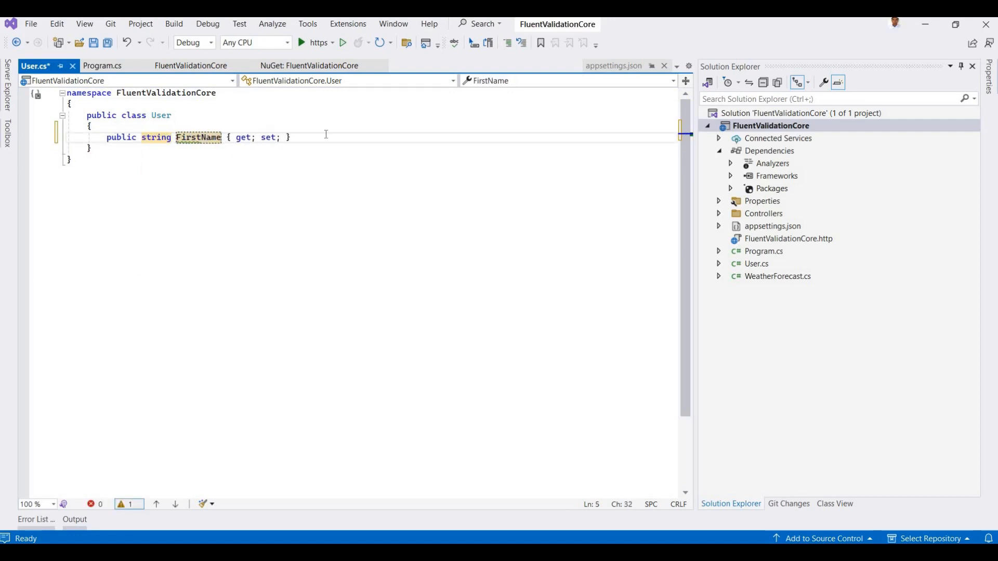
{"action": "type", "text": "public string LastName { get; set; }"}
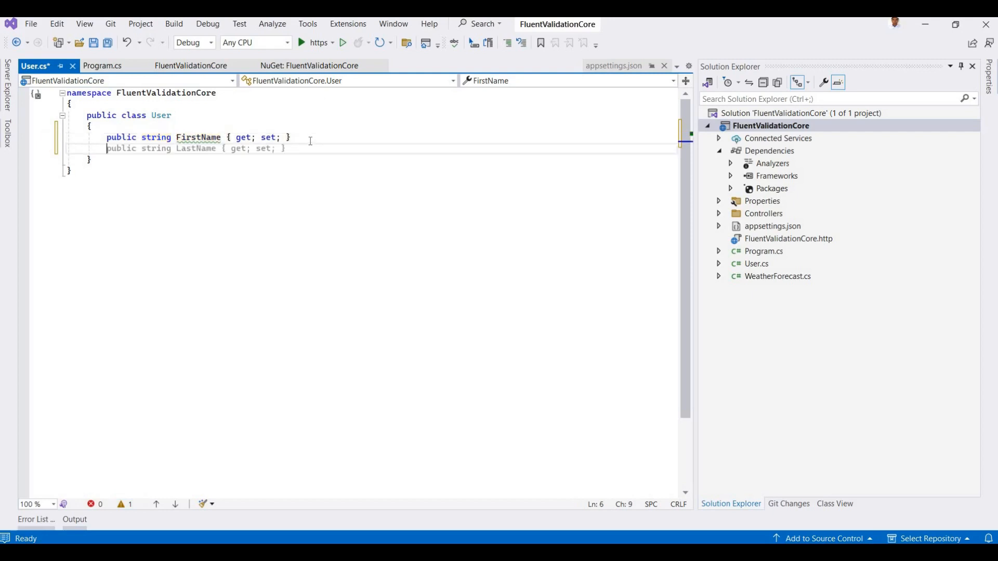
{"action": "type", "text": "= string.Empty;"}
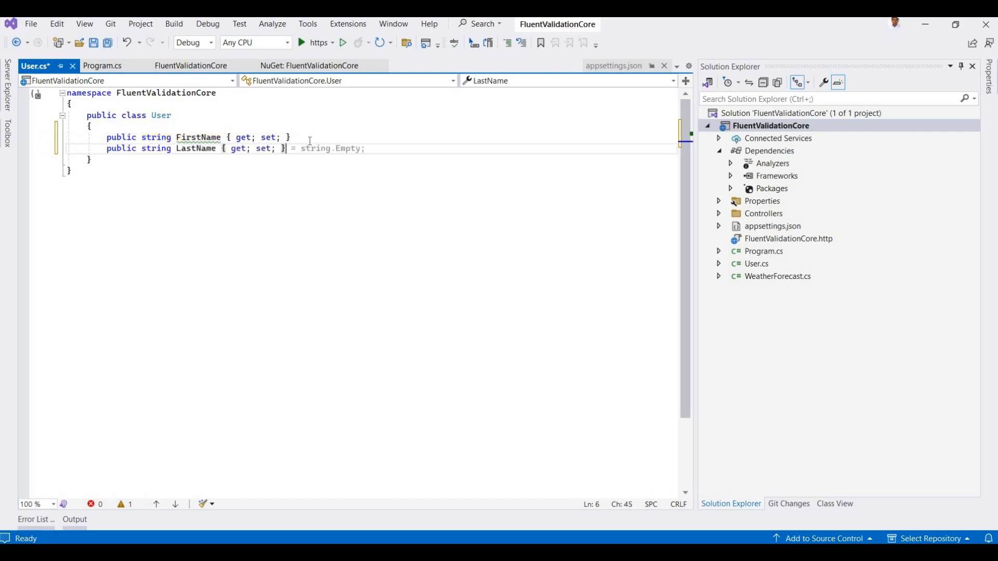
{"action": "key", "text": "Enter"}
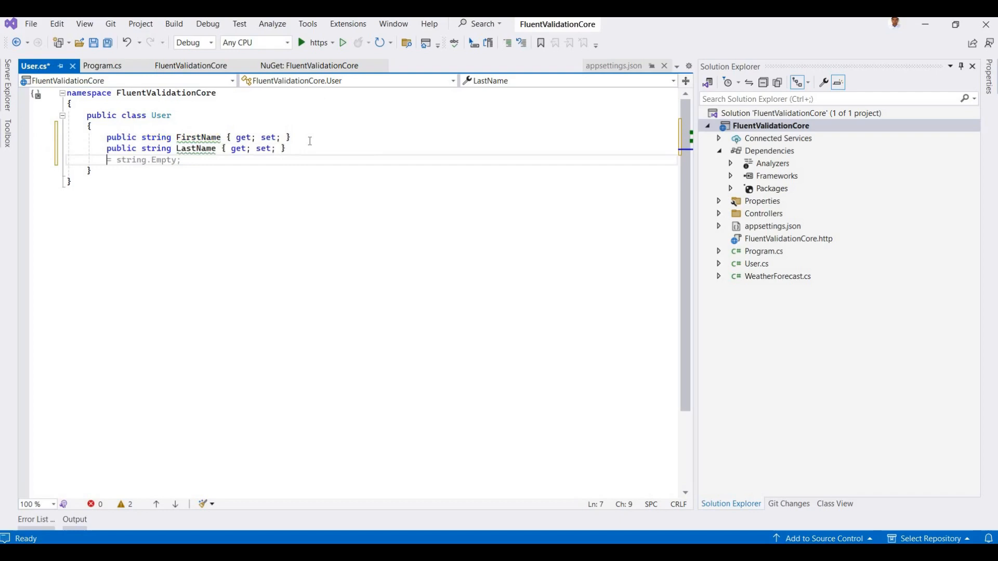
Add an int Age property using the prop snippet and save User.cs
{"action": "type", "text": "p"}
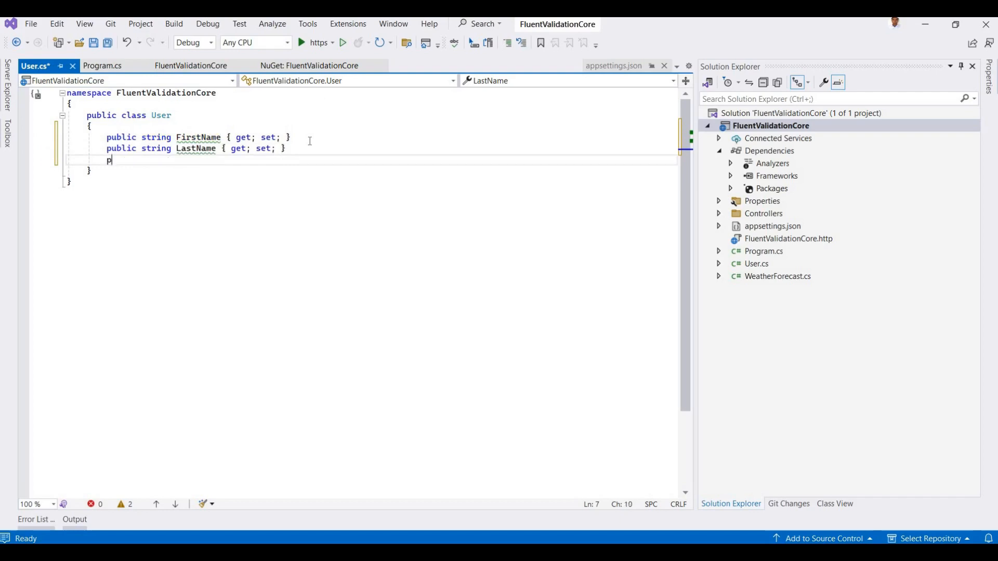
{"action": "type", "text": "rop"}
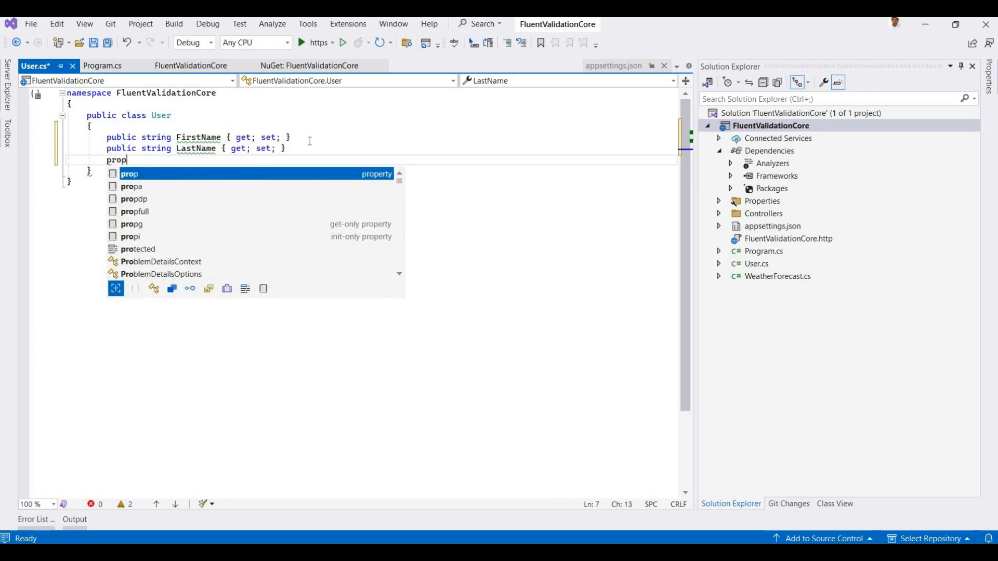
{"action": "key", "text": "Tab"}
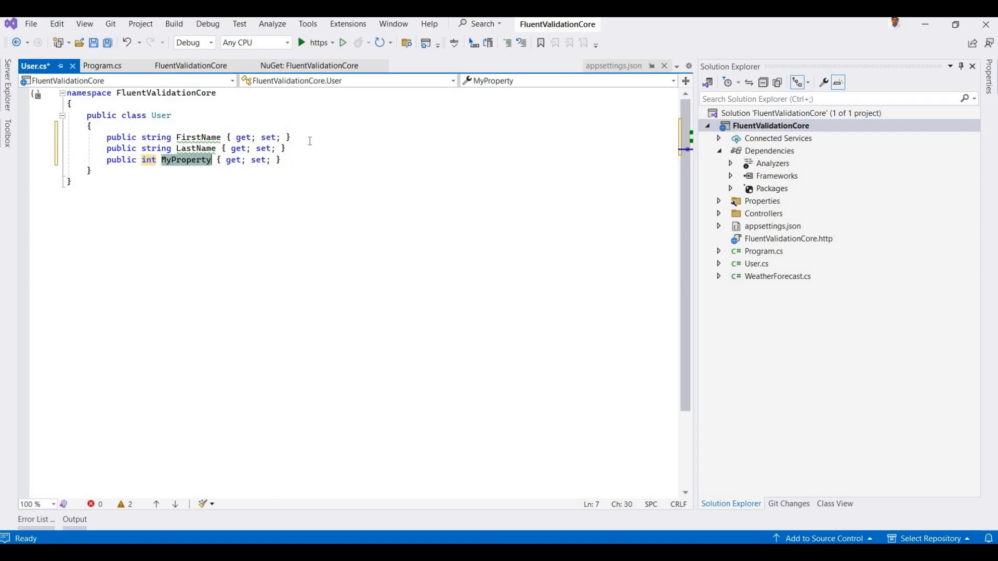
{"action": "type", "text": "Age"}
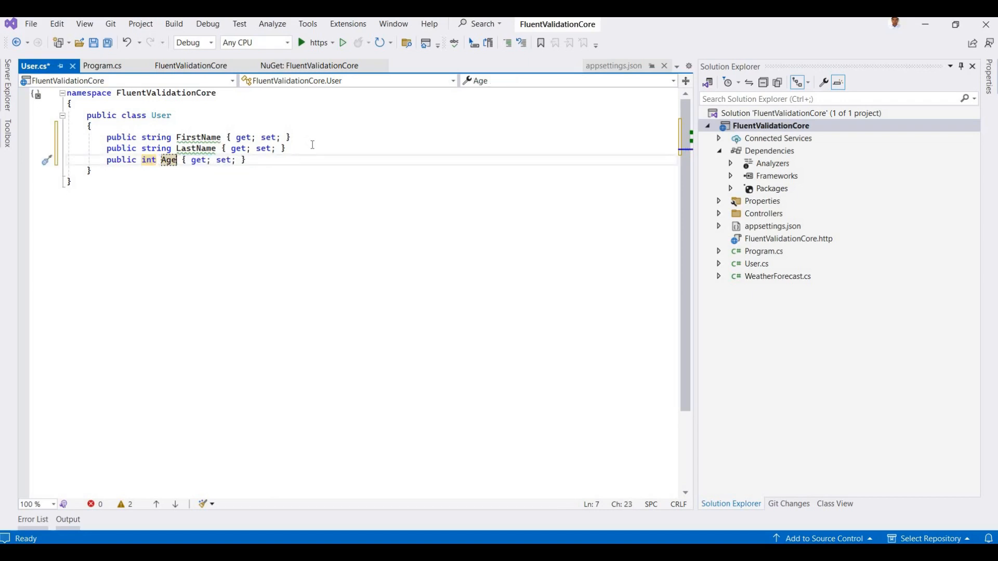
{"action": "key", "text": "ctrl+s"}
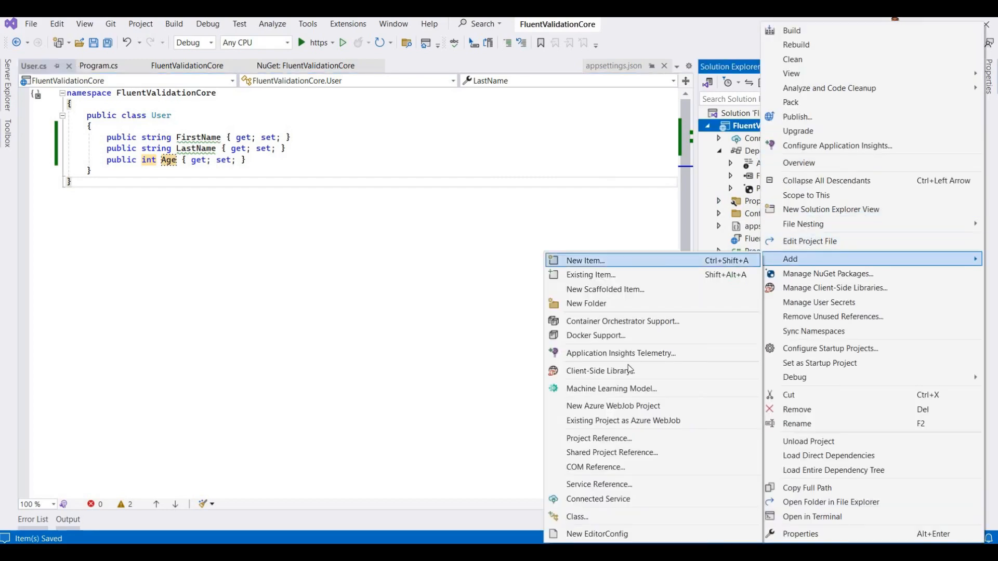
Add a new class named UserValidator through the Add New Item dialog
{"action": "left_click", "coordinate": [583, 260]}
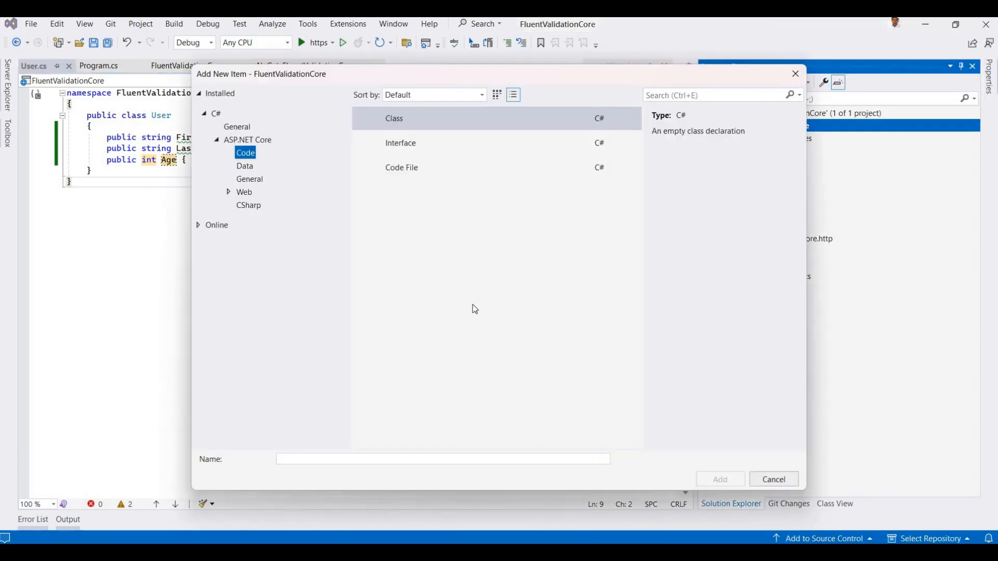
{"action": "type", "text": "Uer"}
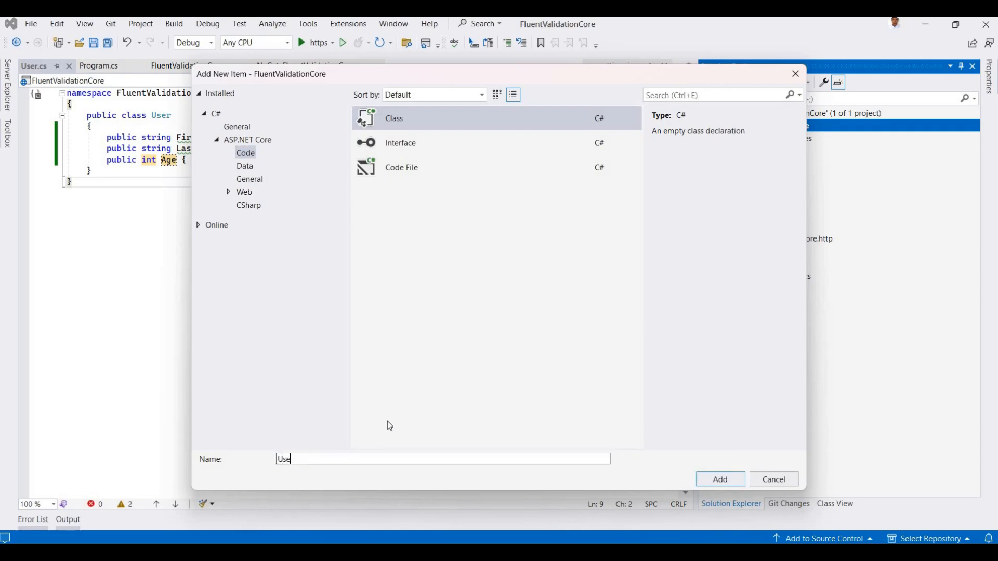
{"action": "type", "text": "rvalidation"}
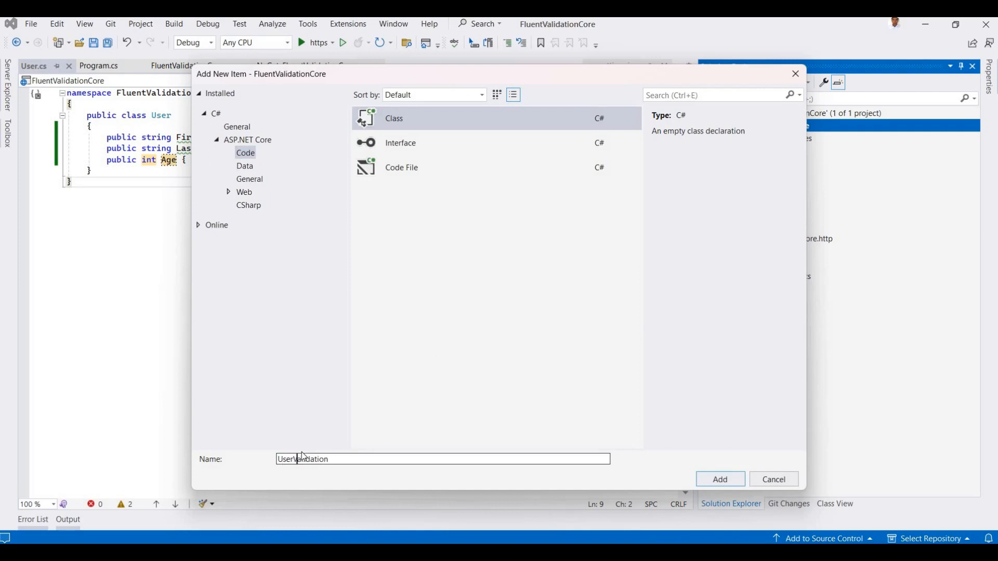
{"action": "key", "text": "BackSpace"}
{"action": "type", "text": "r"}
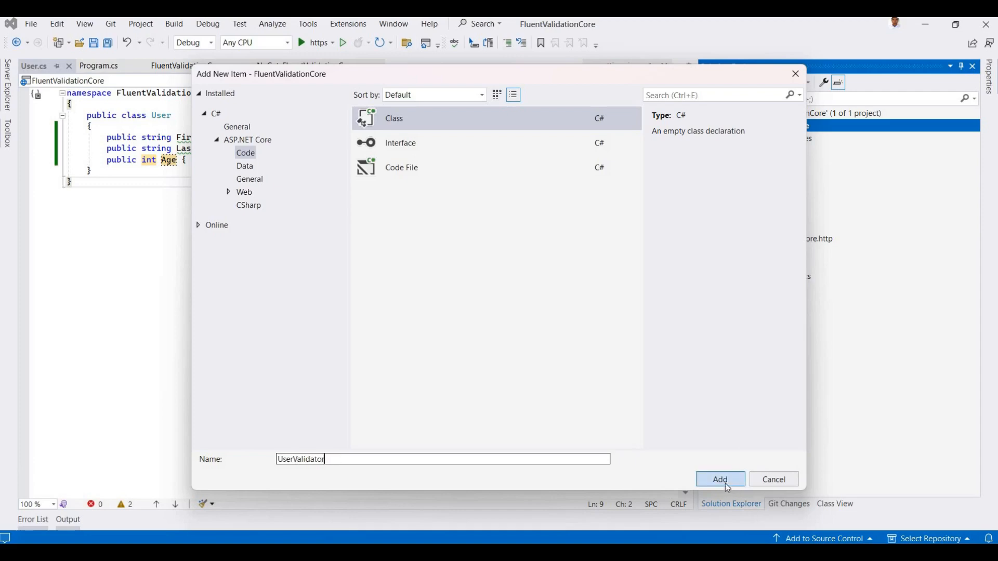
{"action": "left_click", "coordinate": [720, 479]}
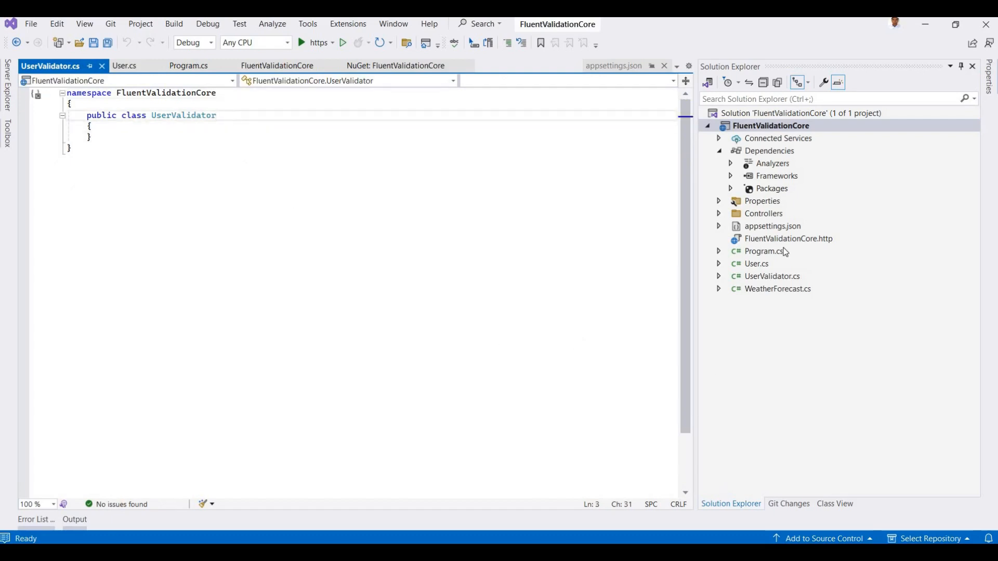
Make UserValidator inherit AbstractValidator<User>, importing FluentValidation, with an empty constructor
{"action": "double_click", "coordinate": [184, 115]}
{"action": "type", "text": " :"}
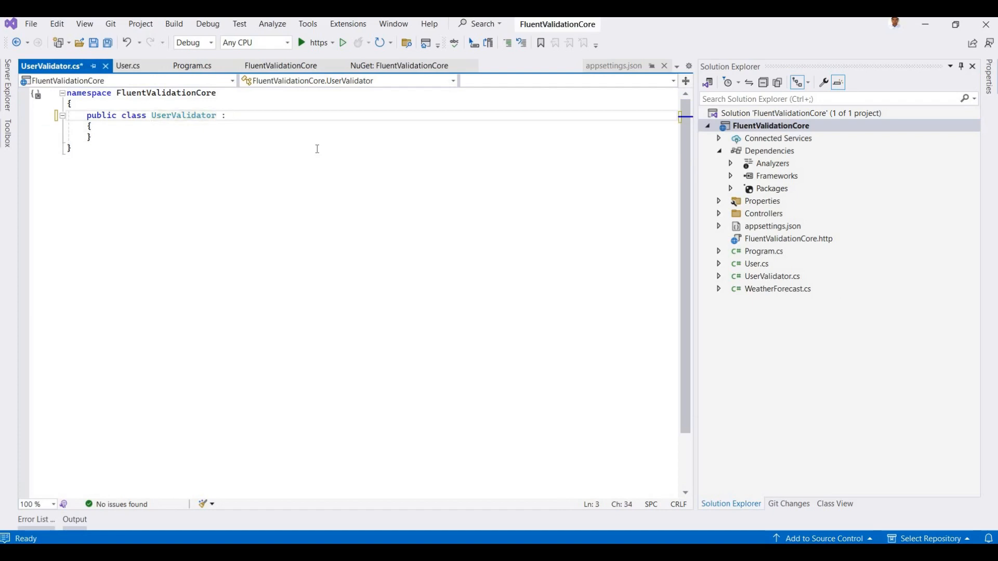
{"action": "type", "text": "Abs"}
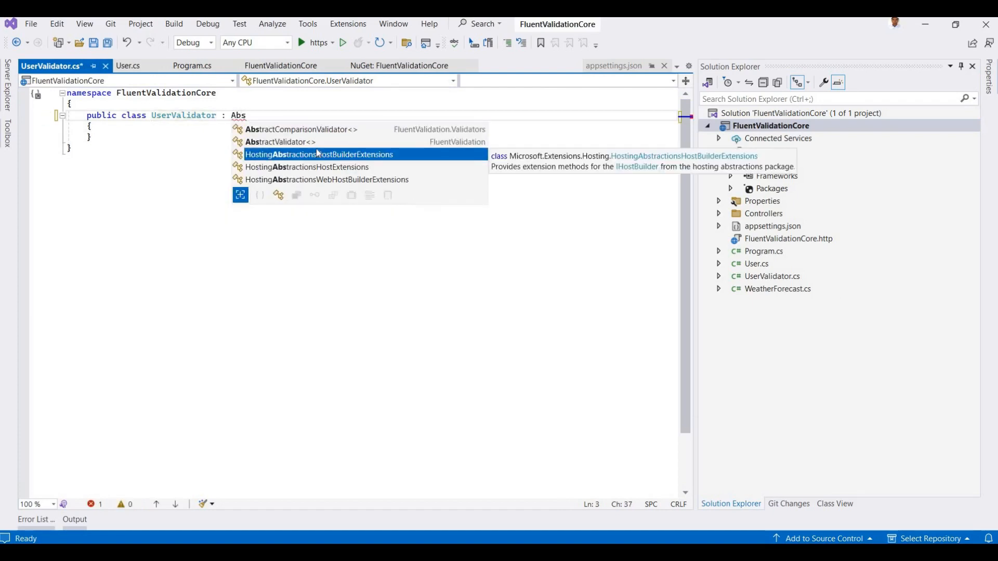
{"action": "type", "text": "tract"}
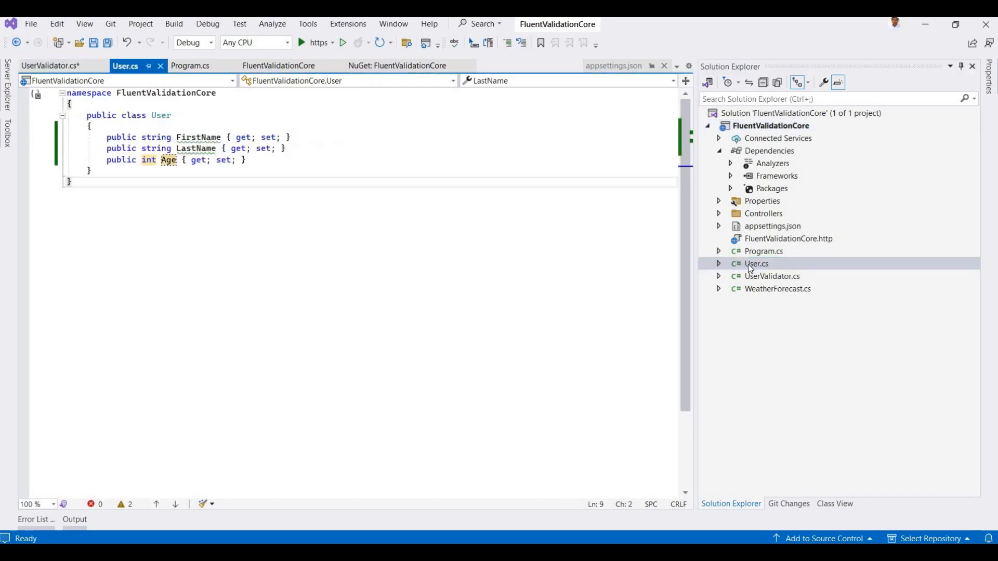
{"action": "left_click", "coordinate": [51, 65]}
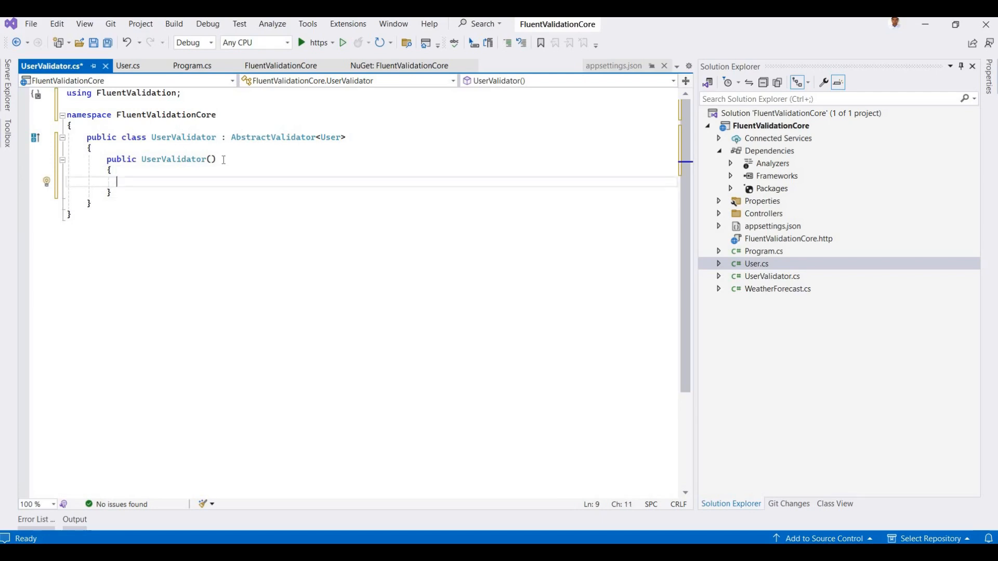
Add RuleFor(user => user.FirstName).NotEmpty().WithMessage("First Name is required")
{"action": "type", "text": "RuleFor"}
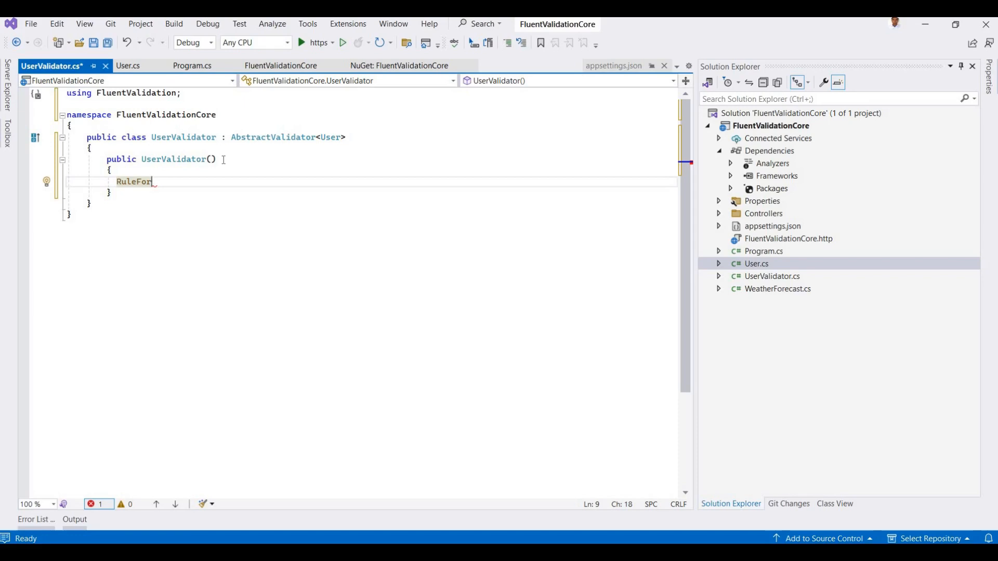
{"action": "type", "text": "()"}
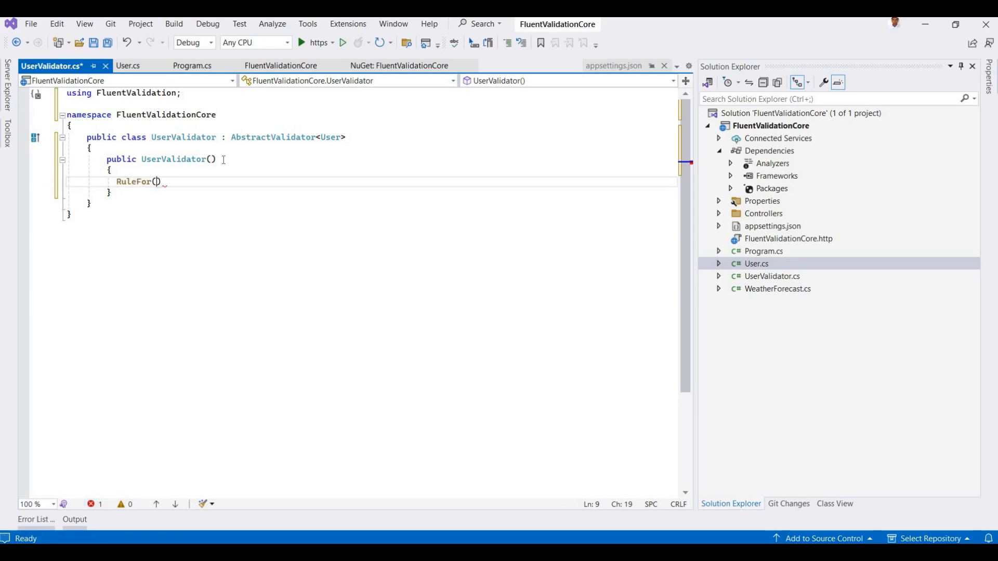
{"action": "type", "text": "user"}
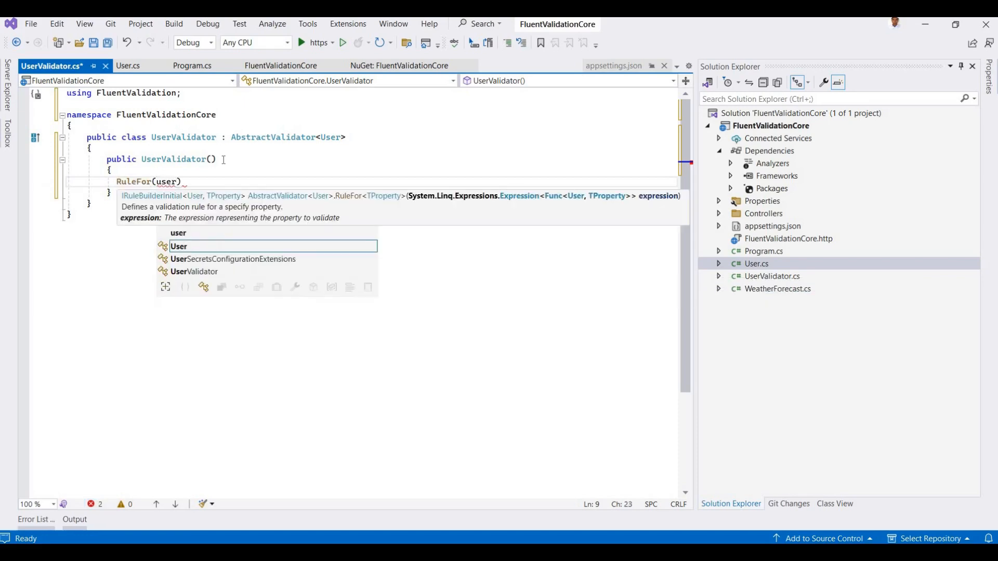
{"action": "key", "text": "Escape"}
{"action": "type", "text": " => "}
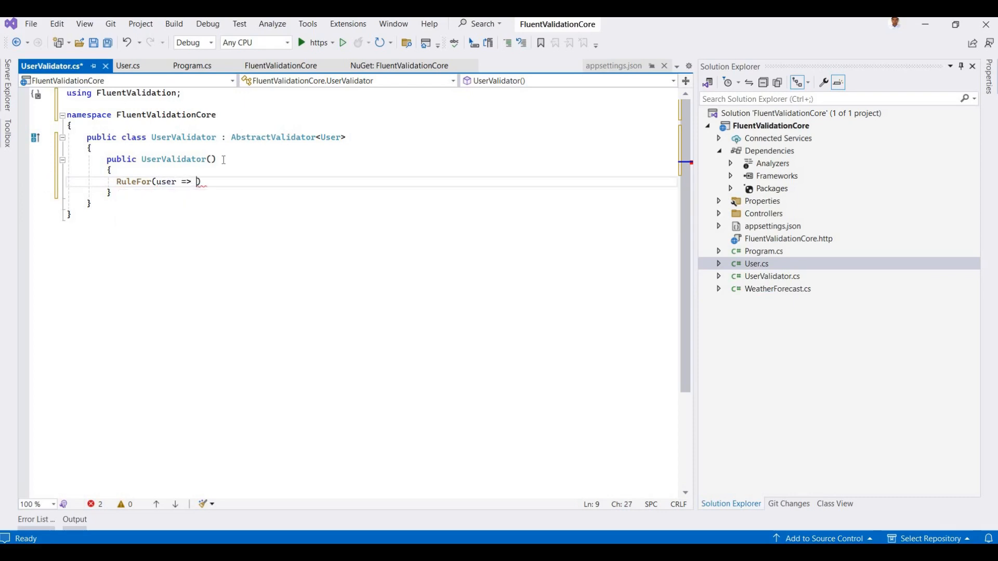
{"action": "type", "text": "user."}
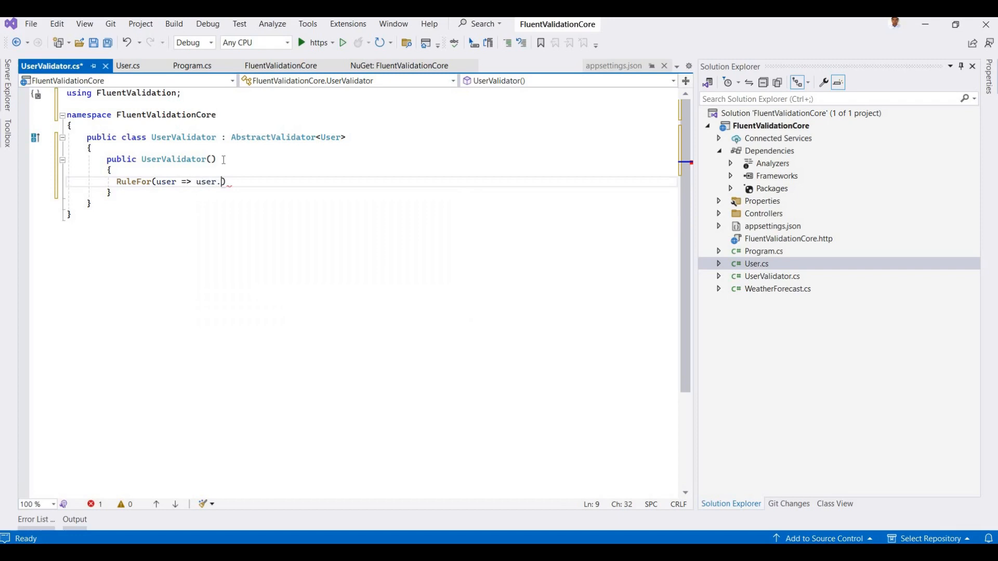
{"action": "type", "text": "fi"}
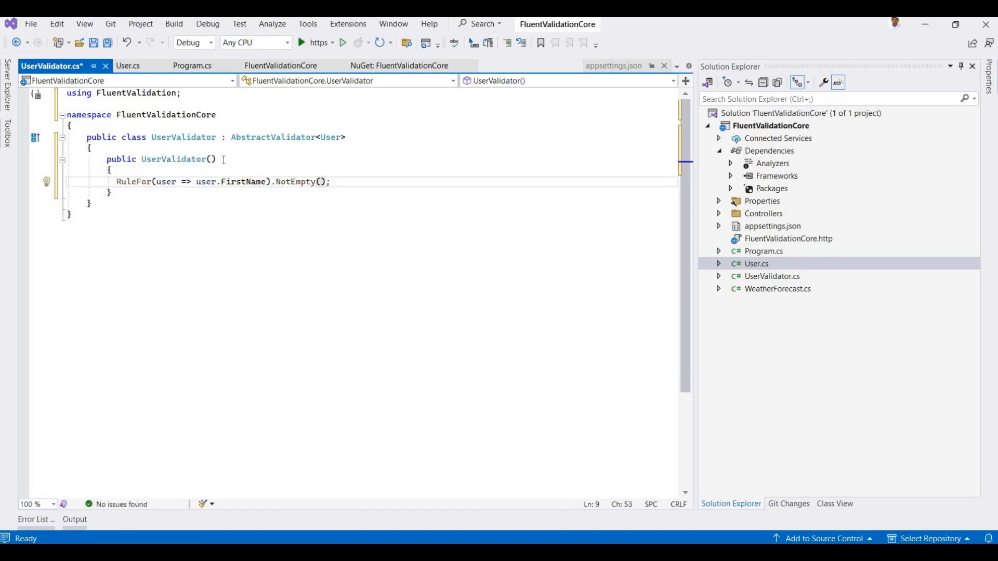
{"action": "type", "text": ".wit"}
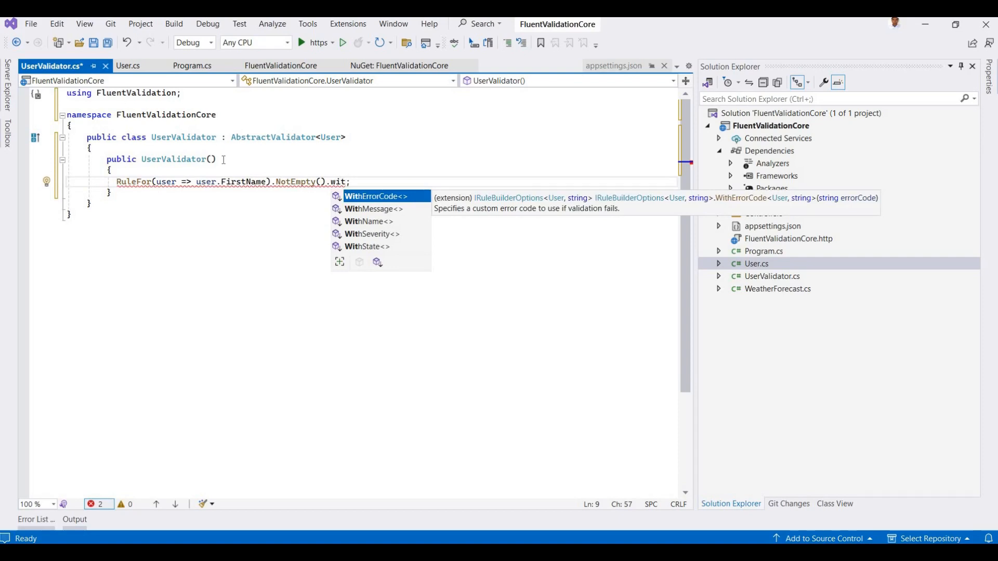
{"action": "key", "text": "Backspace"}
{"action": "type", "text": "WithMessage("}
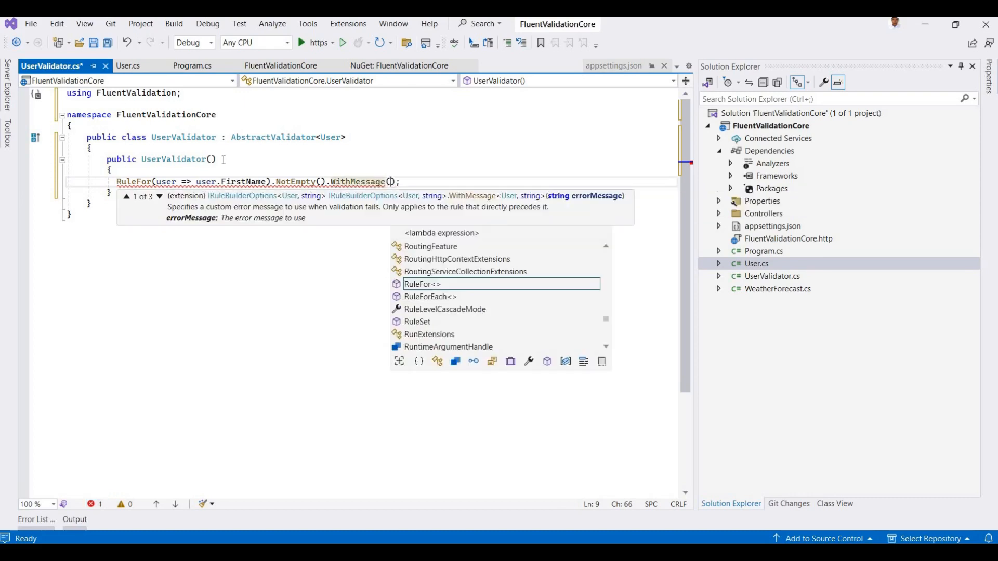
{"action": "type", "text": "\""}
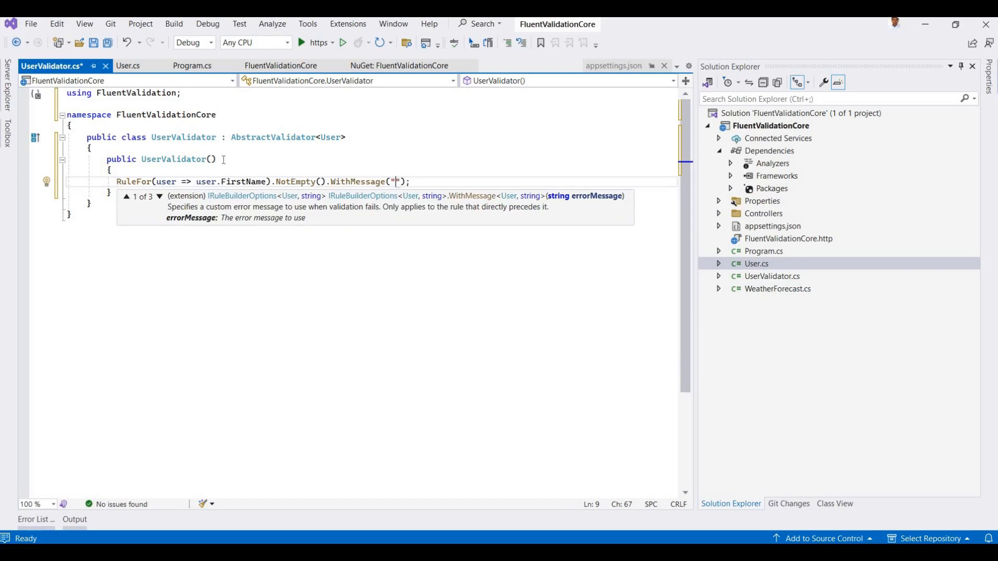
{"action": "type", "text": "First Nam"}
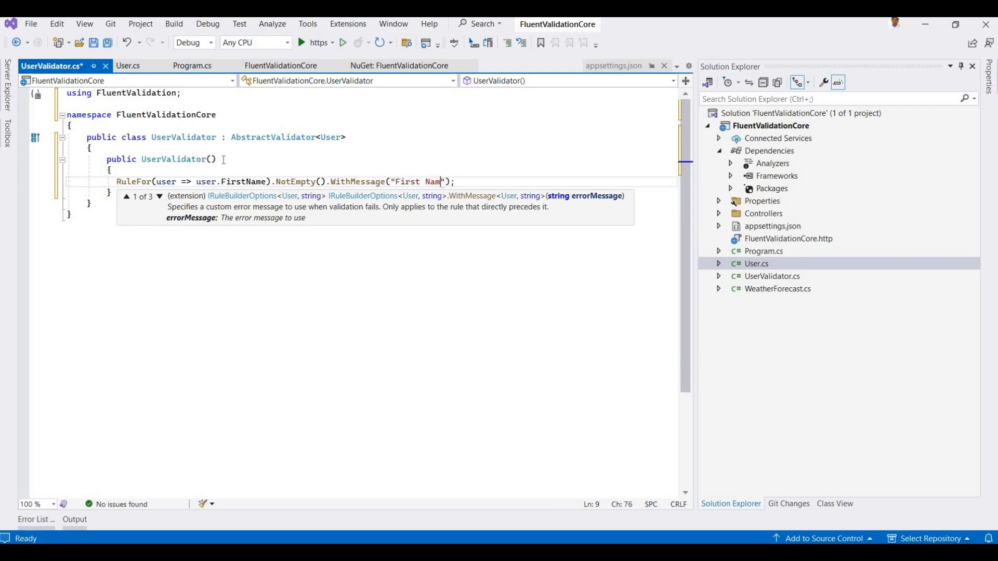
{"action": "type", "text": "e is re"}
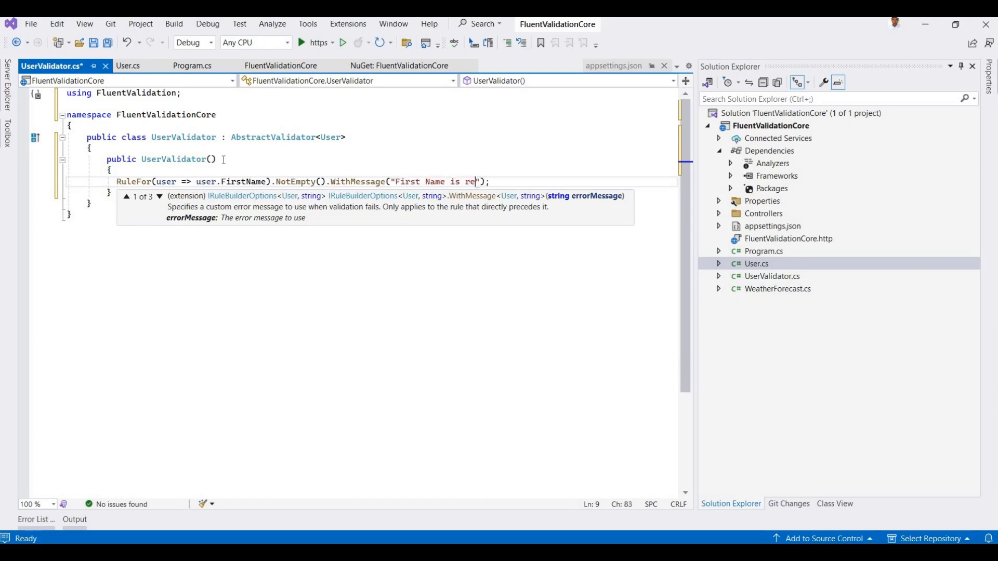
{"action": "type", "text": "quired"}
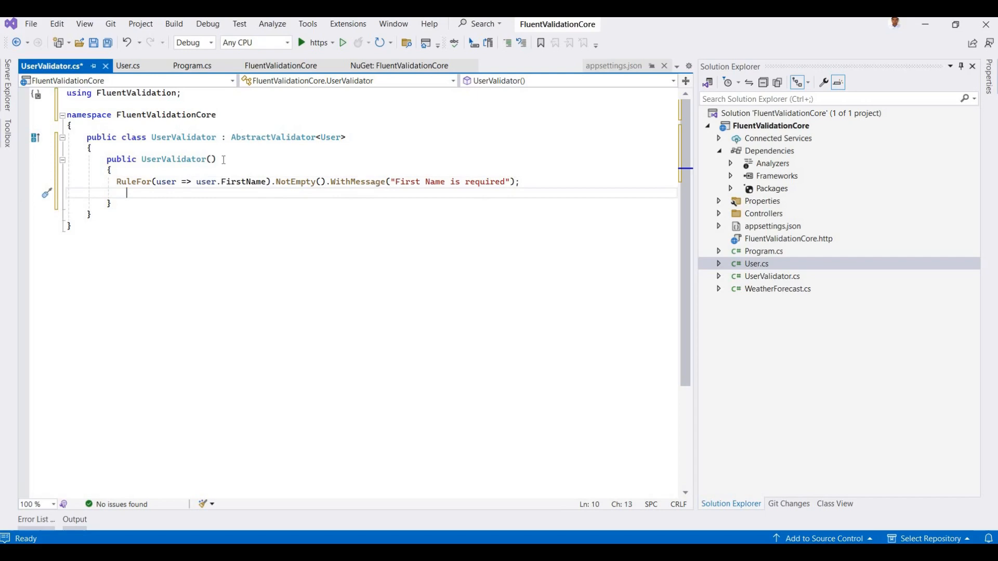
Add RuleFor(user => user.LastName).NotEmpty().WithMessage("Last Name is required")
{"action": "type", "text": "Ril"}
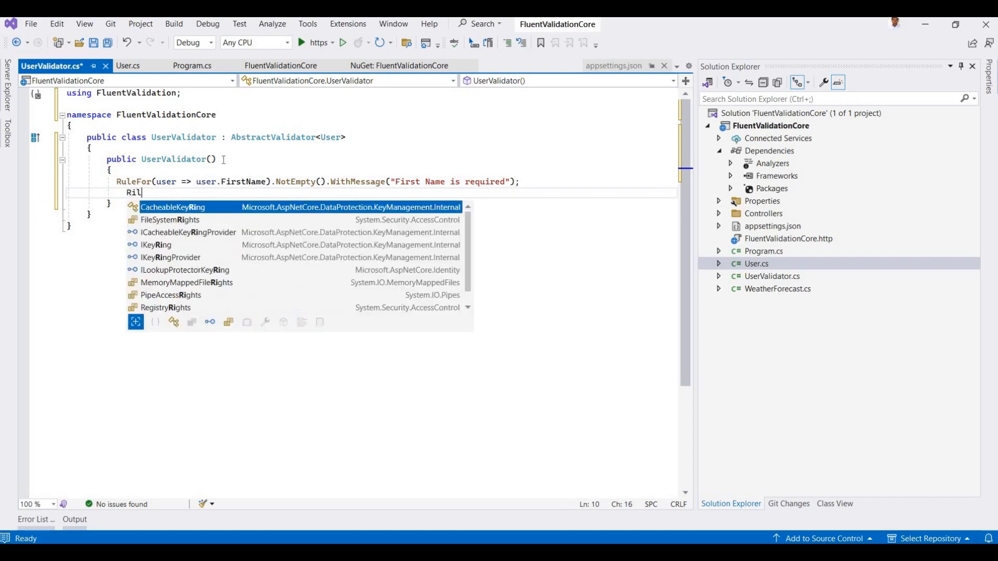
{"action": "type", "text": "RuleFor"}
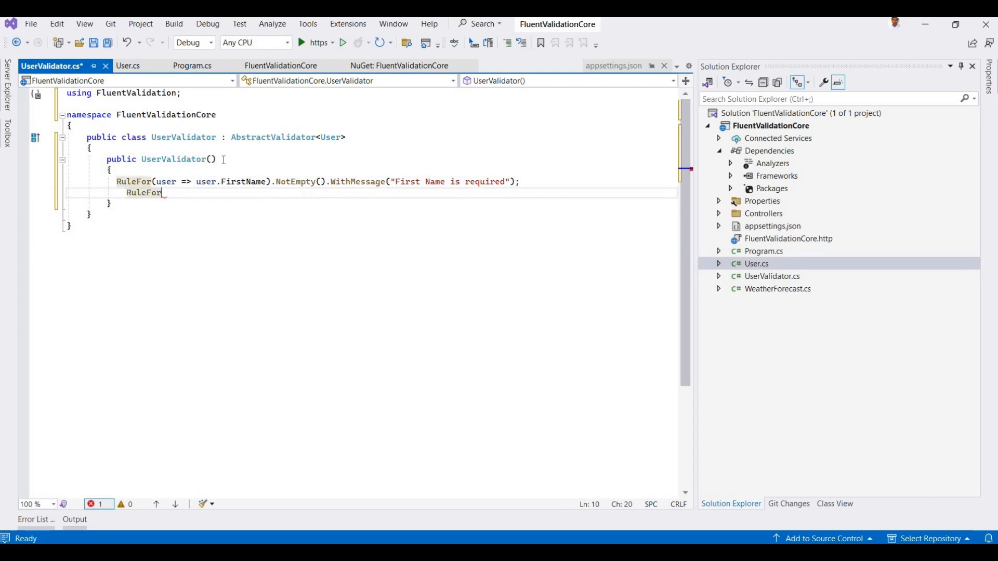
{"action": "type", "text": "(user"}
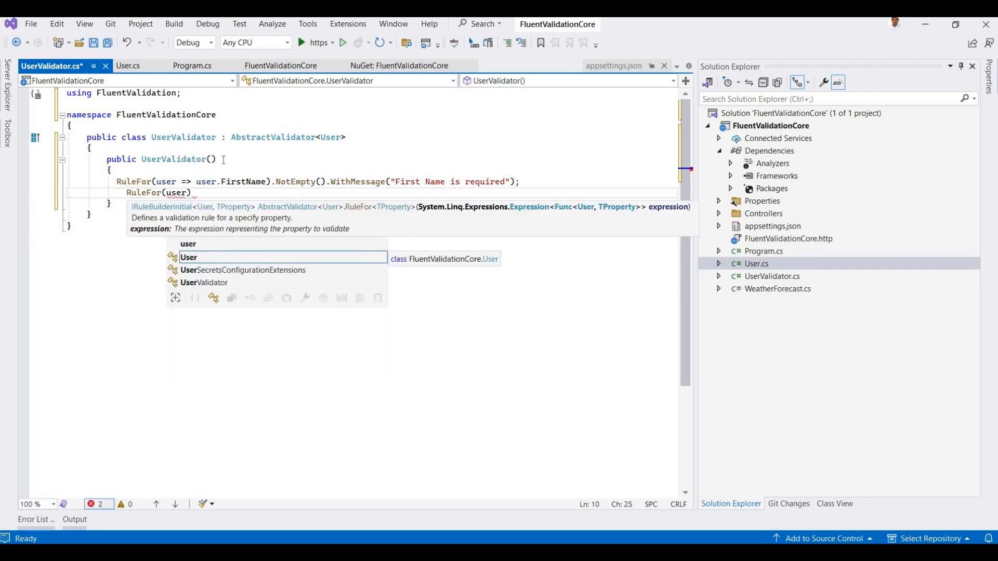
{"action": "type", "text": "+>"}
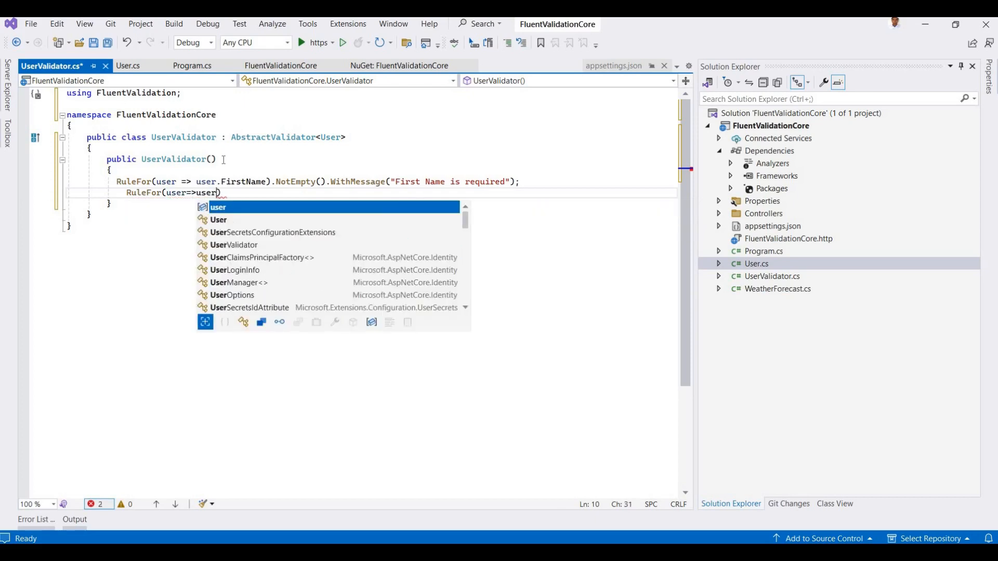
{"action": "type", "text": "."}
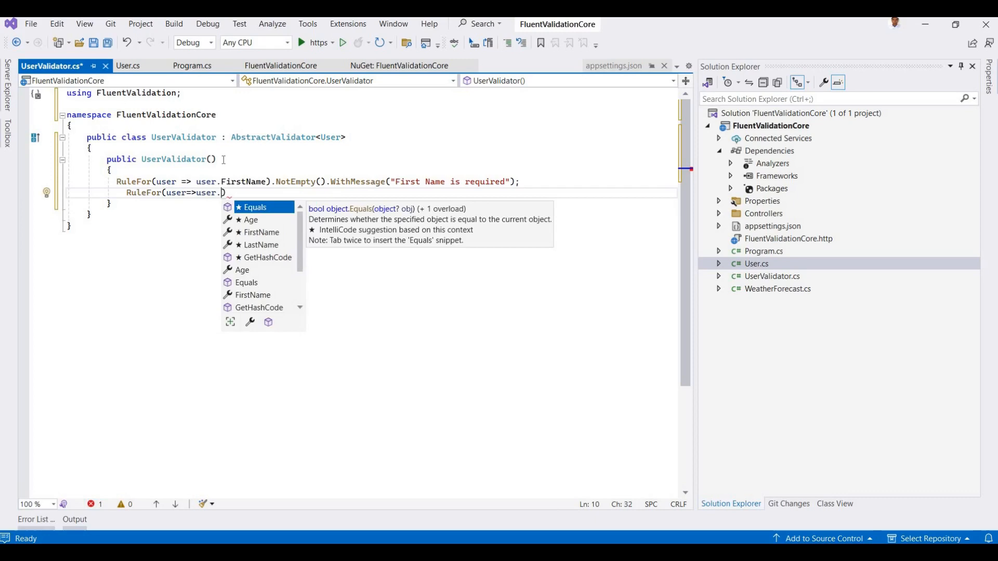
{"action": "type", "text": "LastName"}
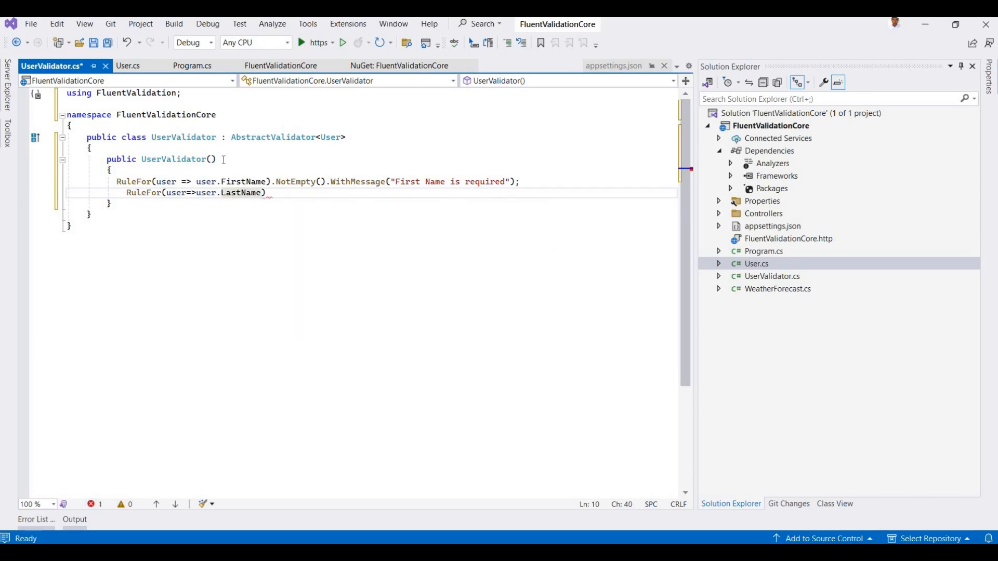
{"action": "type", "text": "."}
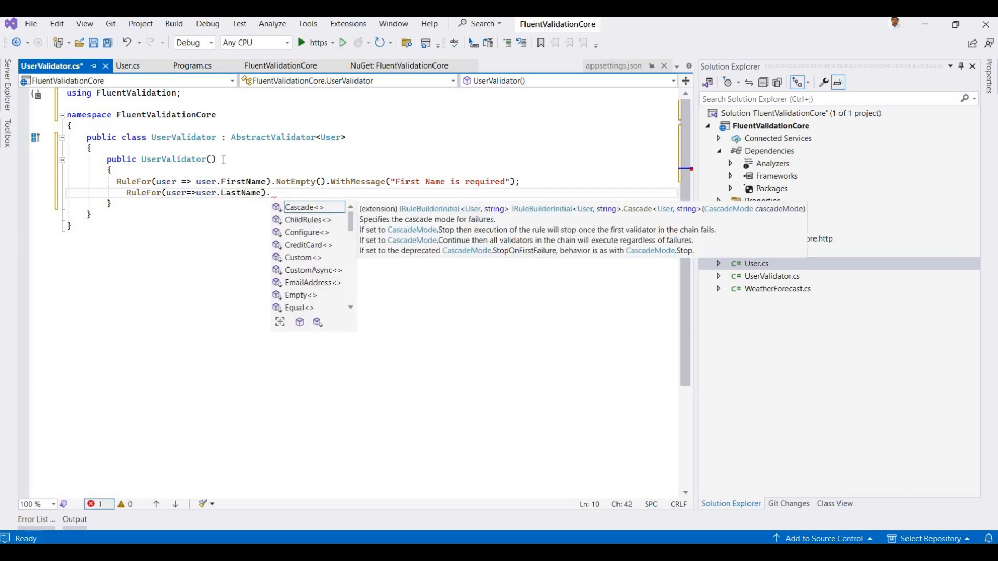
{"action": "type", "text": "NotEmpty"}
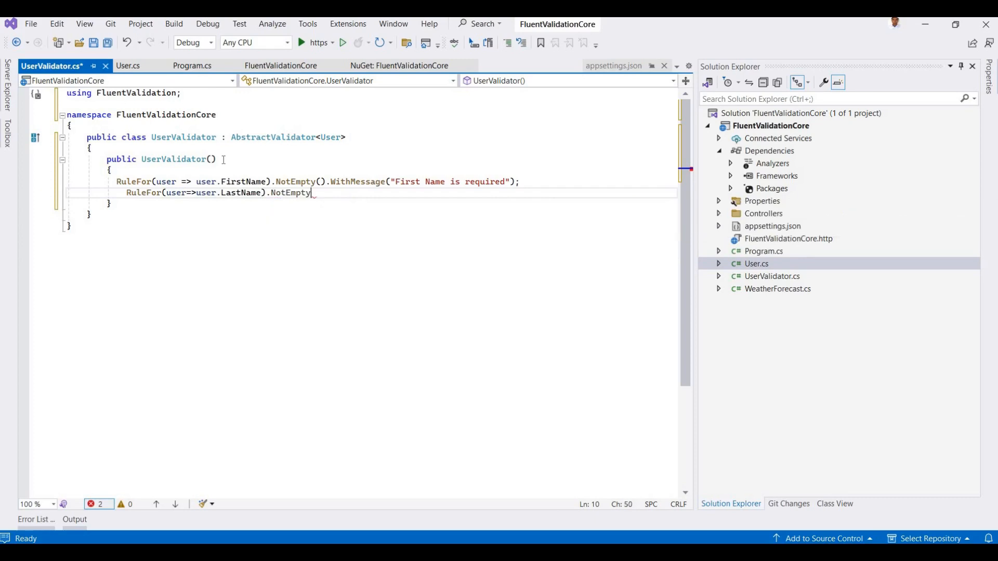
{"action": "type", "text": "()."}
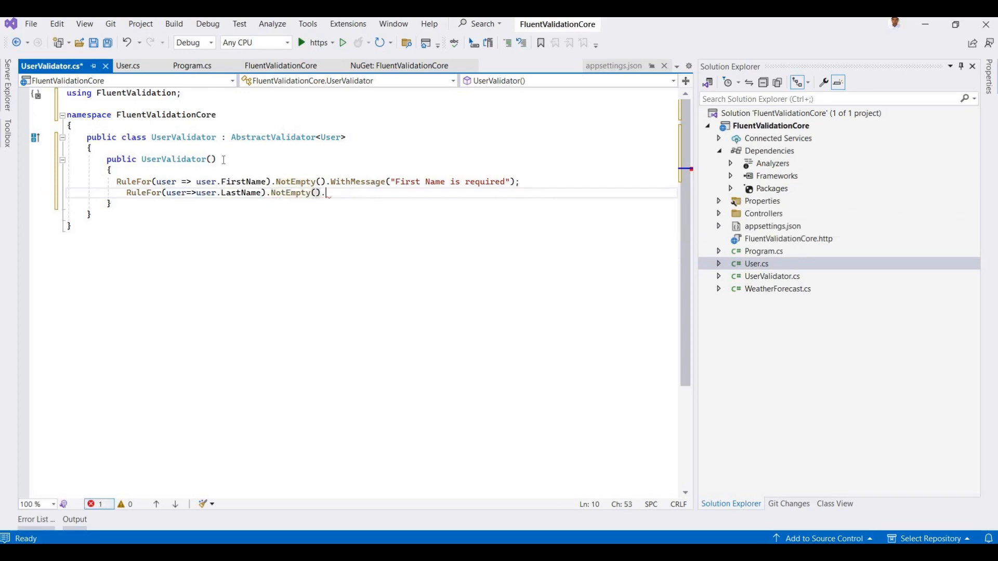
{"action": "type", "text": "with"}
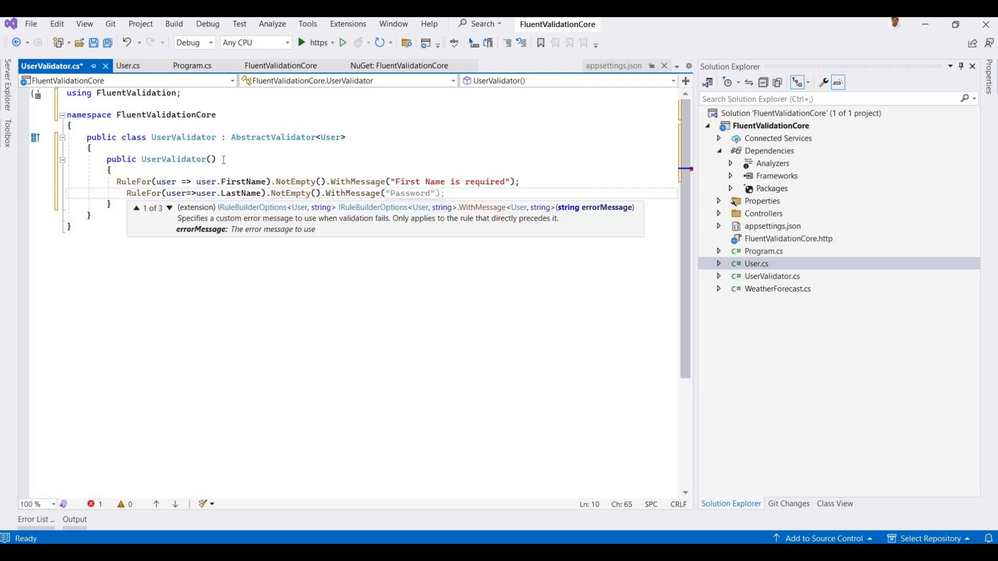
{"action": "type", "text": "Last"}
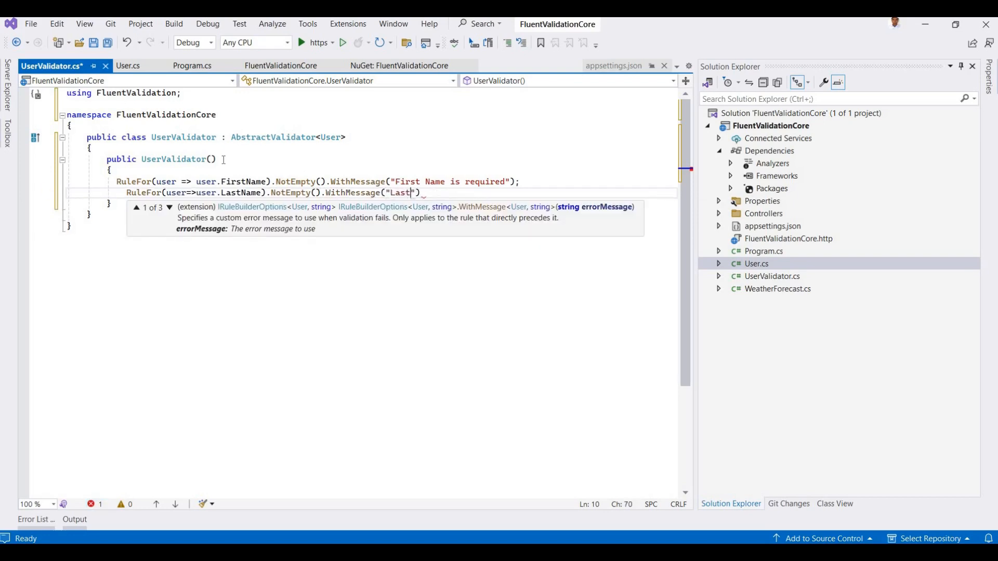
{"action": "type", "text": "Name is"}
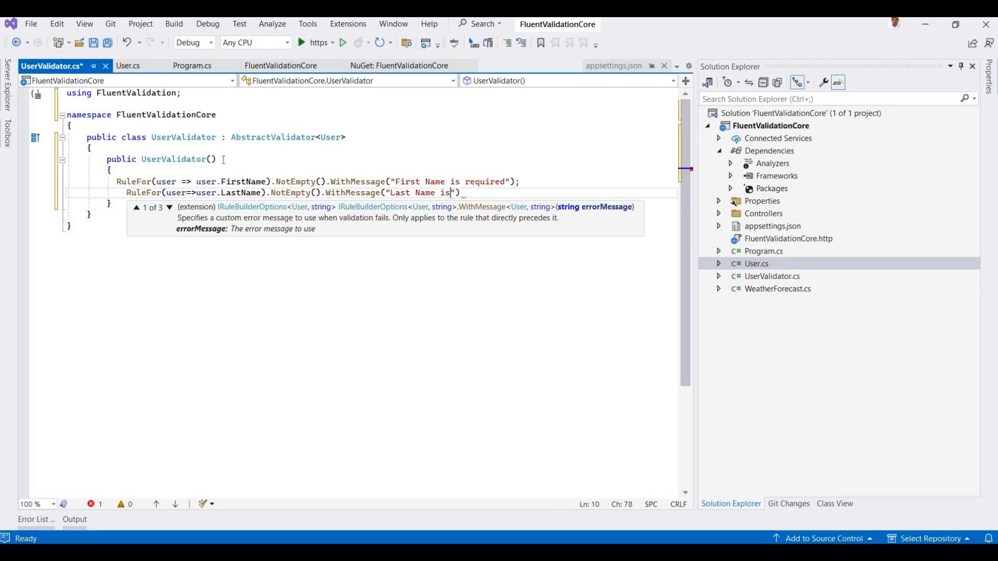
{"action": "type", "text": "required"}
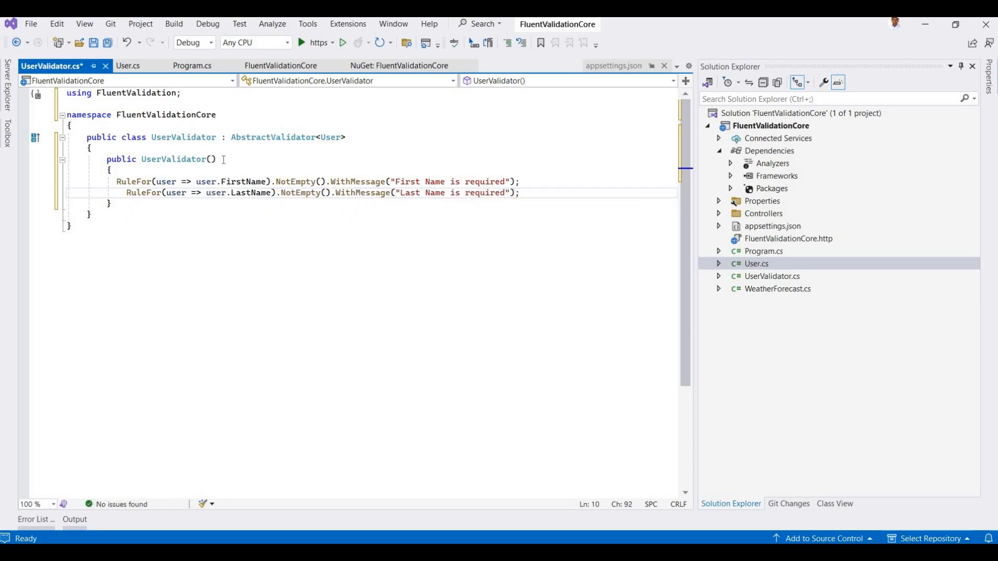
{"action": "key", "text": "enter"}
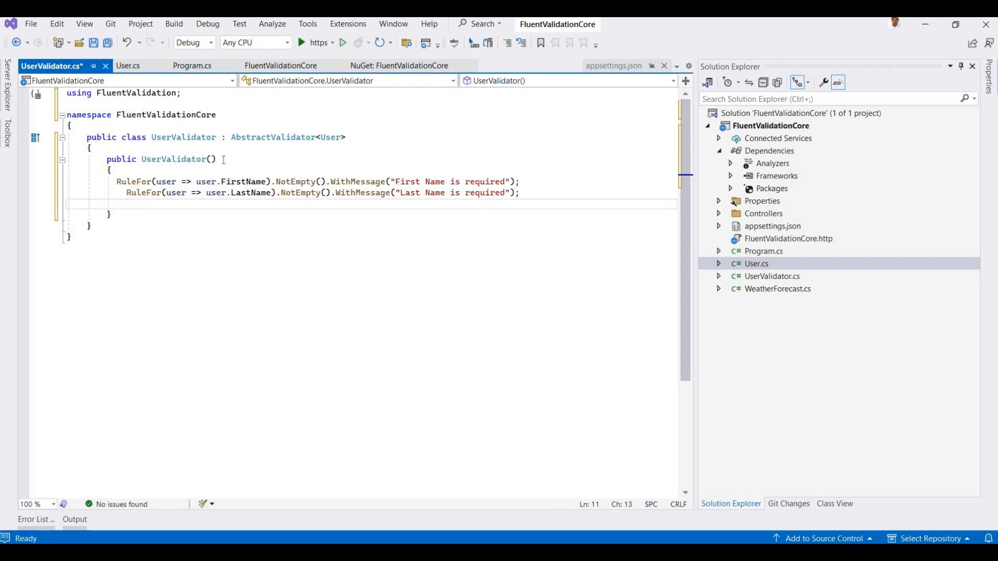
Add RuleFor(user => user.Age).GreaterThanOrEqualTo(18) with message "Age must be 18 or older", then save
{"action": "type", "text": "RuleFor"}
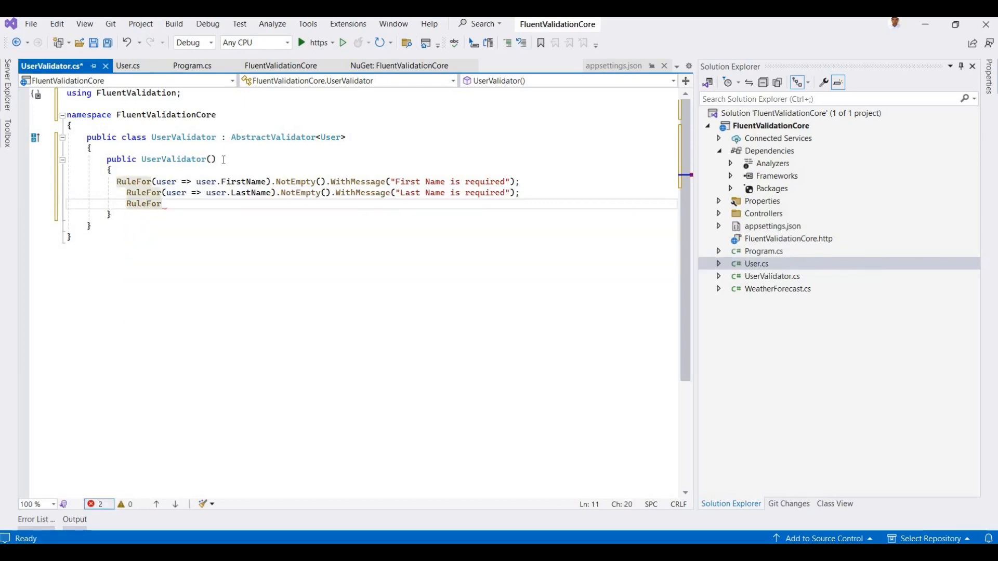
{"action": "type", "text": "("}
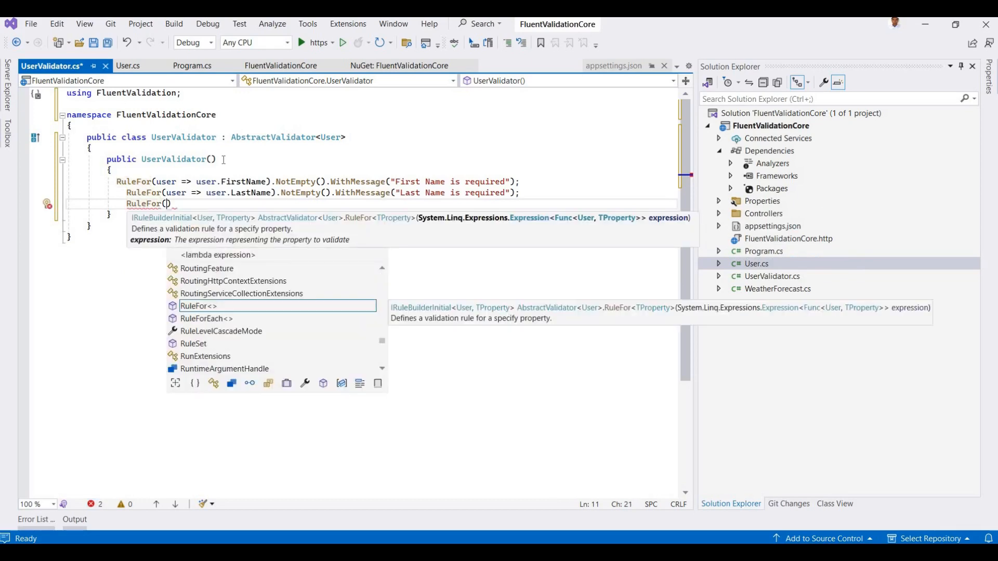
{"action": "type", "text": "user=>"}
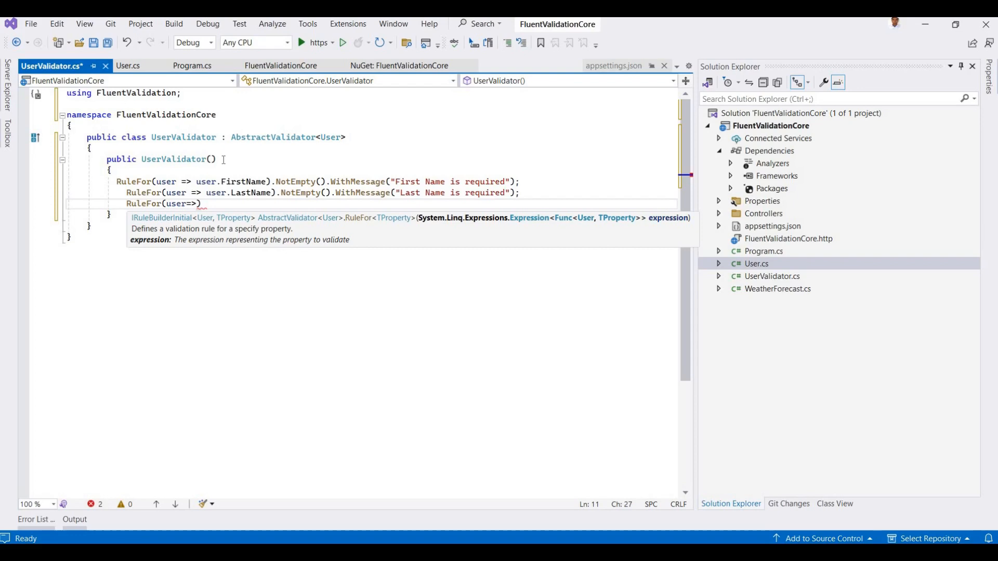
{"action": "type", "text": "user."}
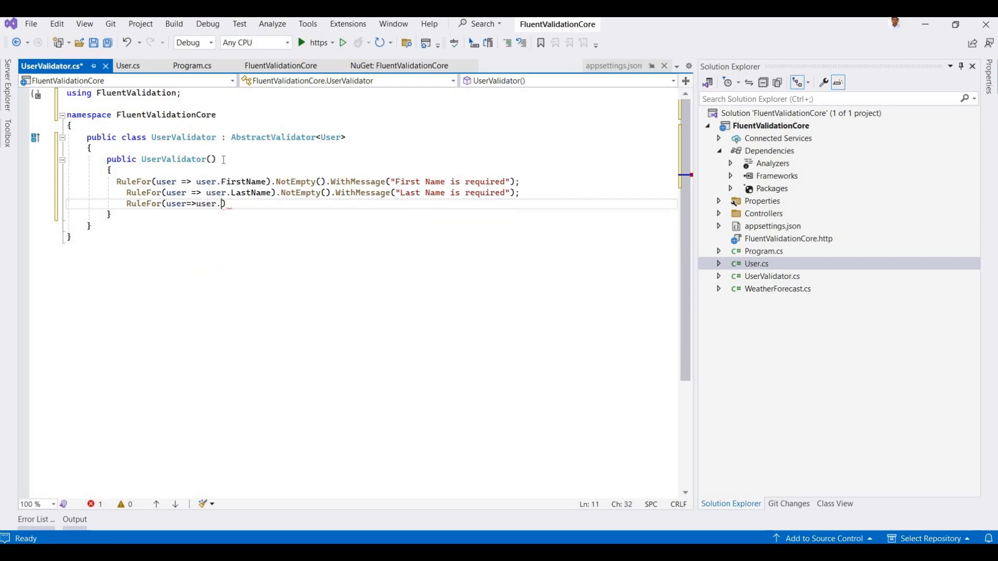
{"action": "type", "text": "Age"}
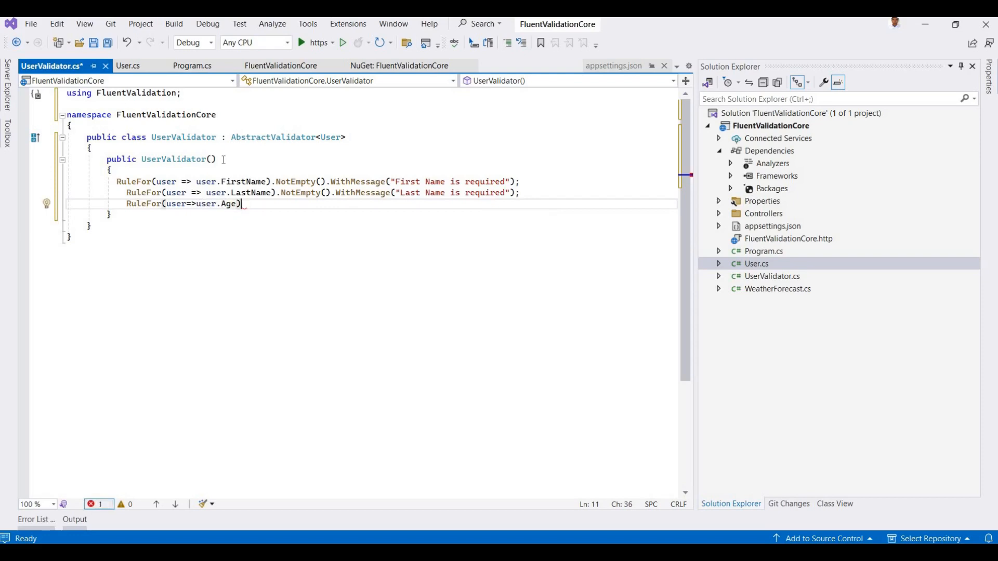
{"action": "type", "text": "."}
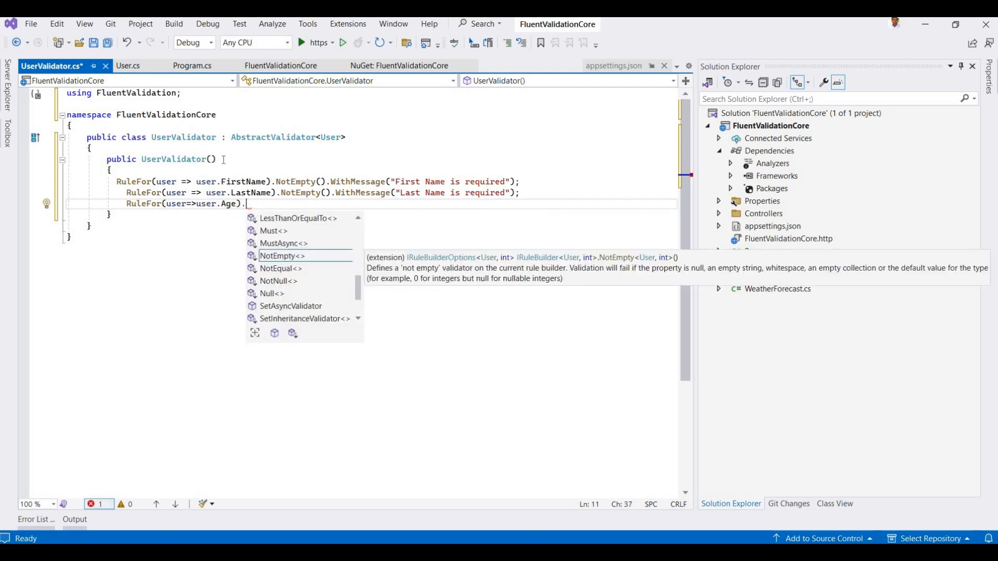
{"action": "type", "text": "g"}
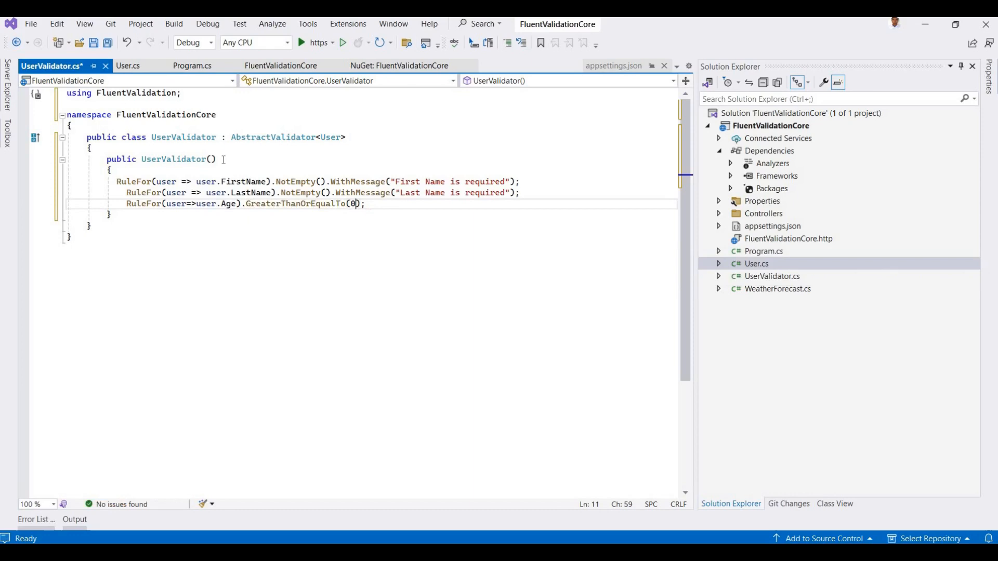
{"action": "type", "text": "18"}
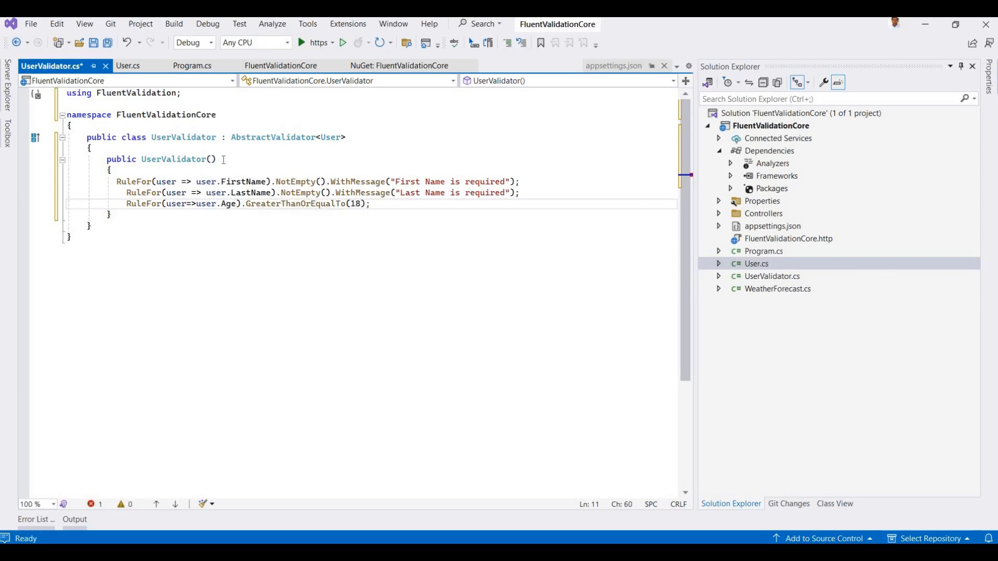
{"action": "type", "text": ".w"}
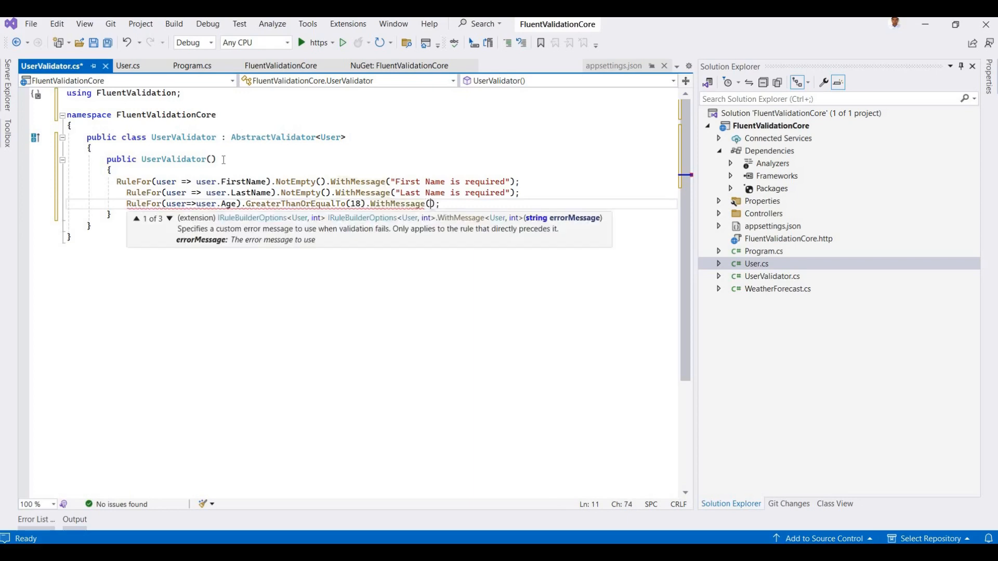
{"action": "type", "text": "\"Age"}
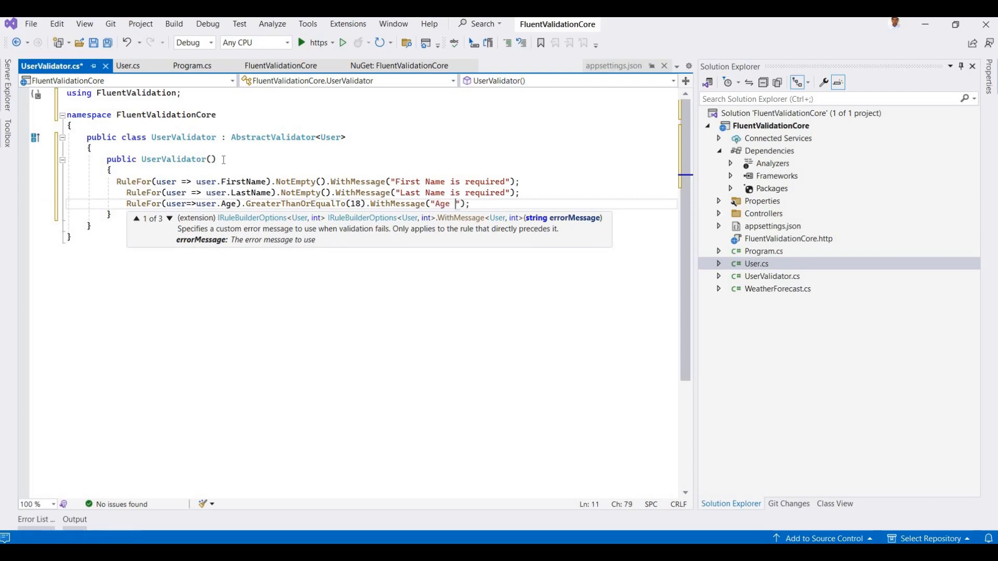
{"action": "type", "text": "must be 18 or older"}
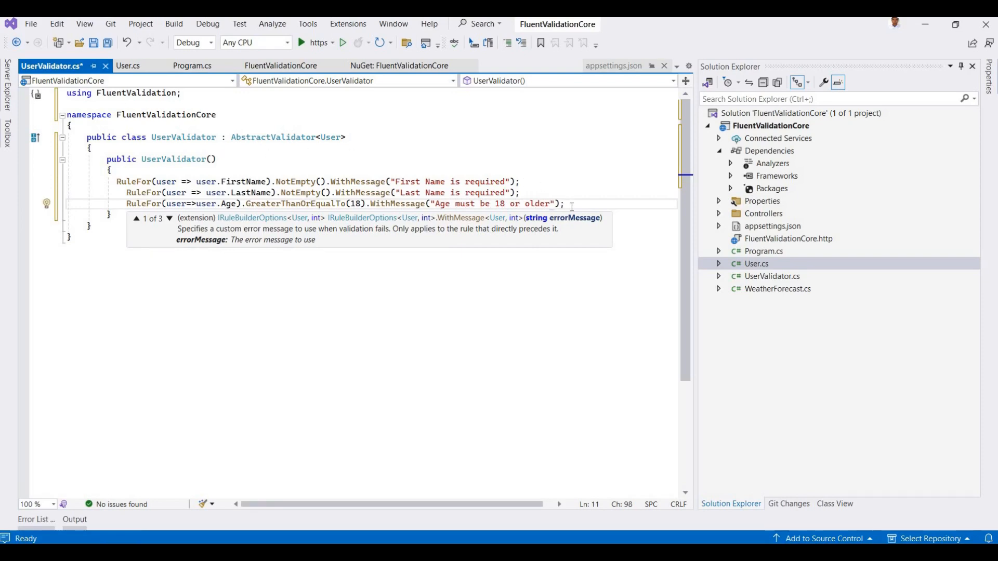
{"action": "key", "text": "ctrl+s"}
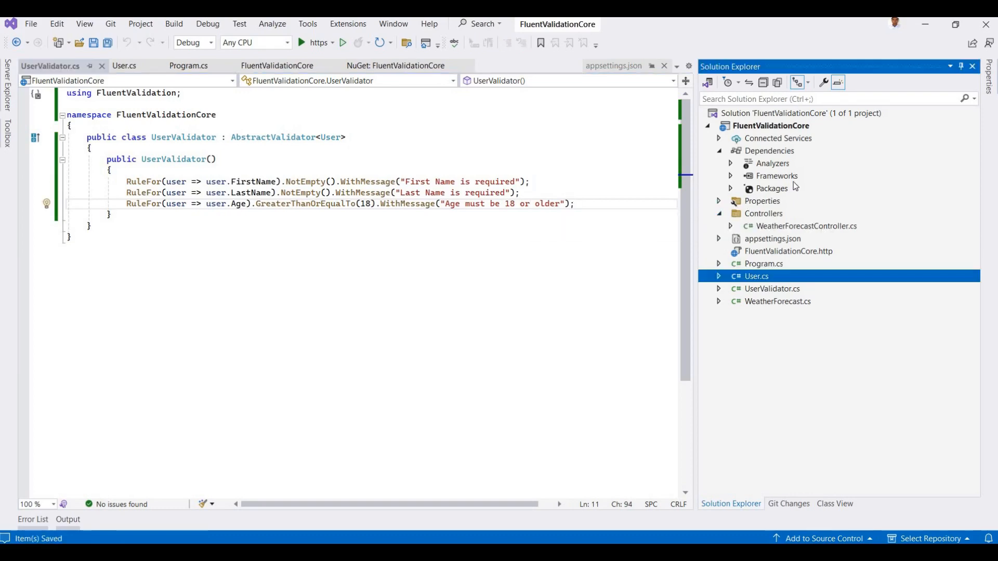
{"action": "mouse_move", "coordinate": [772, 236]}
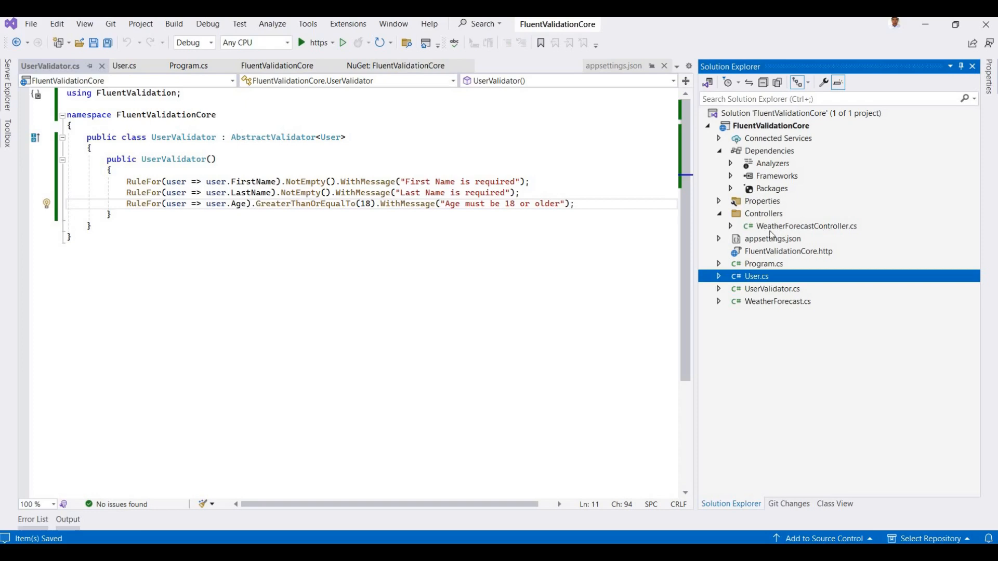
Add an empty ASP.NET Core API controller named UserController.cs to the project
{"action": "right_click", "coordinate": [769, 125]}
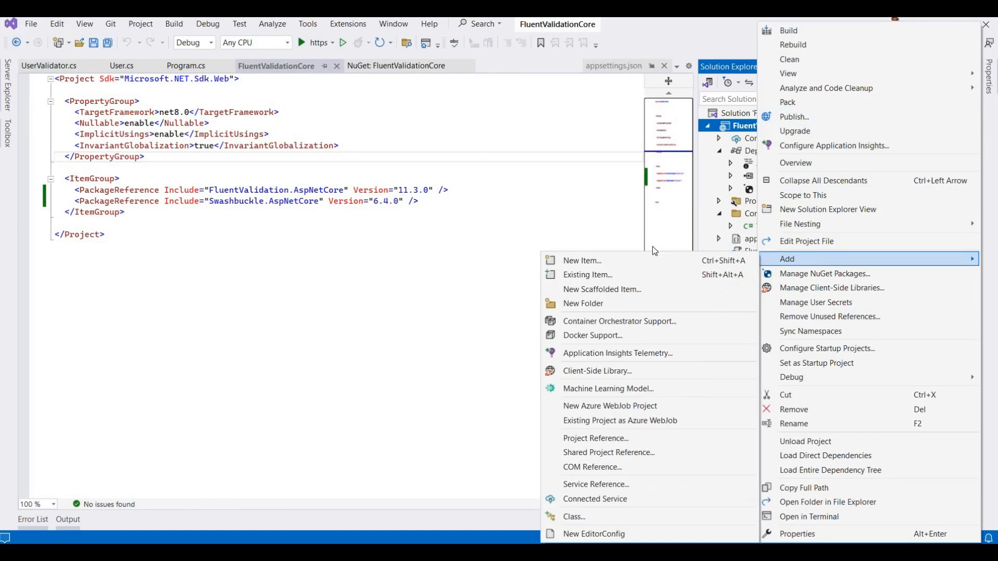
{"action": "mouse_move", "coordinate": [618, 321]}
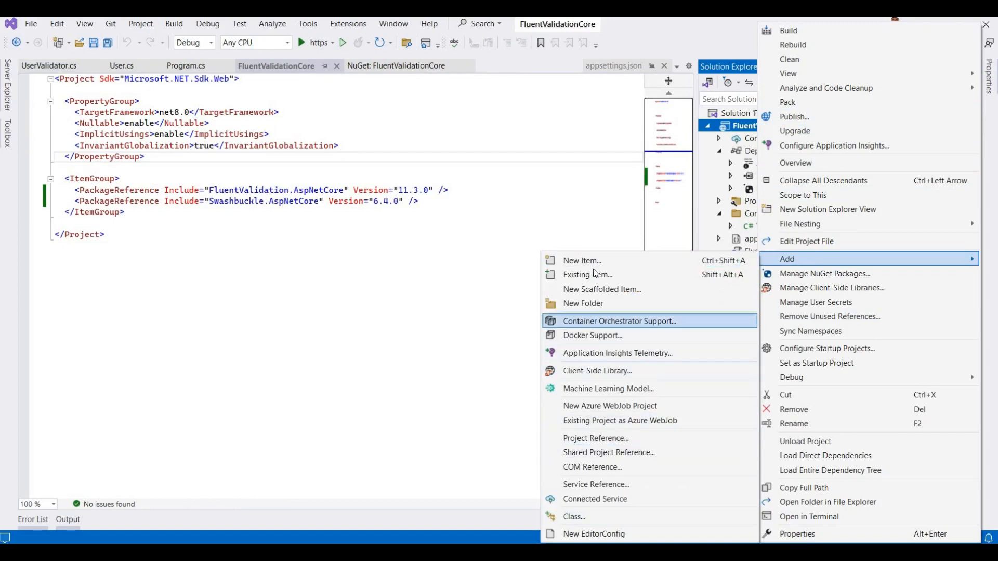
{"action": "left_click", "coordinate": [582, 260]}
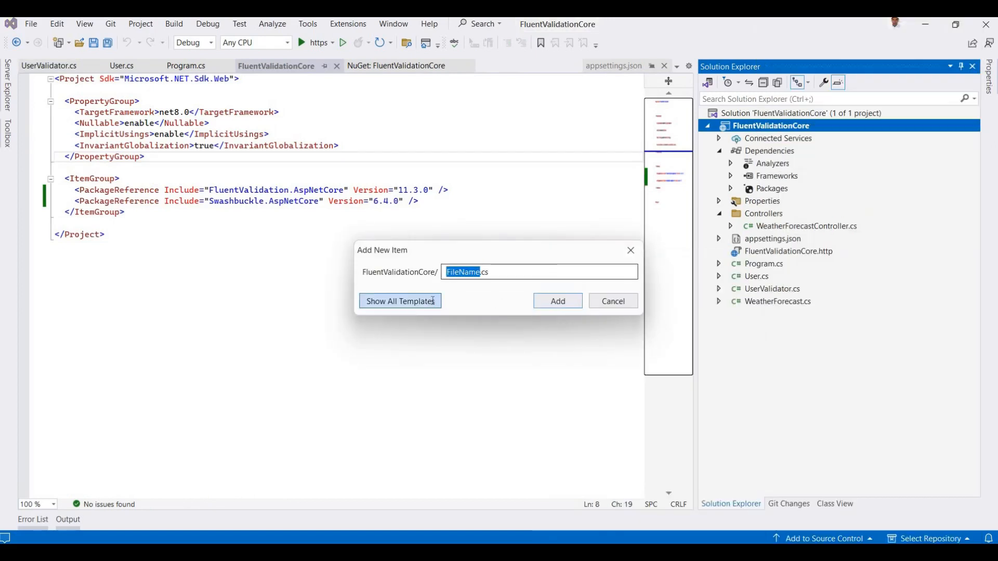
{"action": "left_click", "coordinate": [400, 300]}
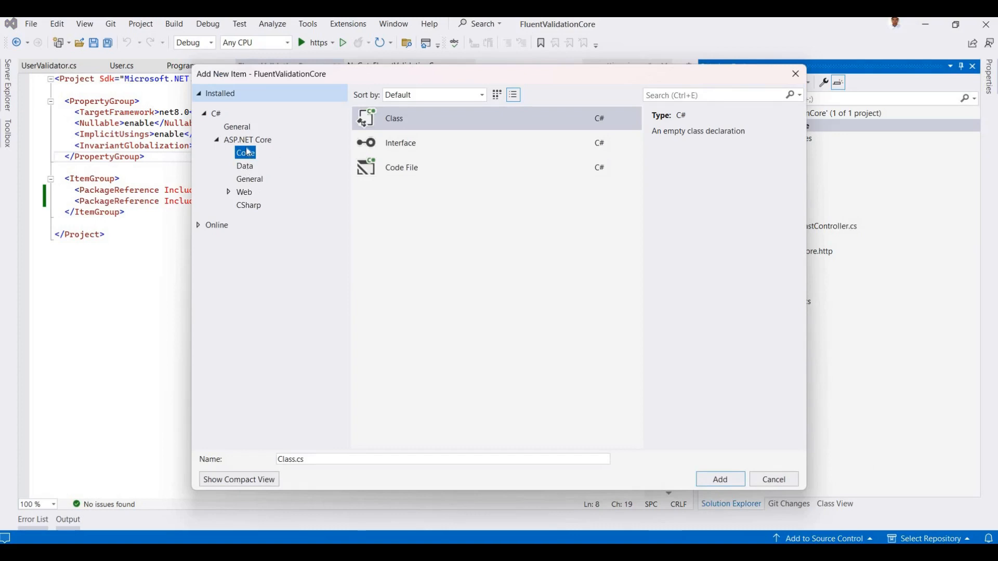
{"action": "left_click", "coordinate": [245, 166]}
{"action": "type", "text": "UserController"}
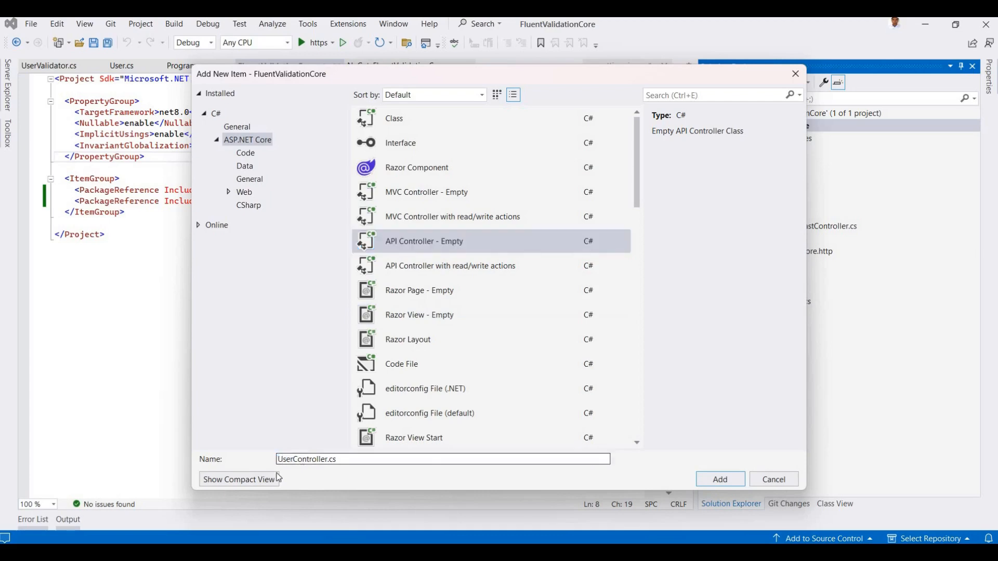
{"action": "left_click", "coordinate": [719, 479]}
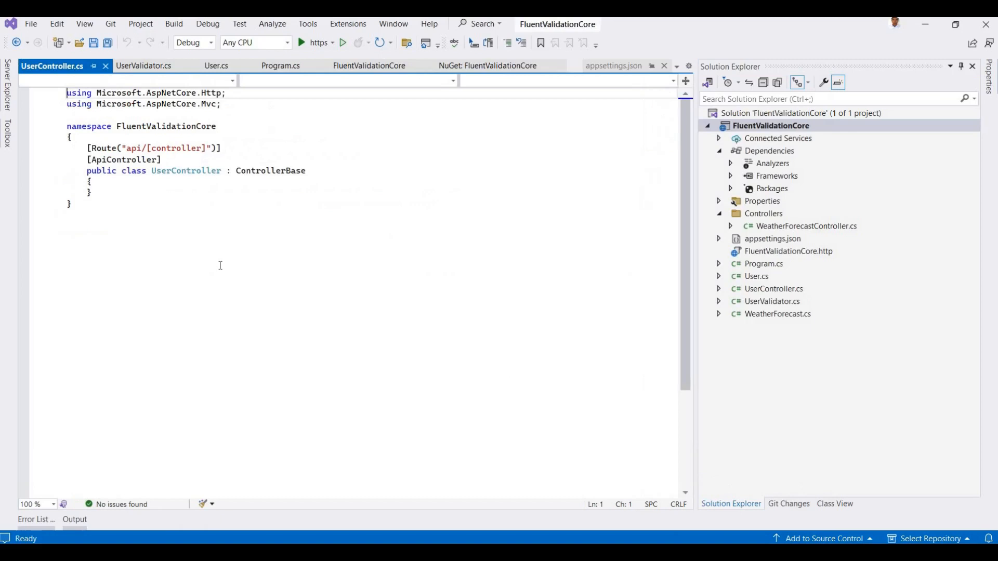
Declare public IActionResult CreateUser([FromBody] User user) with an empty body inside UserController
{"action": "left_click", "coordinate": [136, 181]}
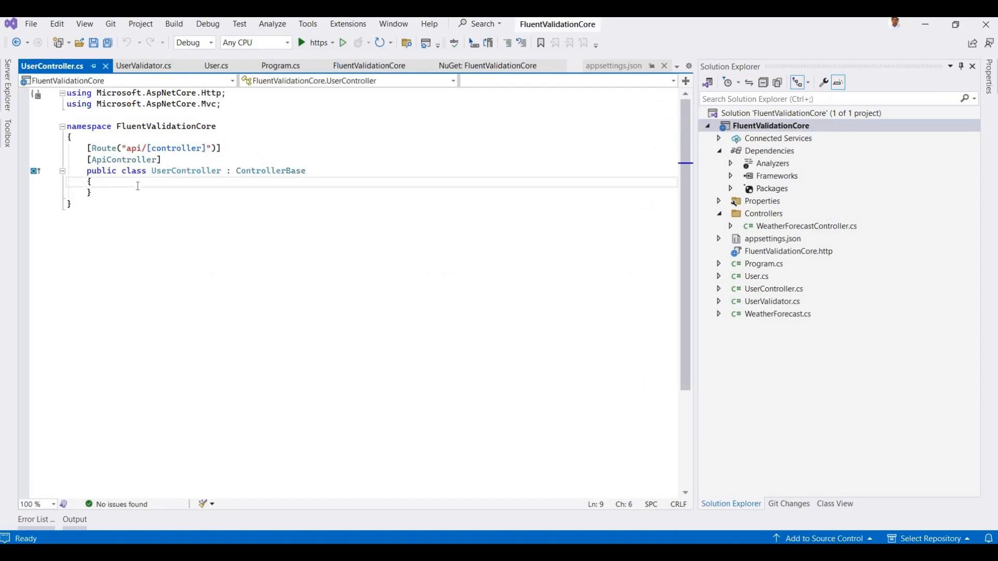
{"action": "type", "text": "[HttpGet]"}
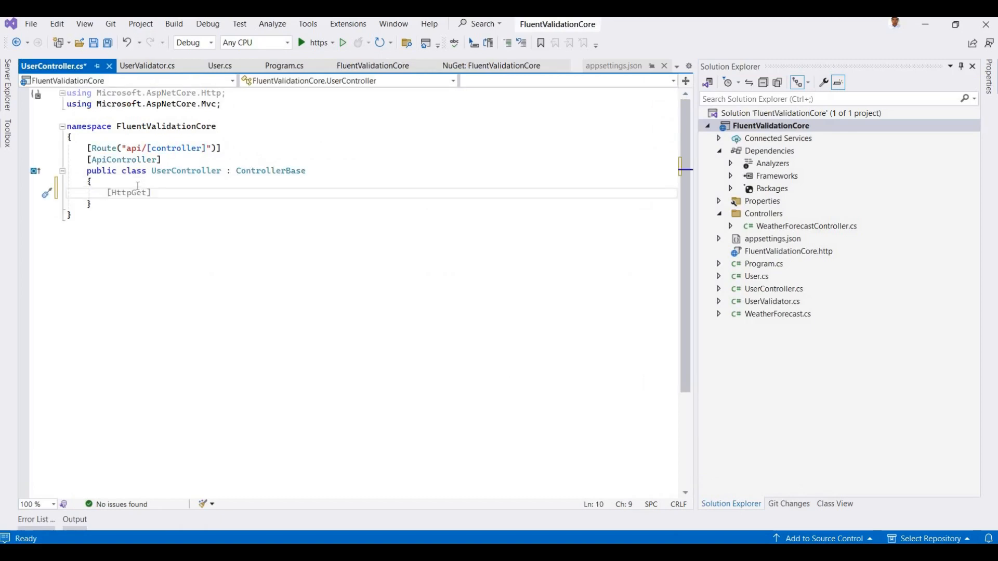
{"action": "type", "text": "public"}
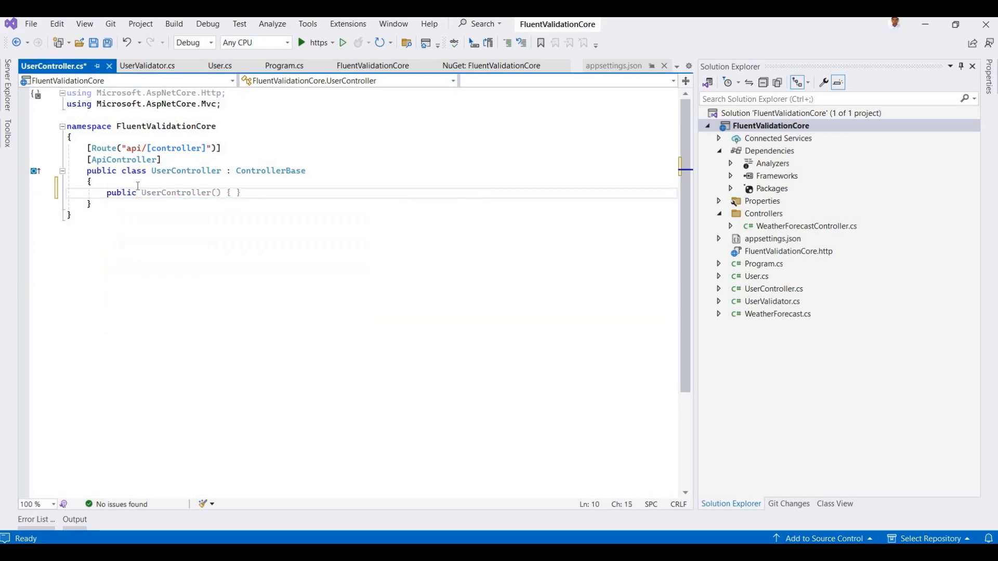
{"action": "type", "text": "I"}
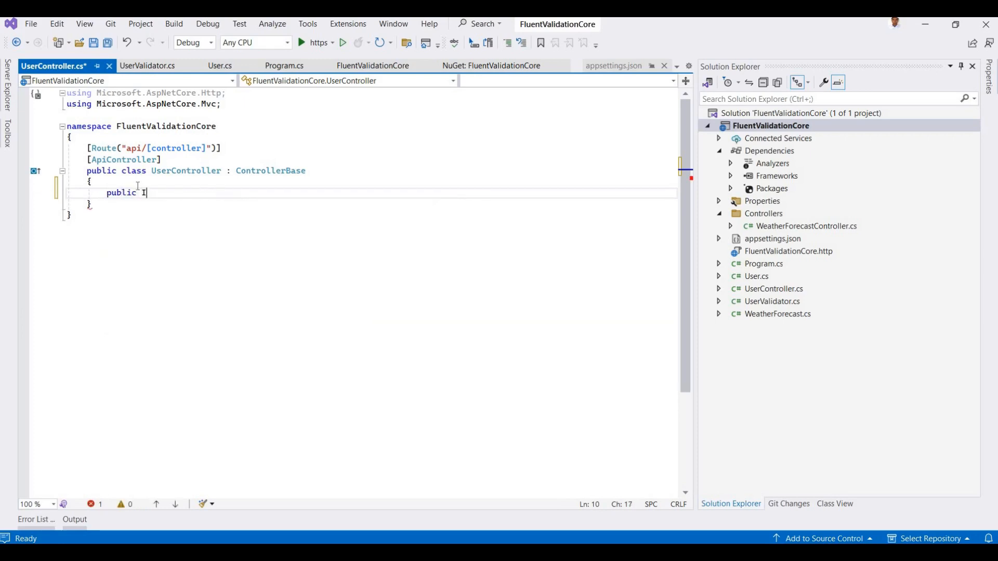
{"action": "type", "text": "IActo"}
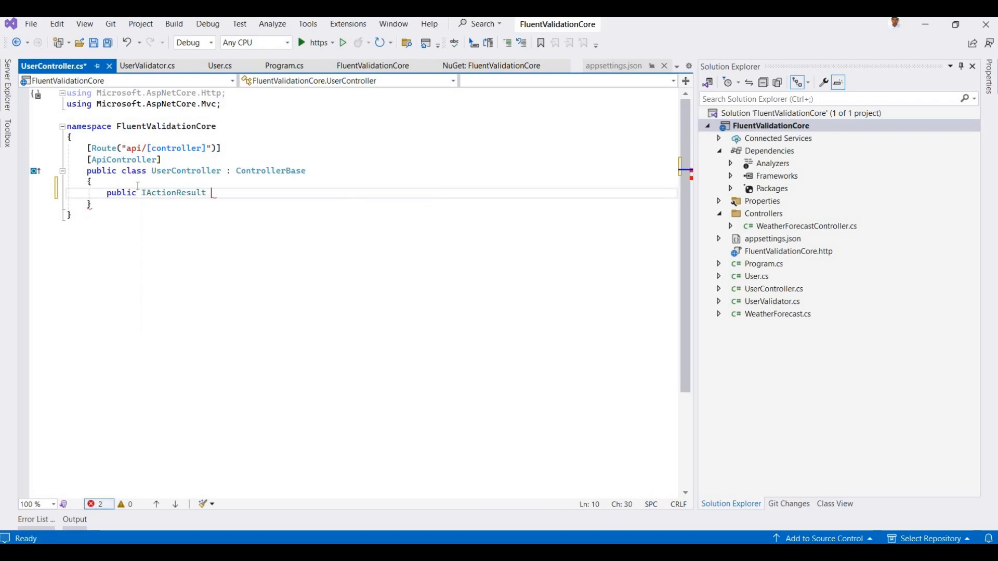
{"action": "type", "text": "CreateUser("}
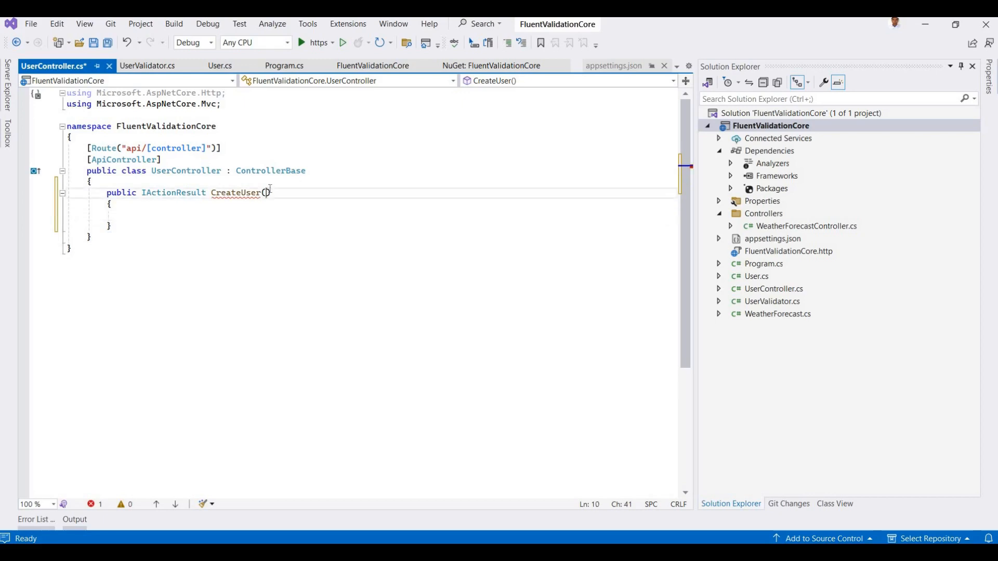
{"action": "type", "text": "For"}
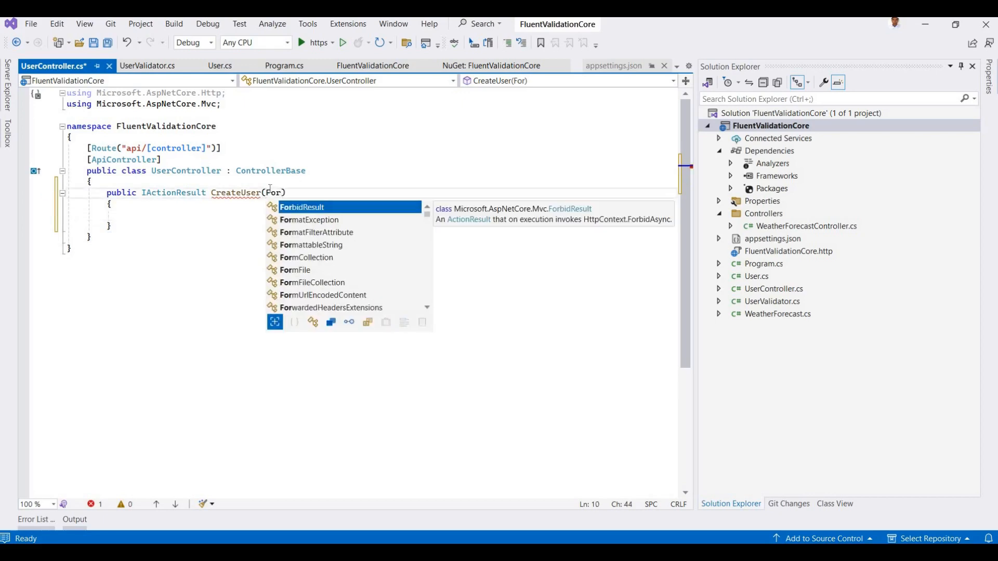
{"action": "key", "text": "BackSpace"}
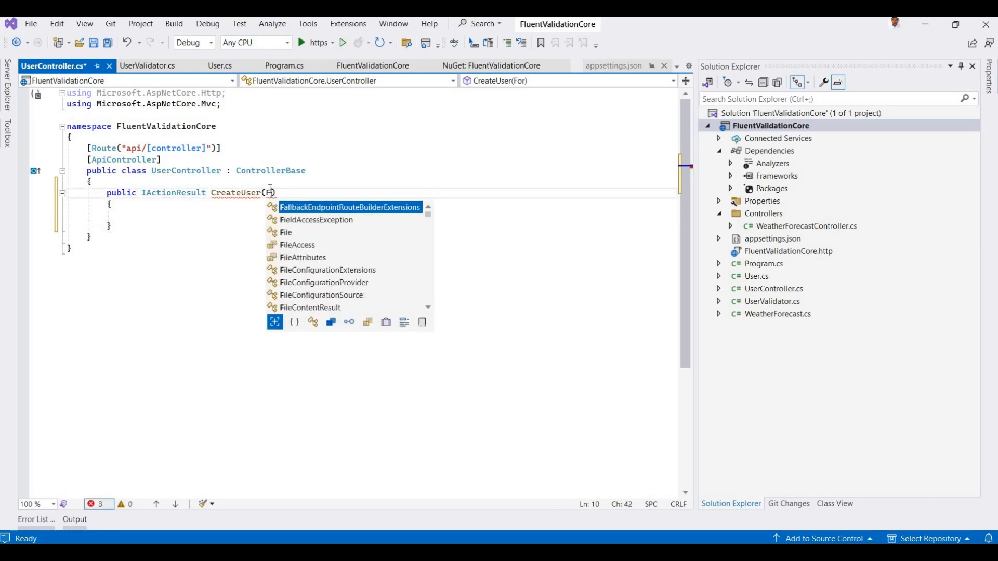
{"action": "type", "text": "params[]"}
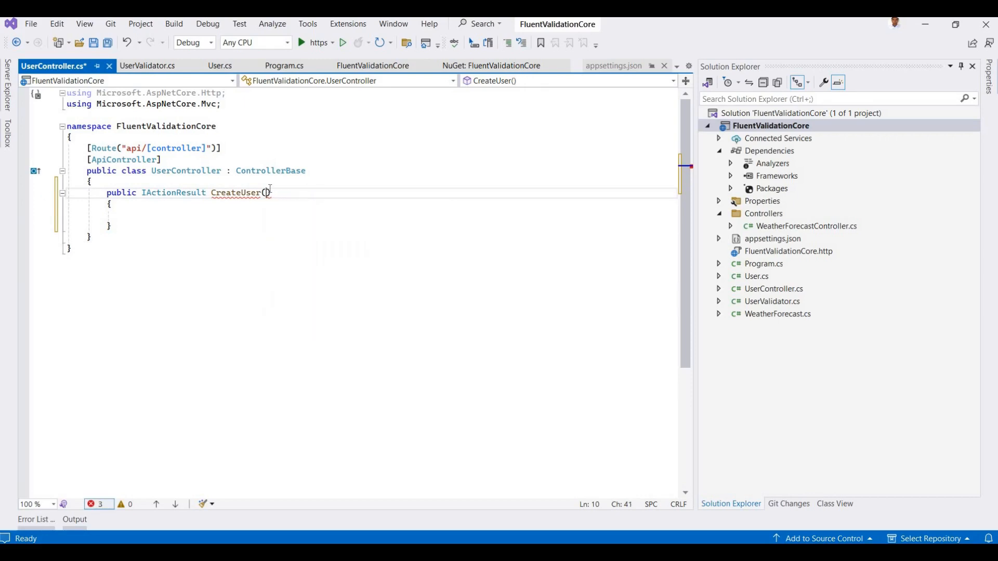
{"action": "type", "text": "[FromBody"}
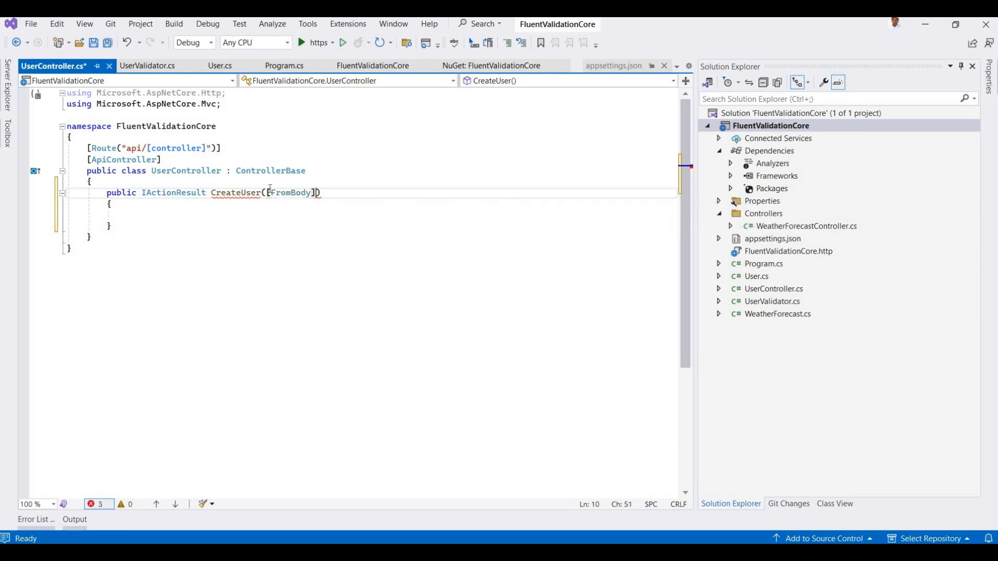
{"action": "type", "text": "User user"}
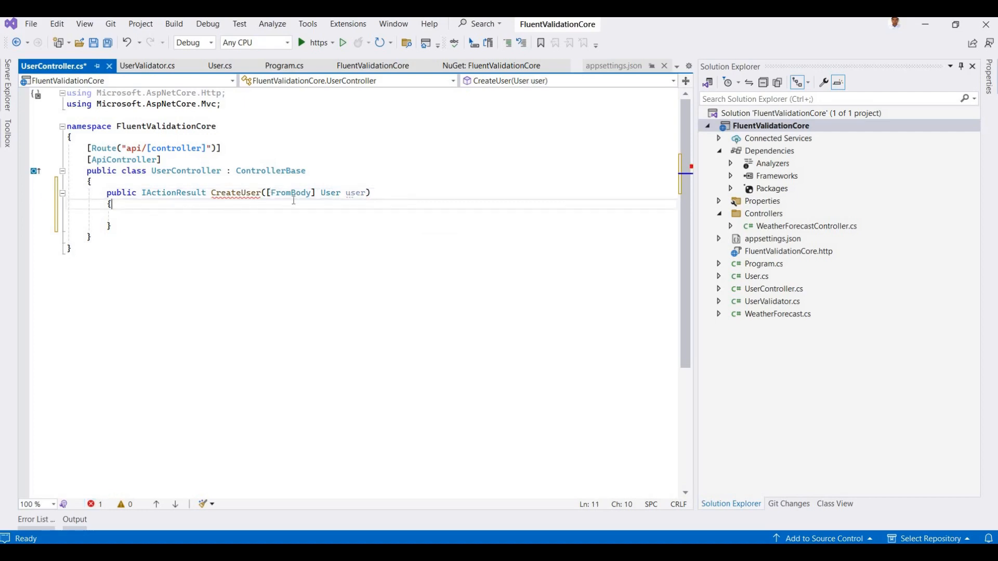
{"action": "mouse_move", "coordinate": [339, 199]}
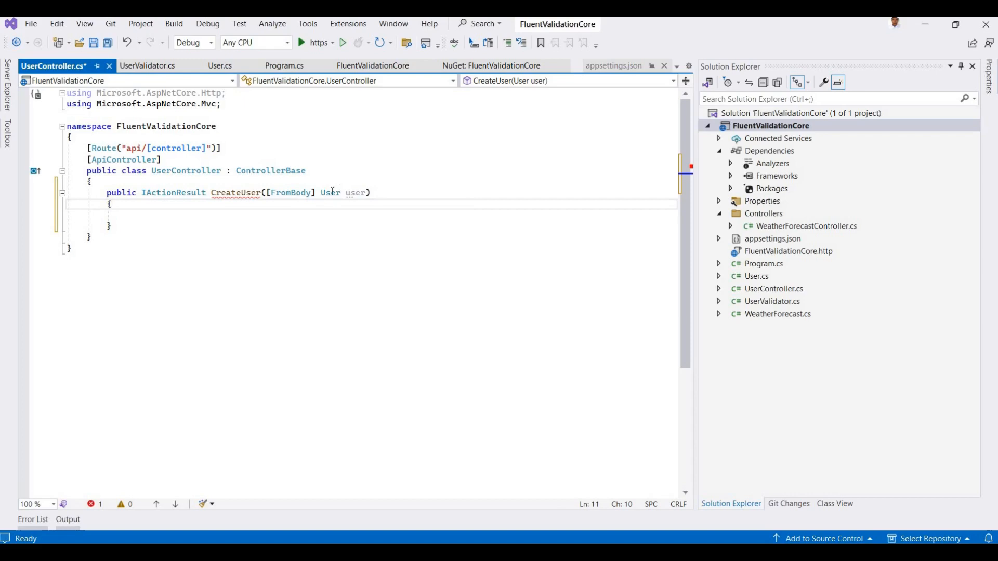
{"action": "mouse_move", "coordinate": [357, 192]}
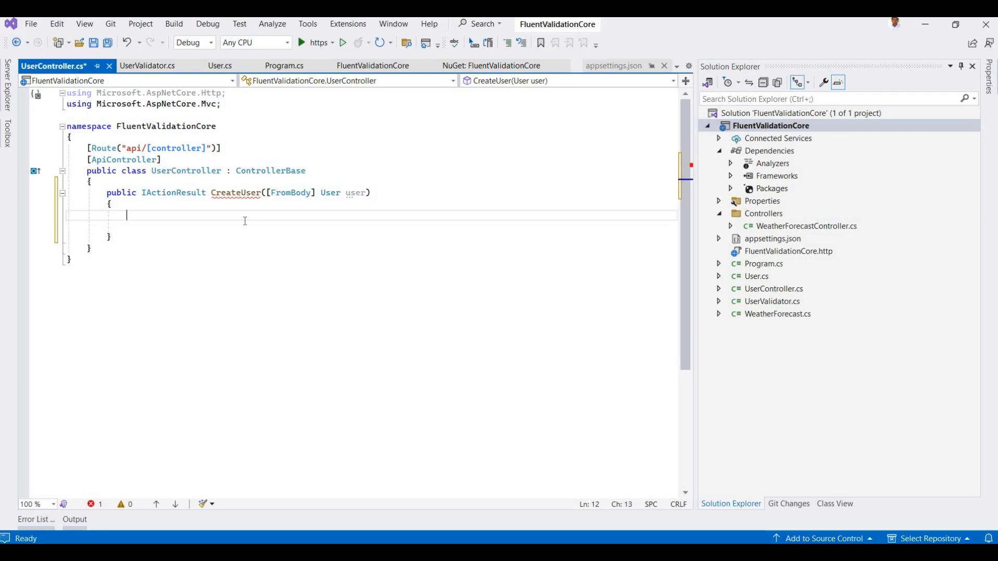
Create a new UserValidator and return BadRequest(result.Errors) when the result is not valid
{"action": "type", "text": "var validator = new UserValidator();"}
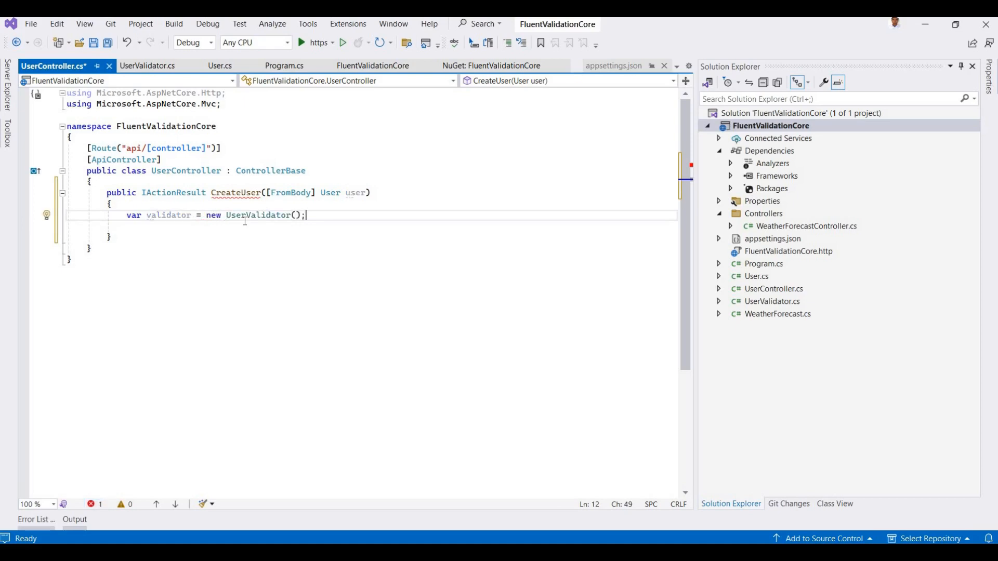
{"action": "type", "text": "var userValidator = new UserValidator();"}
{"action": "type", "text": "var result = validator.Validate(user);"}
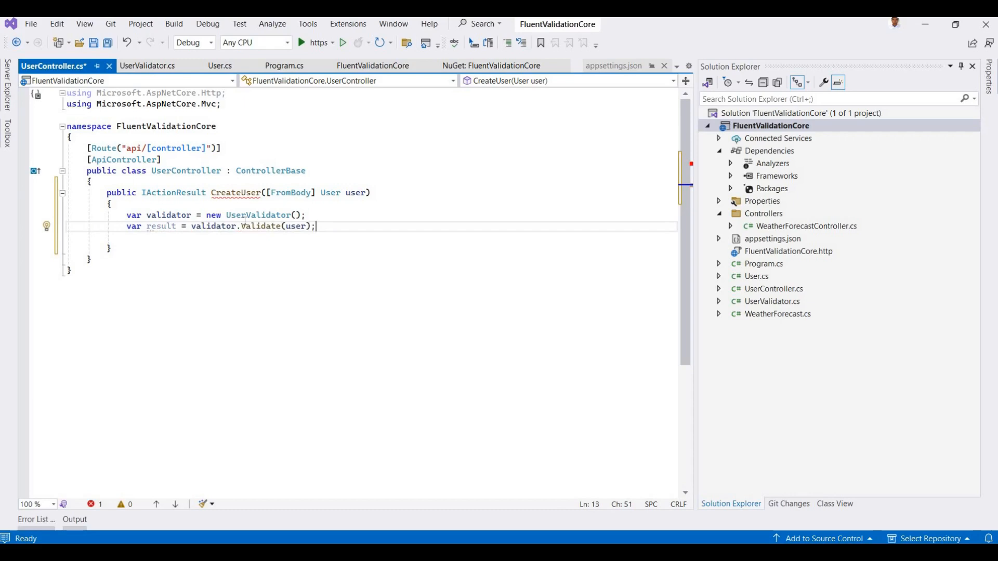
{"action": "type", "text": "if("}
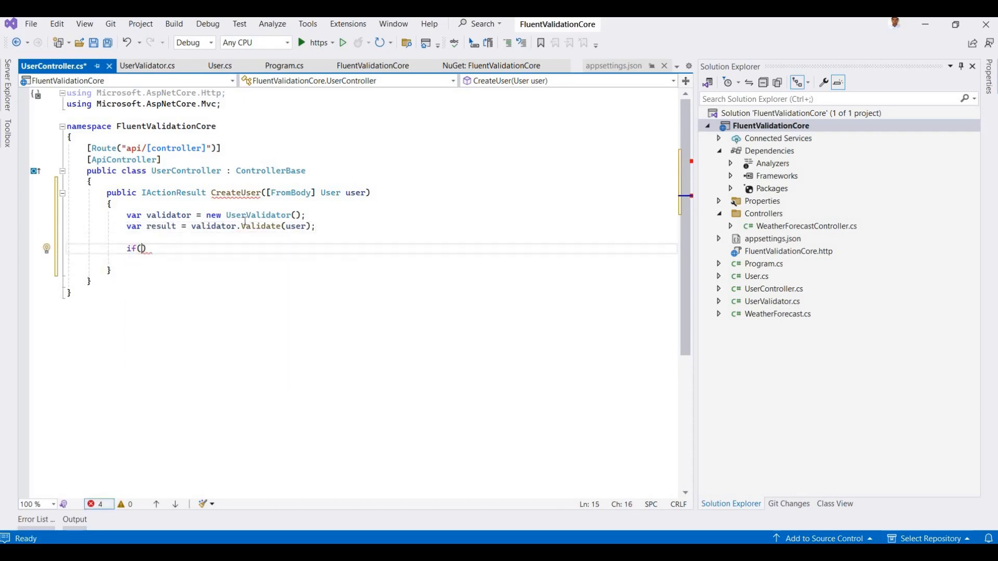
{"action": "type", "text": "!result.IsValid"}
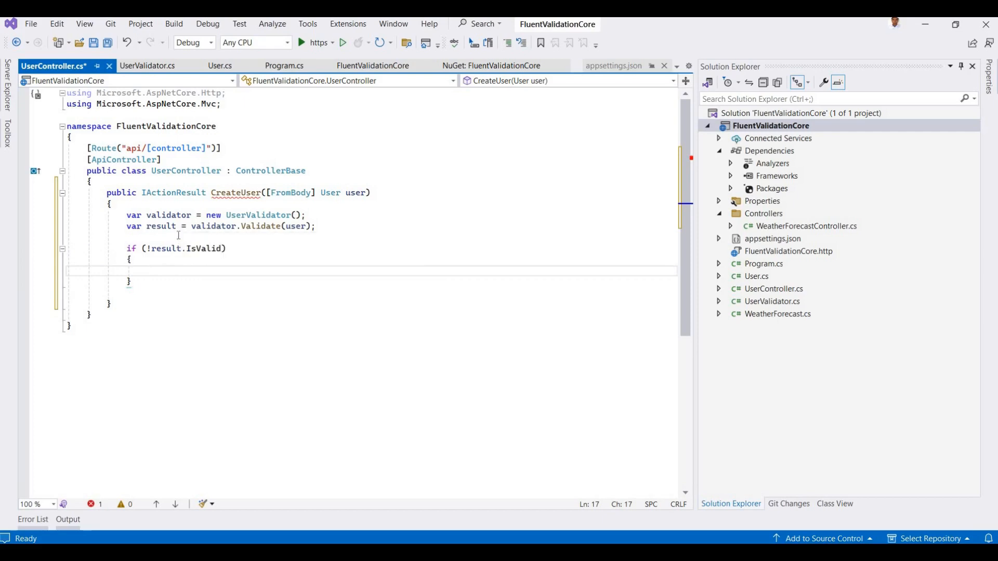
{"action": "mouse_move", "coordinate": [191, 237]}
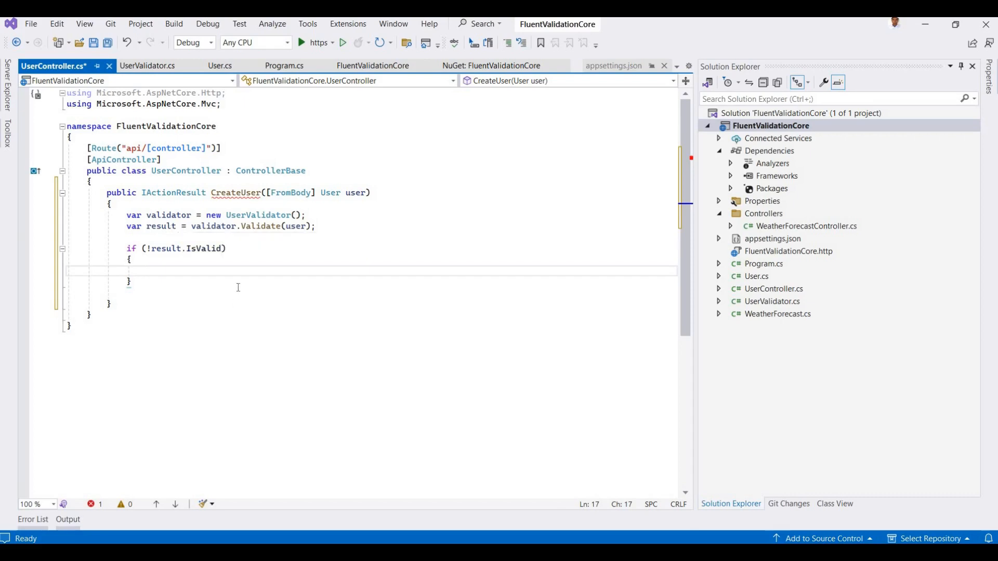
{"action": "mouse_move", "coordinate": [210, 248]}
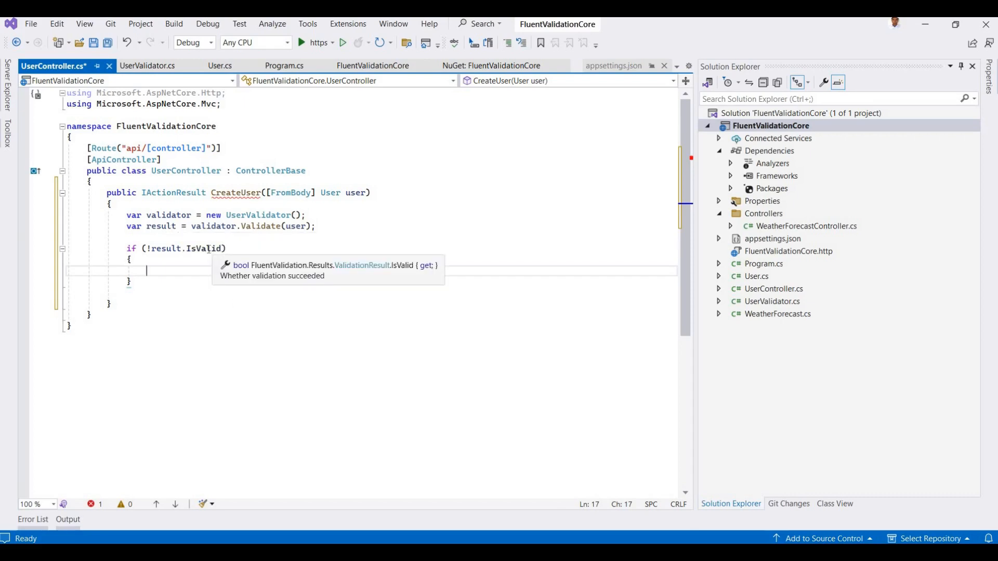
{"action": "type", "text": "return B"}
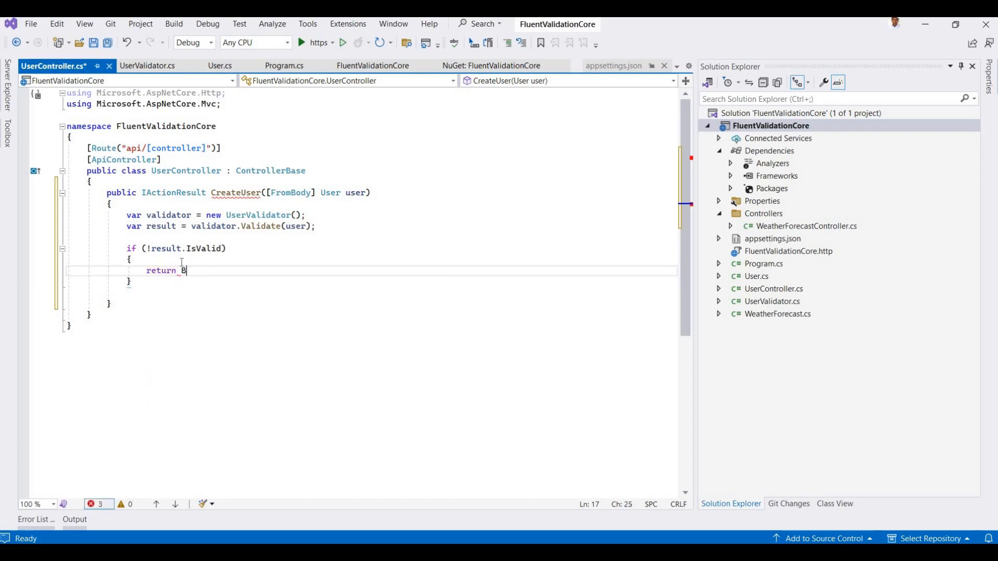
{"action": "type", "text": "adr"}
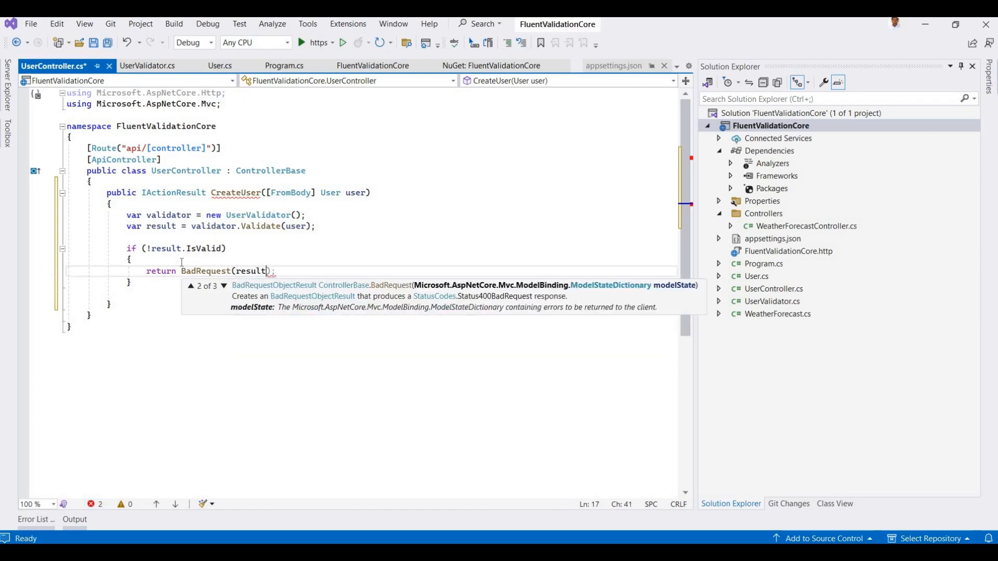
{"action": "type", "text": ".Errors"}
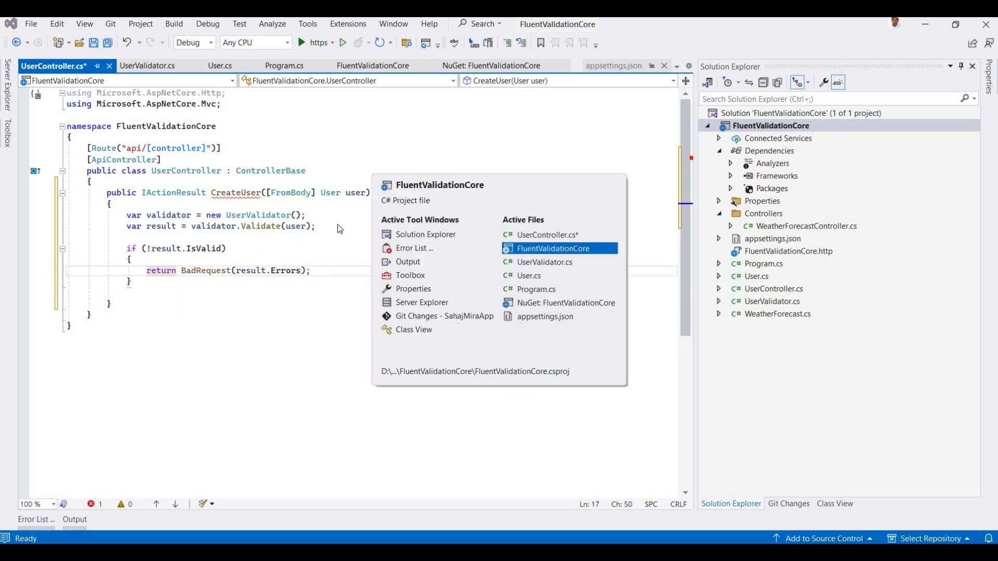
{"action": "left_click", "coordinate": [544, 262]}
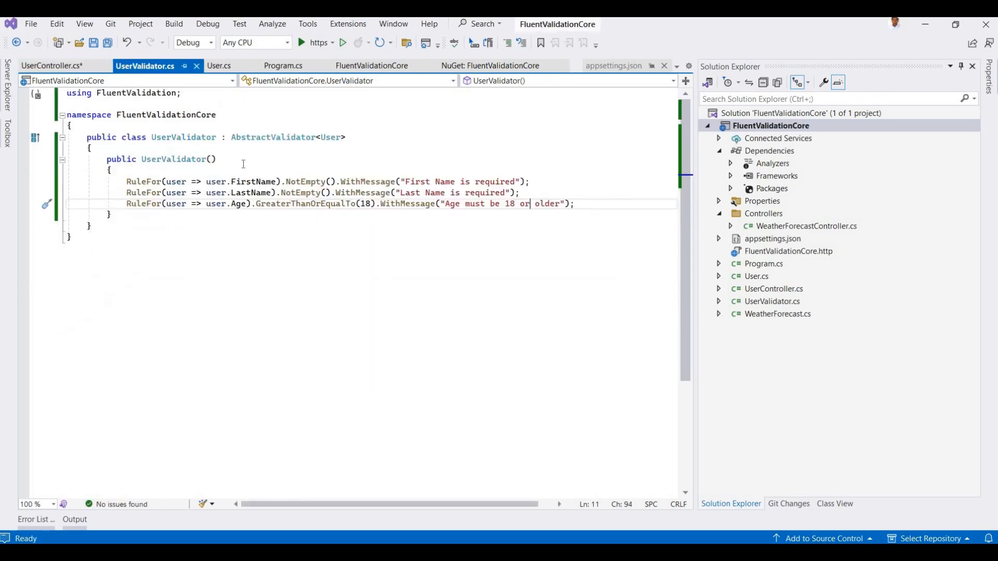
{"action": "left_click", "coordinate": [48, 65]}
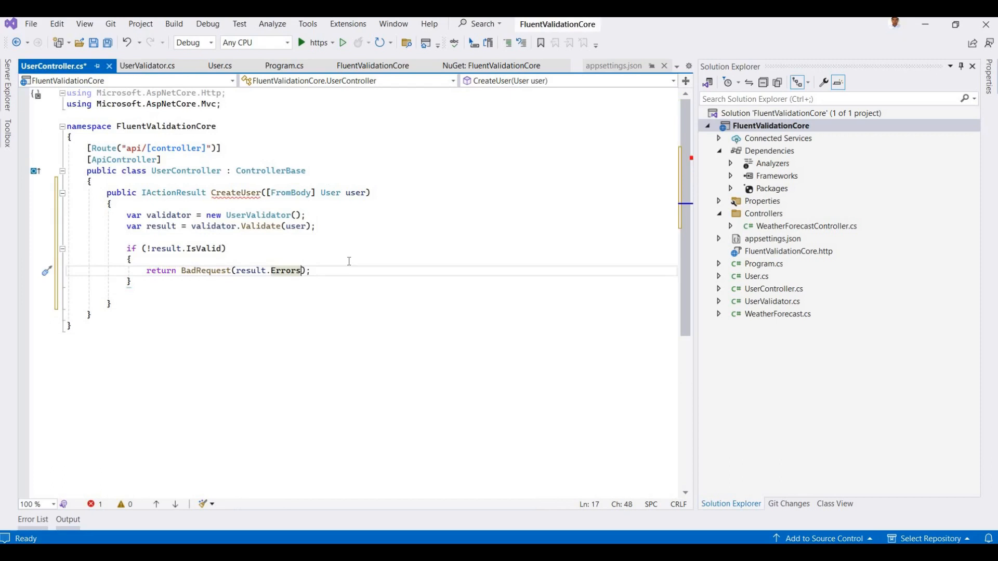
End CreateUser with return Ok("User Created successfully"); and save the controller
{"action": "type", "text": "."}
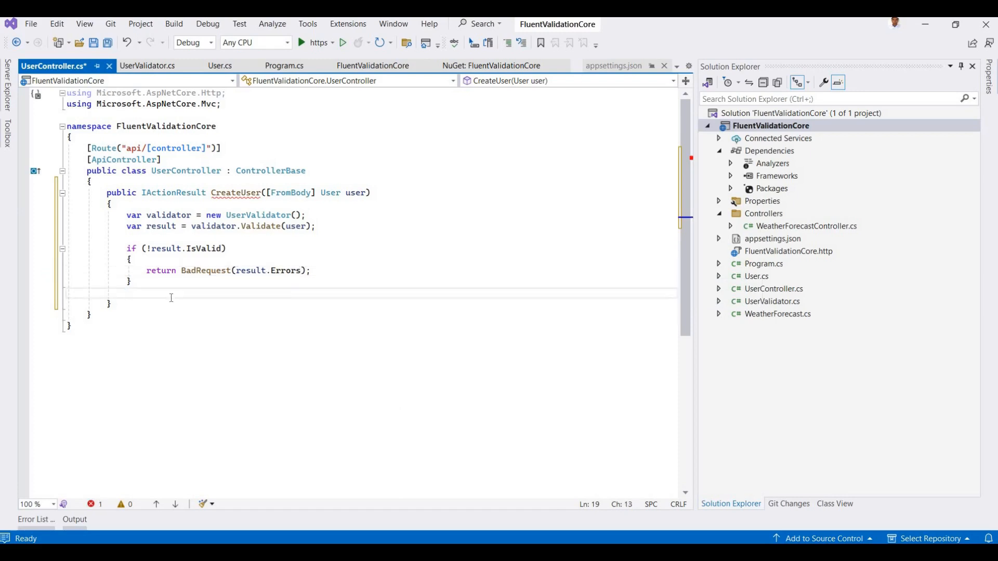
{"action": "type", "text": "return\\"}
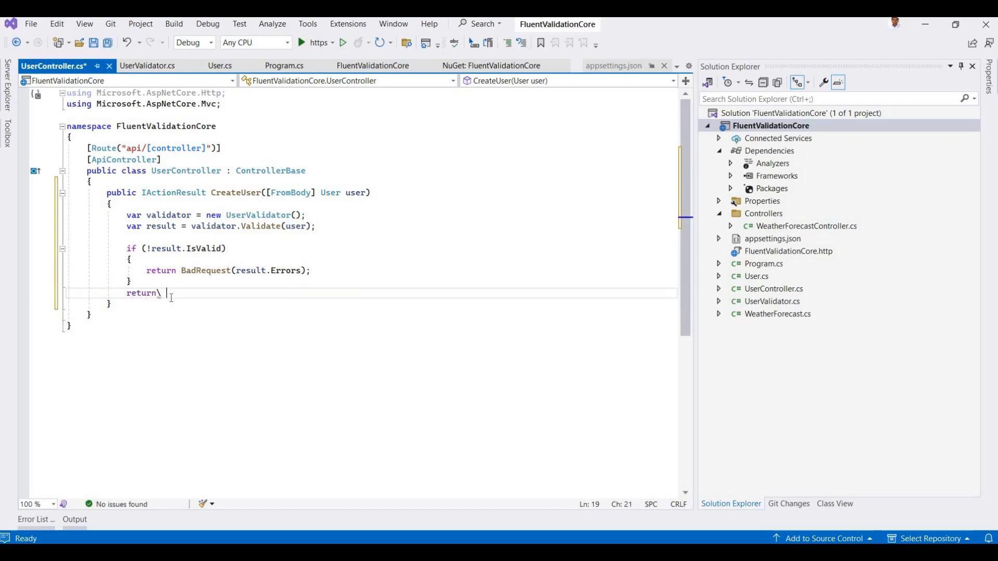
{"action": "type", "text": "Ok();"}
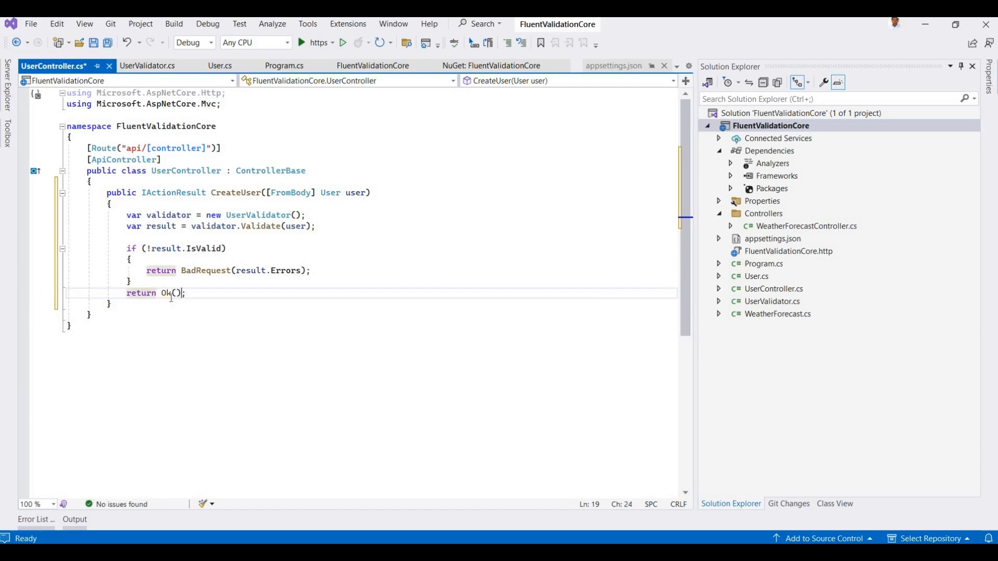
{"action": "type", "text": "\"\""}
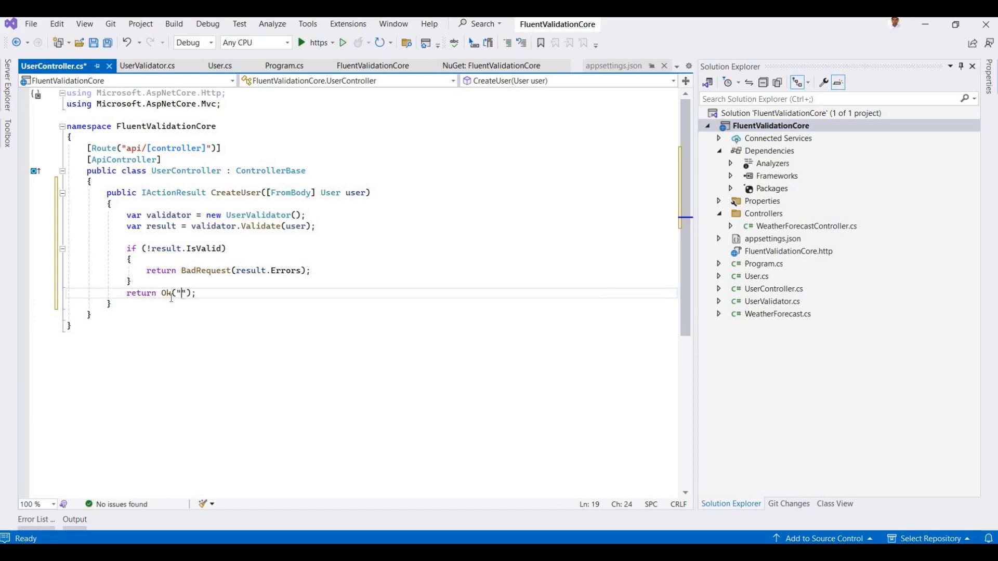
{"action": "type", "text": "User Created successfull"}
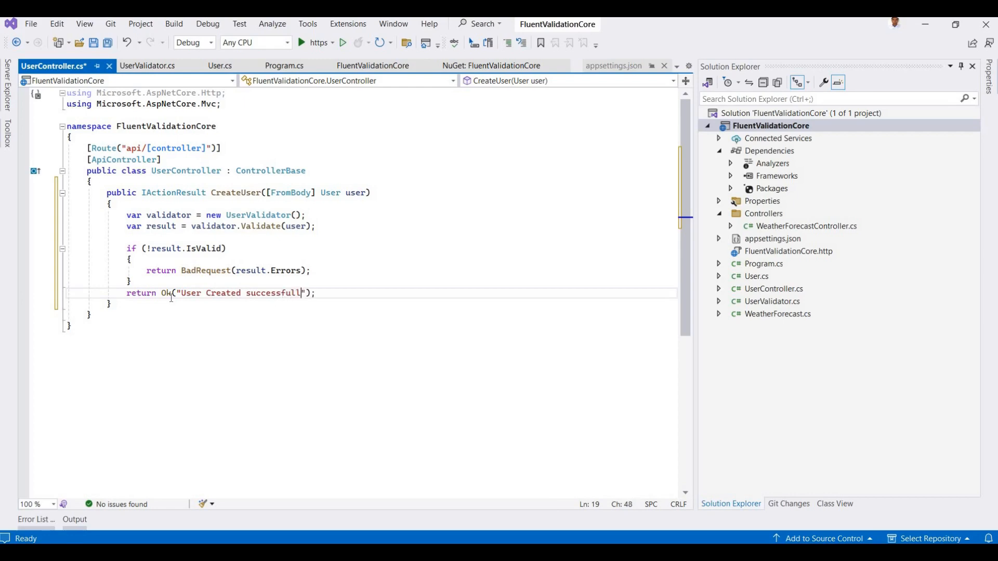
{"action": "type", "text": "y"}
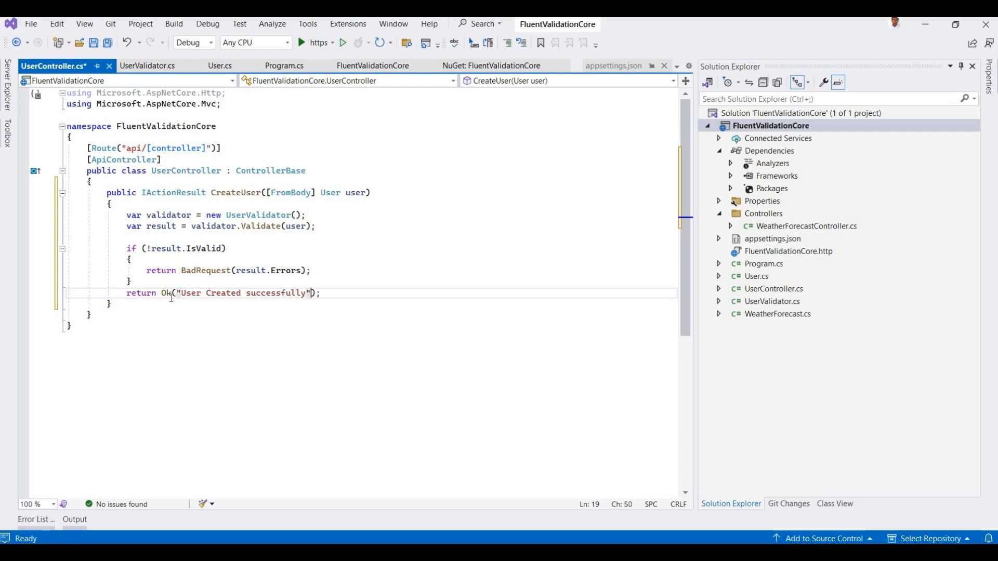
{"action": "key", "text": "ctrl+s"}
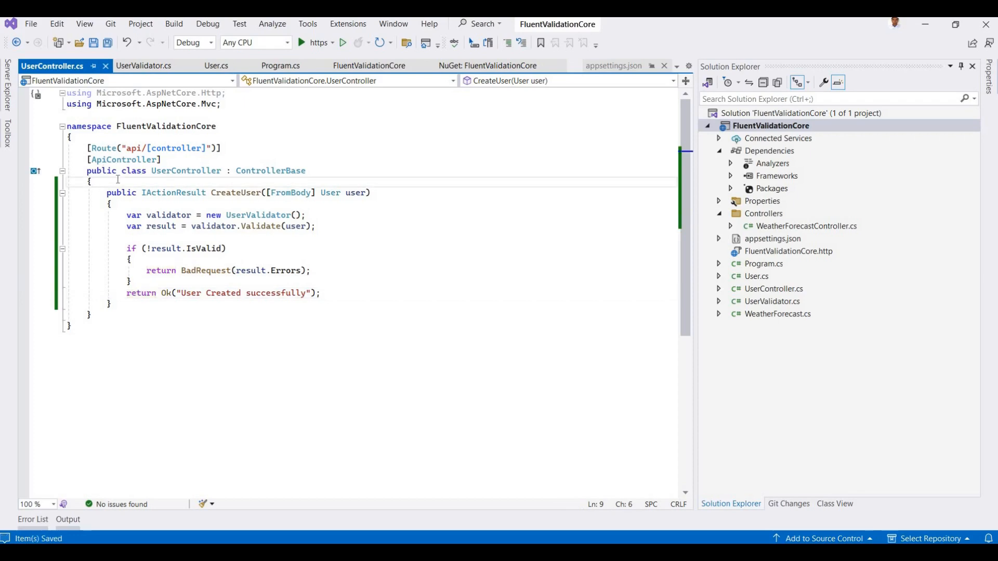
Add an [HttpPost] attribute above CreateUser by editing a typed [HttpGet]
{"action": "type", "text": "[HttpGet]"}
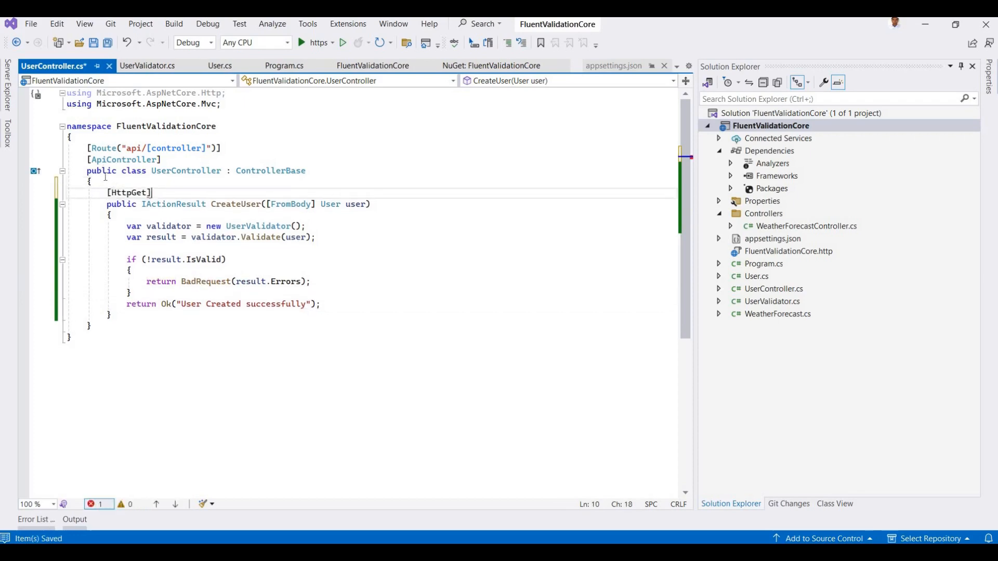
{"action": "double_click", "coordinate": [135, 192]}
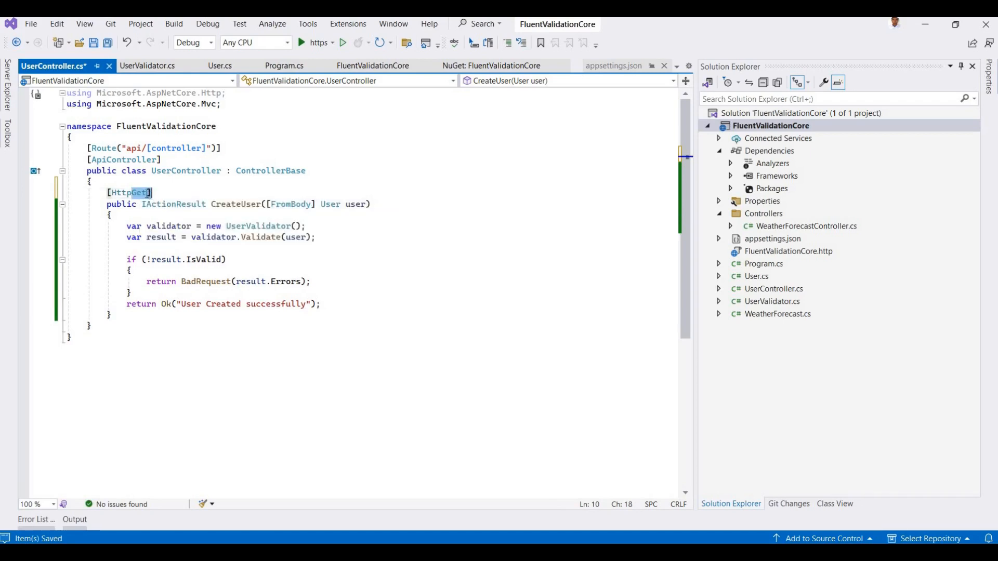
{"action": "type", "text": "Pos"}
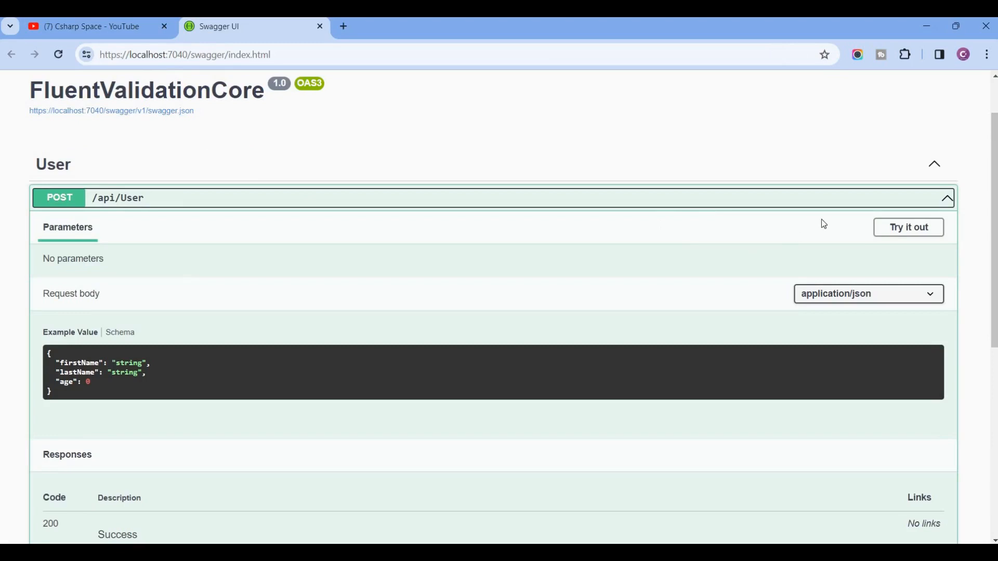
Send POST /api/User with an empty firstName and review the 400 FirstName and Age errors
{"action": "left_click", "coordinate": [908, 227]}
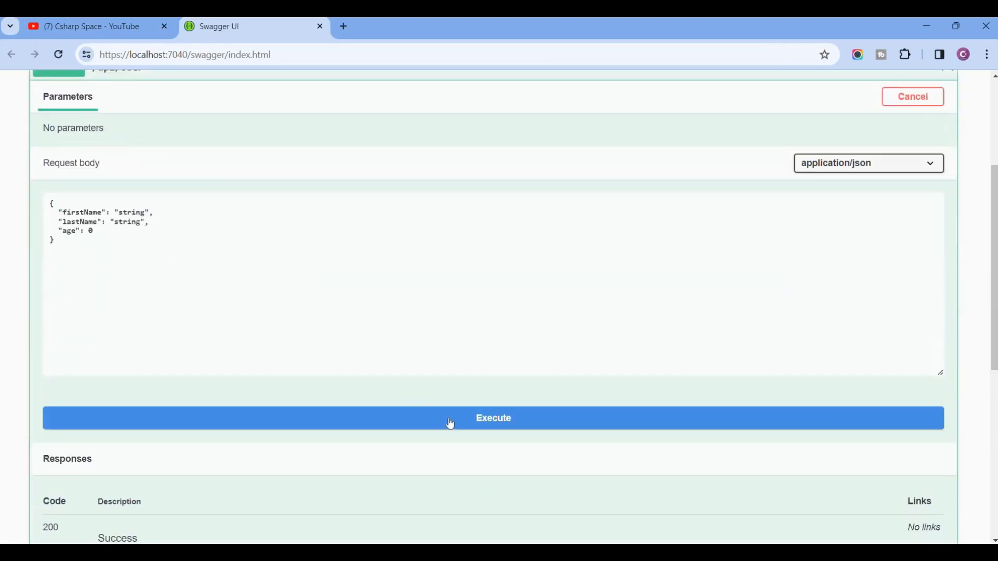
{"action": "left_click", "coordinate": [492, 418]}
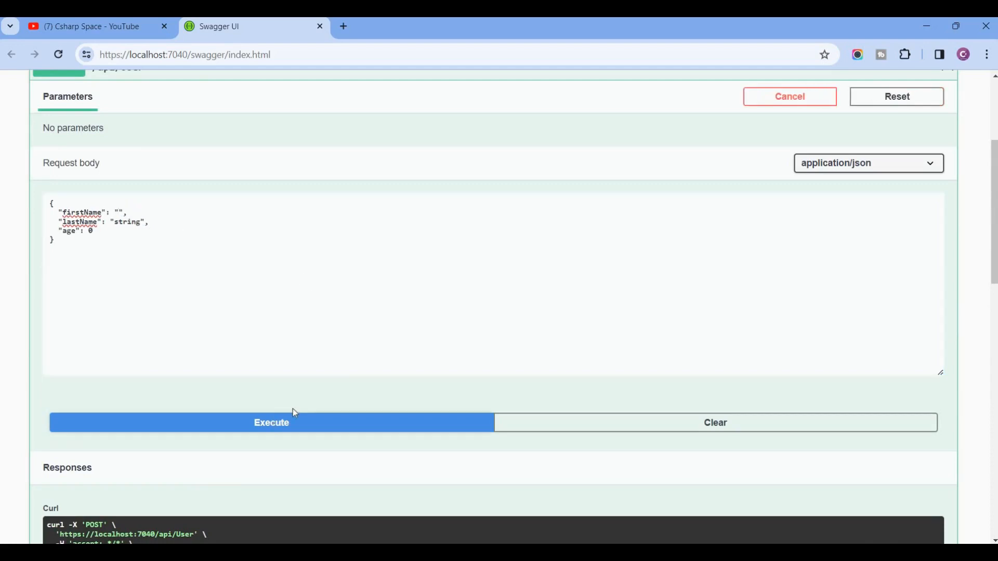
{"action": "left_click", "coordinate": [270, 422]}
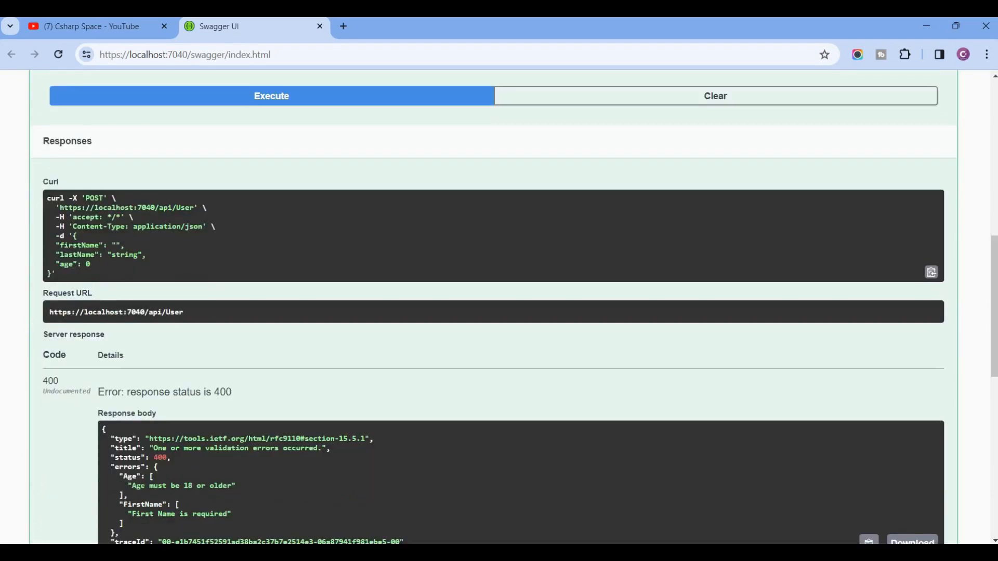
{"action": "scroll", "scroll_direction": "up", "scroll_amount": 3}
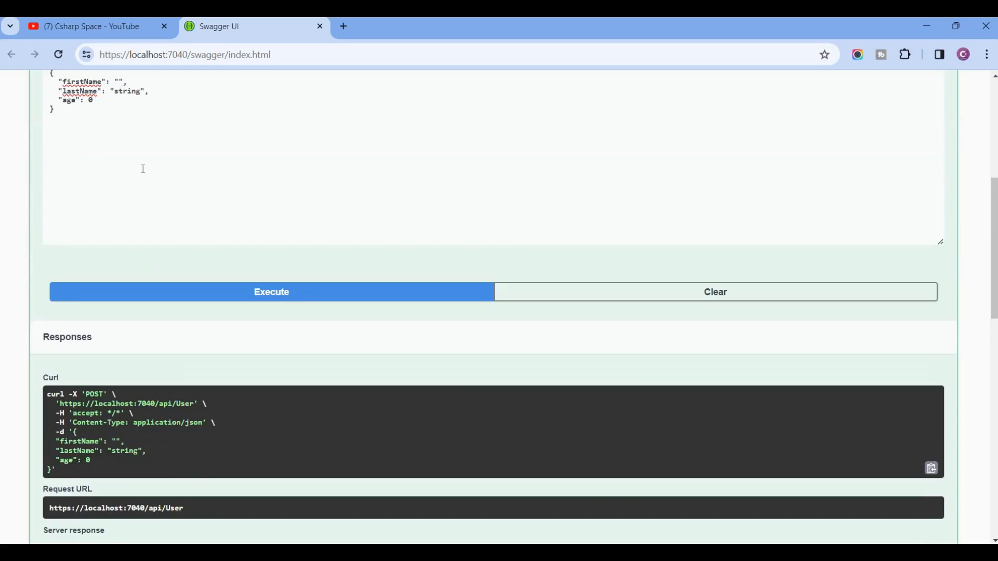
Resend the request with firstName 'vvc' and age 50, receiving 200 'User Created successfully'
{"action": "type", "text": "vvc"}
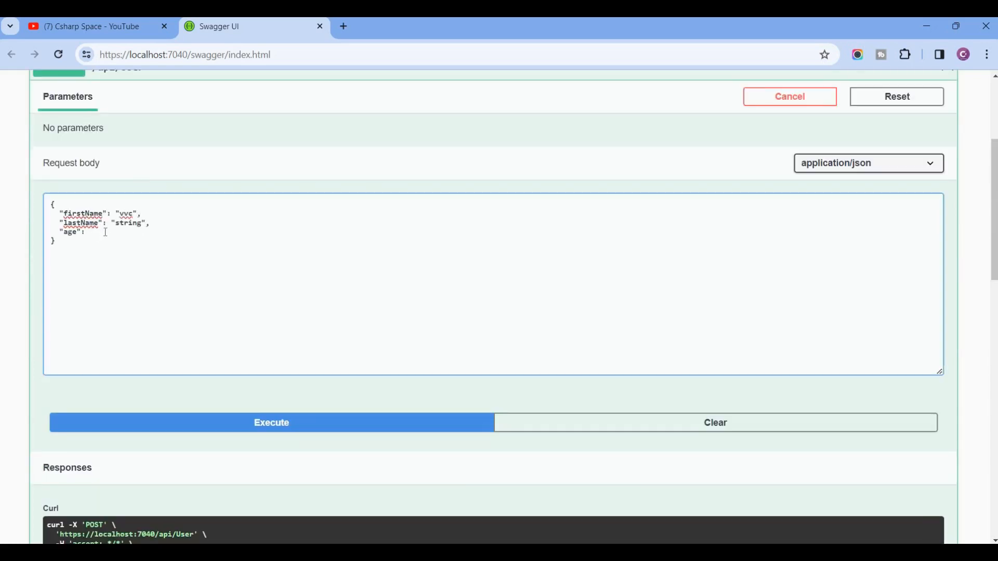
{"action": "type", "text": "50"}
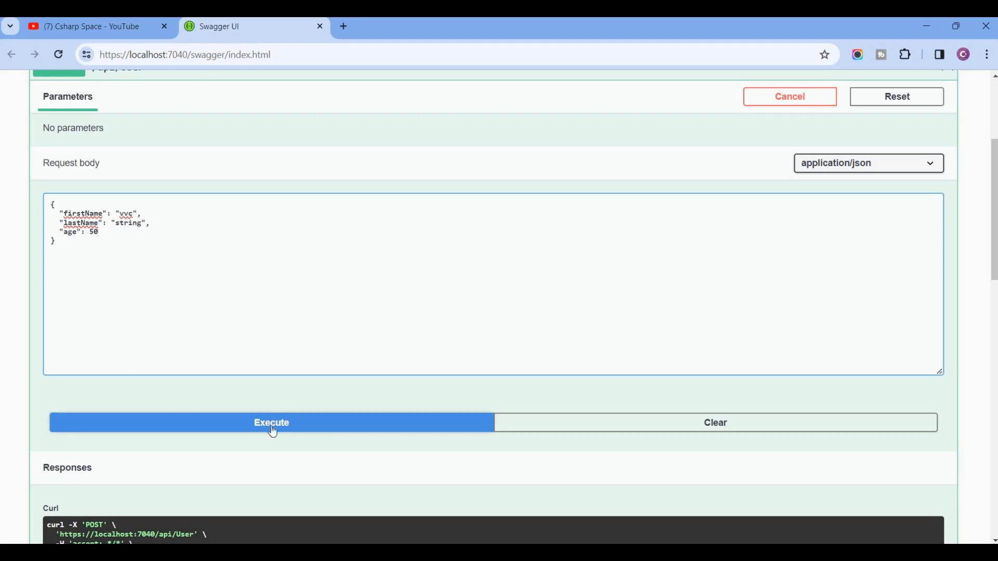
{"action": "left_click", "coordinate": [271, 423]}
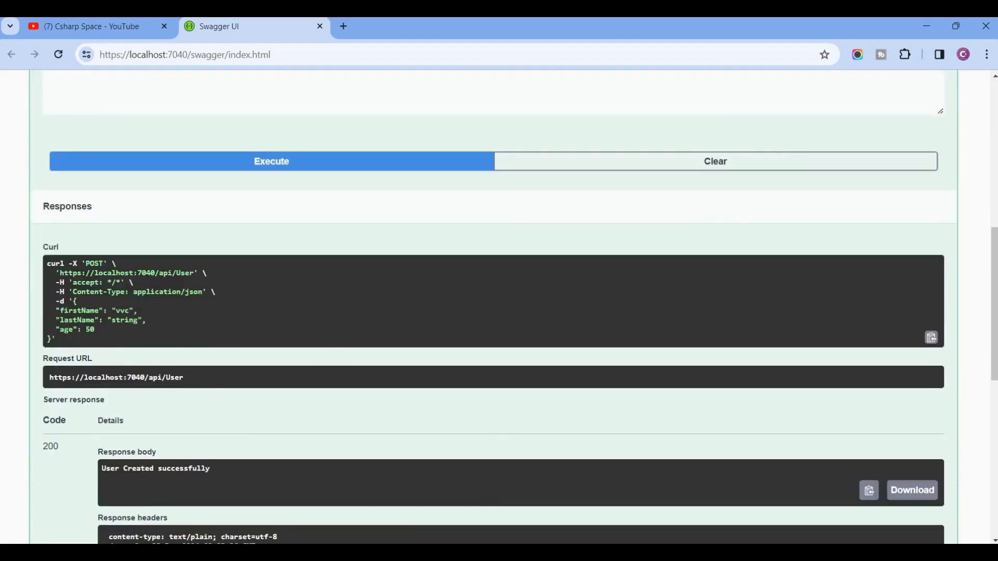